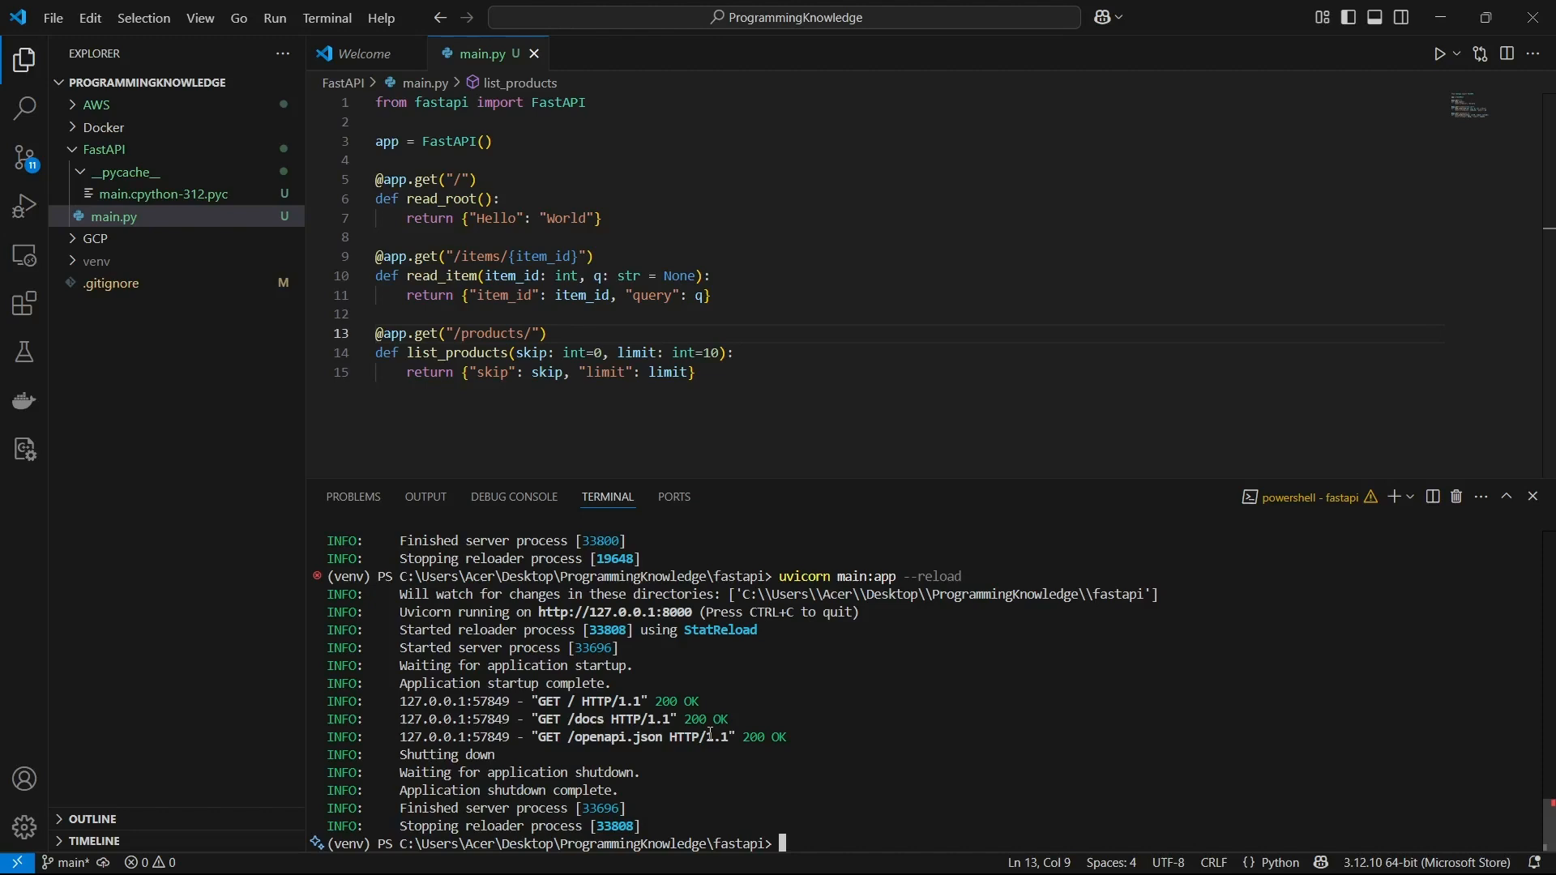
mouse_move(254, 187)
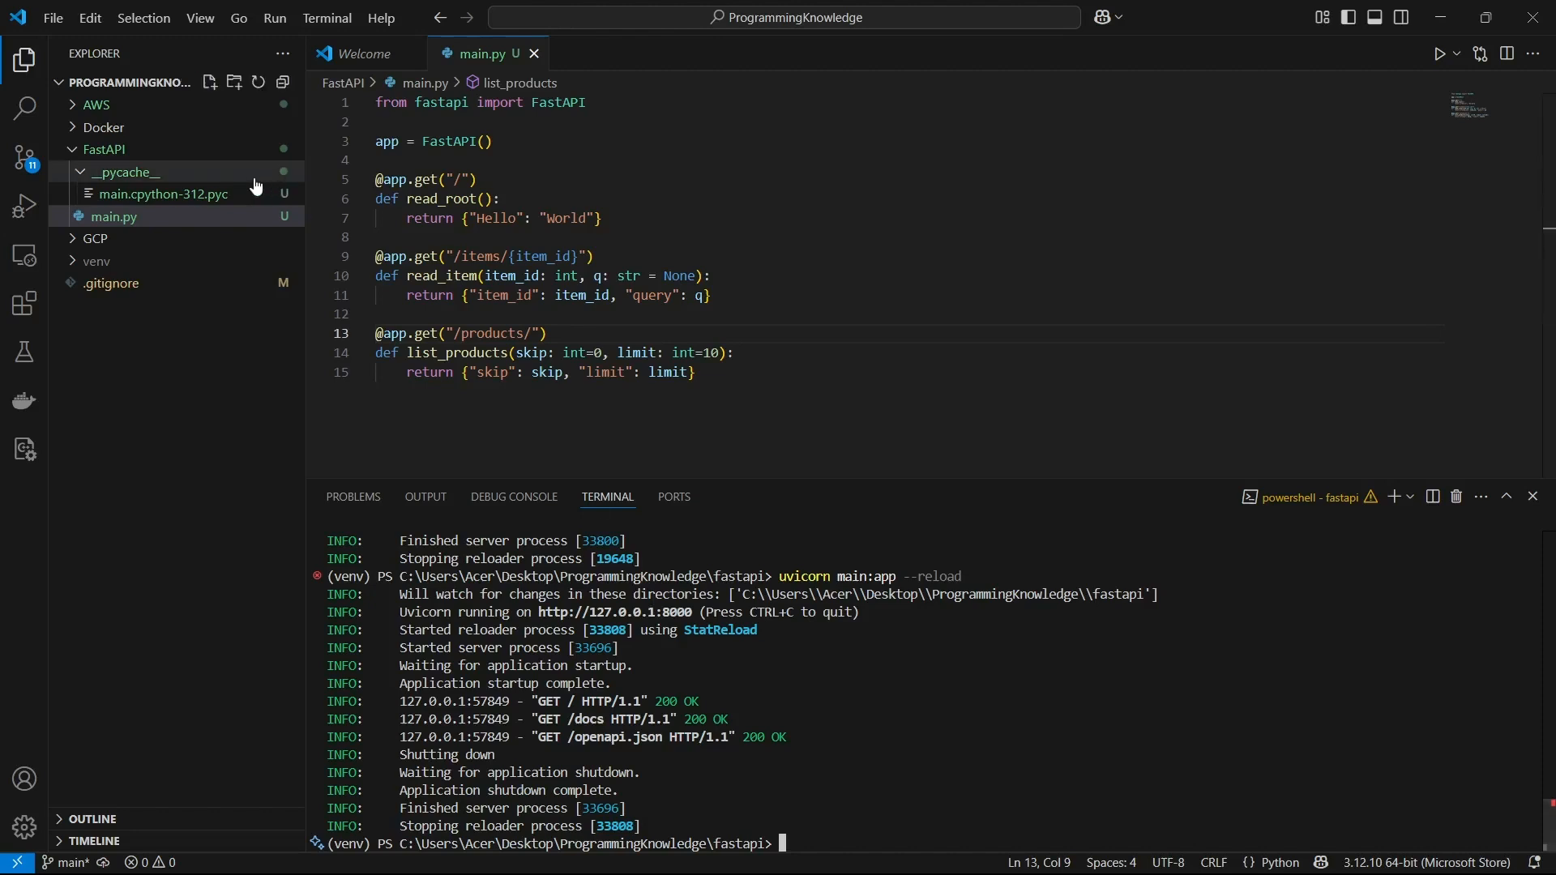
Step: Create a new empty main2.py file inside the FastAPI folder
left_click(209, 82)
type("main2.py")
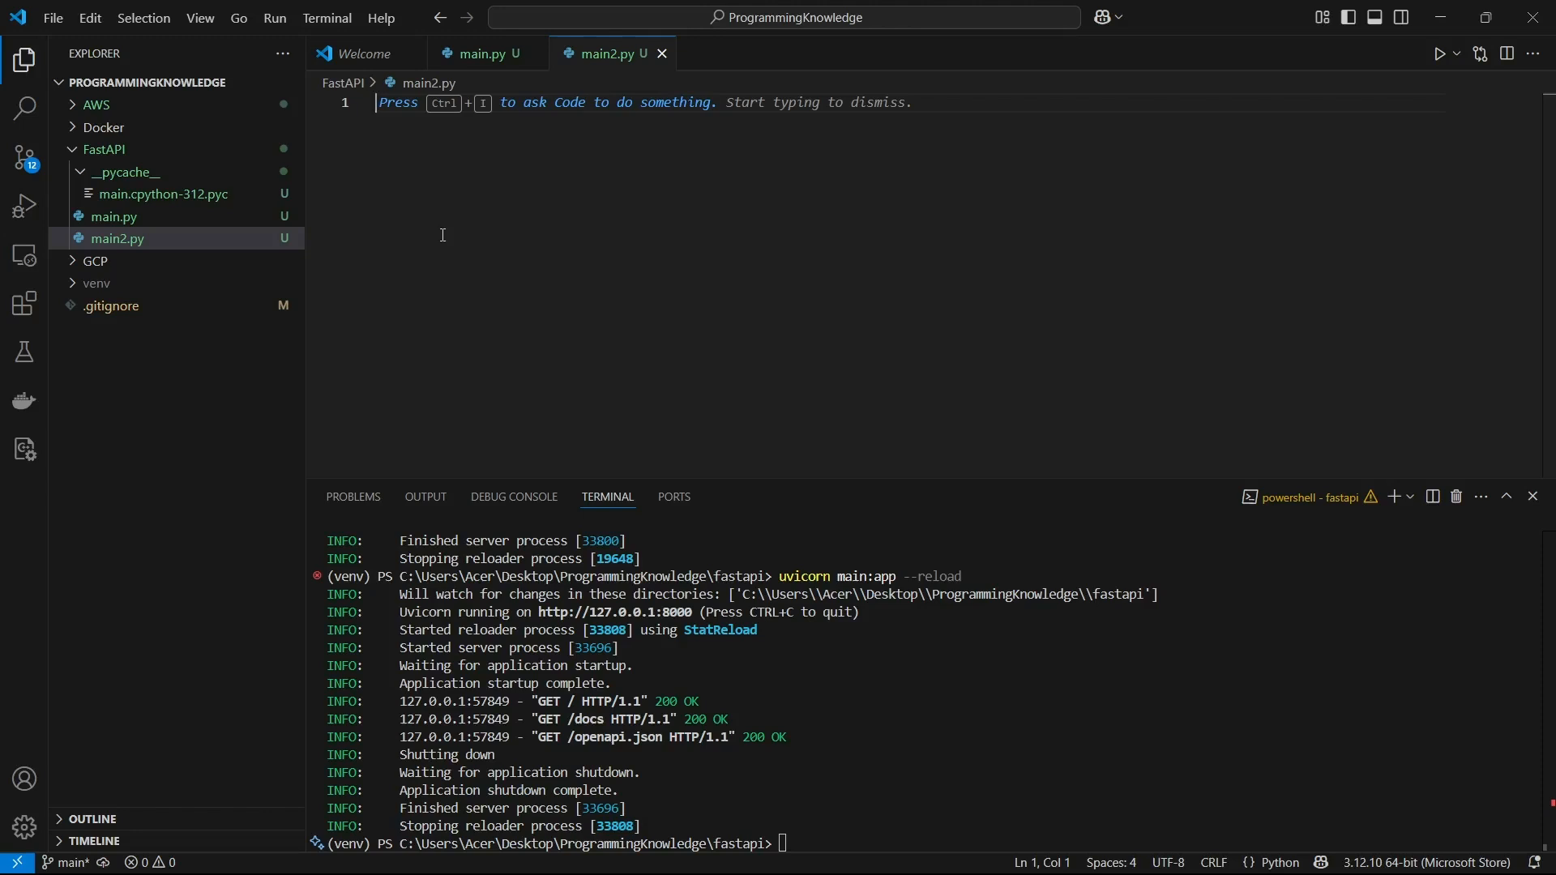
Step: Import FastAPI, Query, Path, Body, typing helpers and pydantic's BaseModel, then create app = FastAPI()
type("from fa")
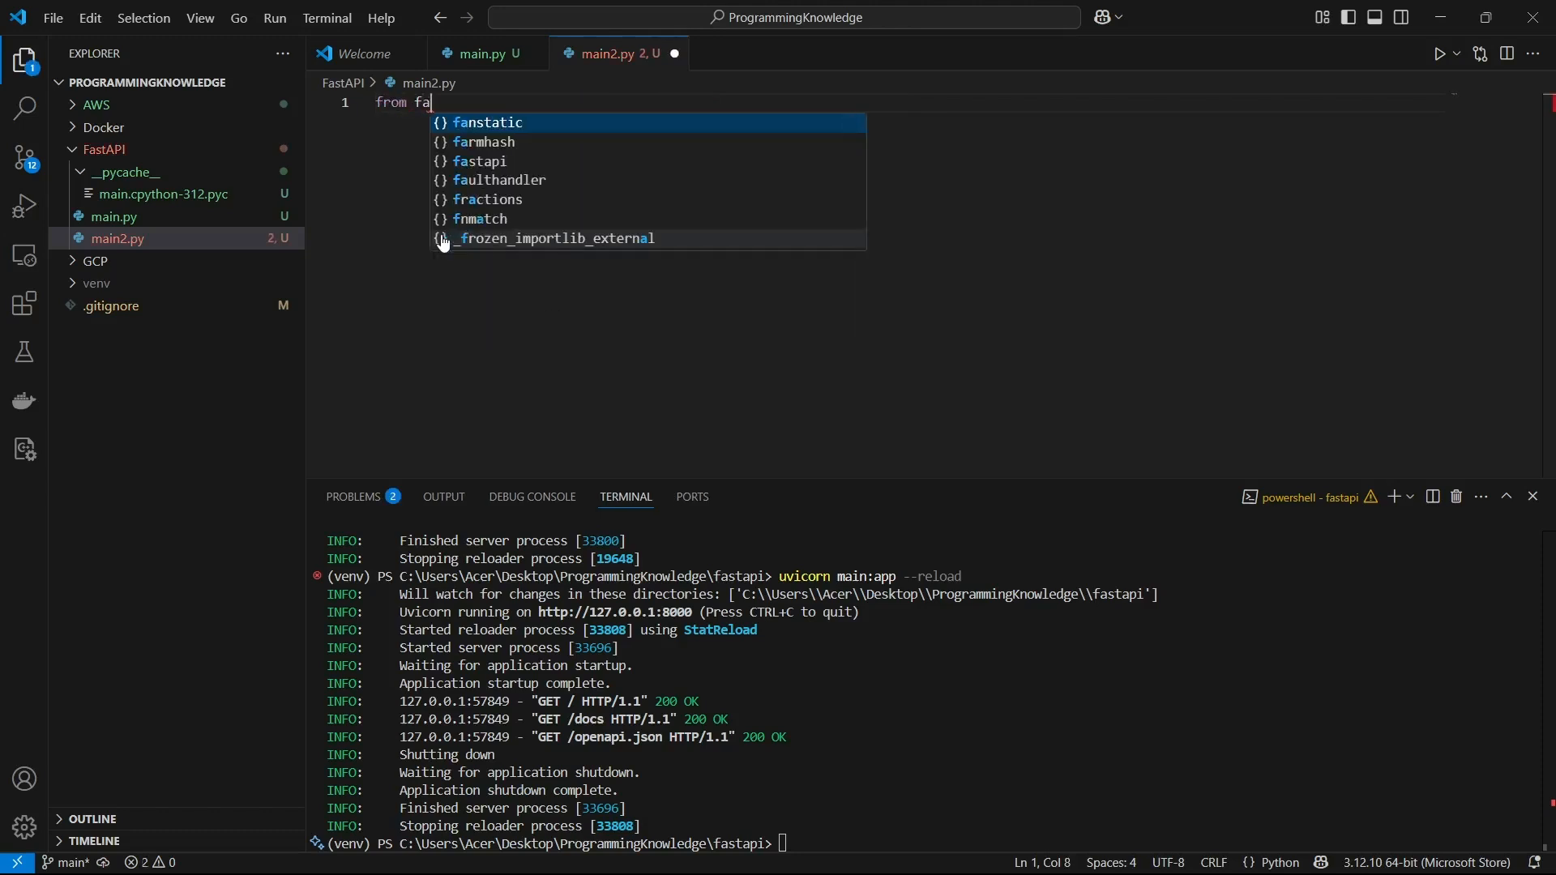
type("stapi im")
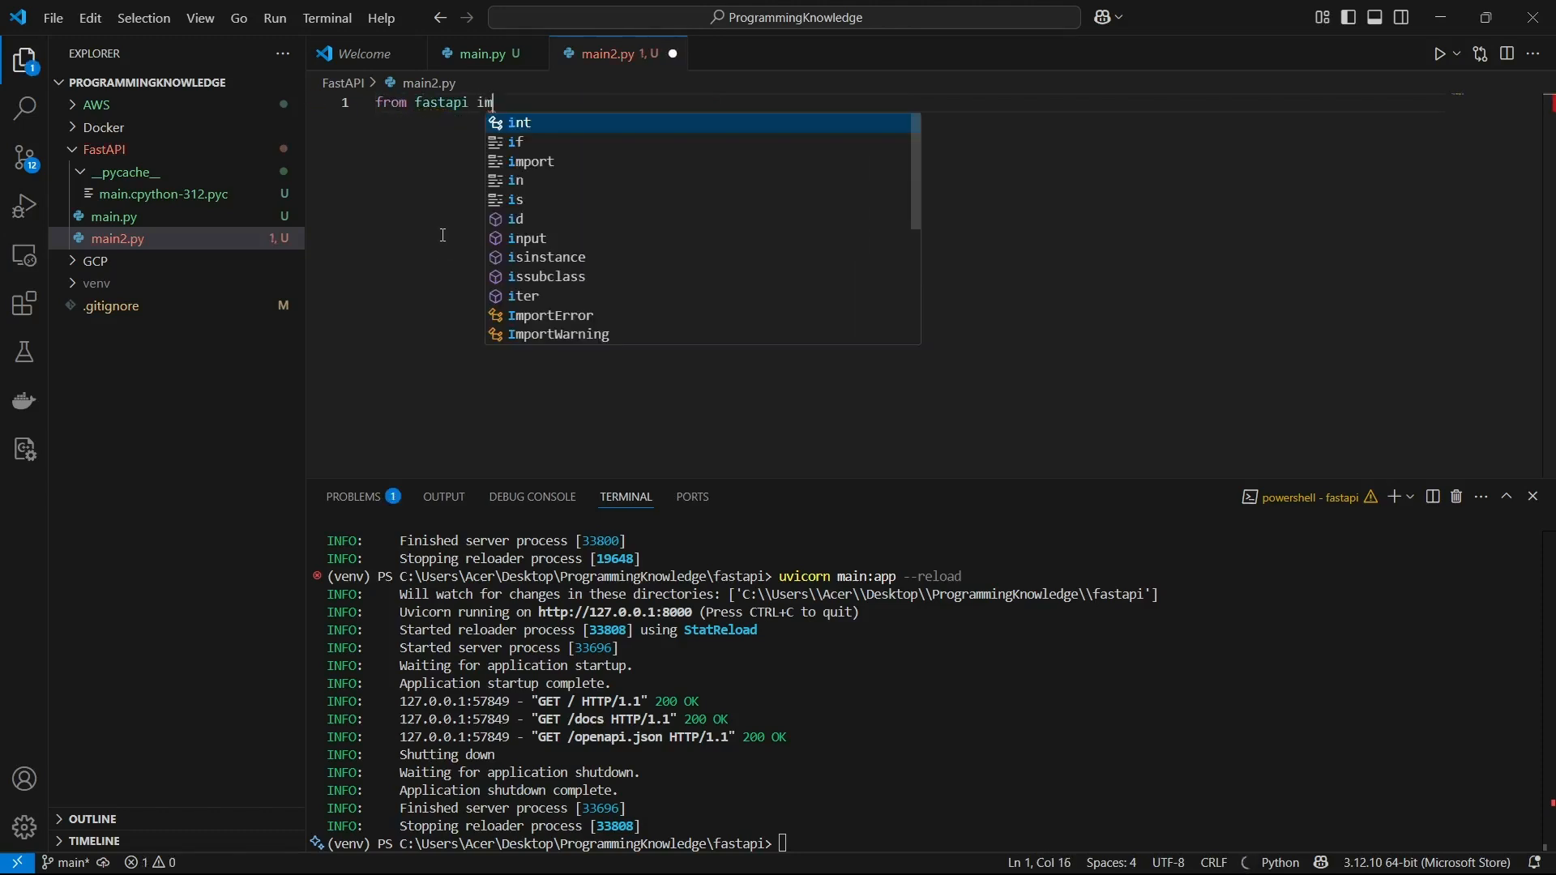
type("port FastAPI, Query, Path, Body")
type("from py")
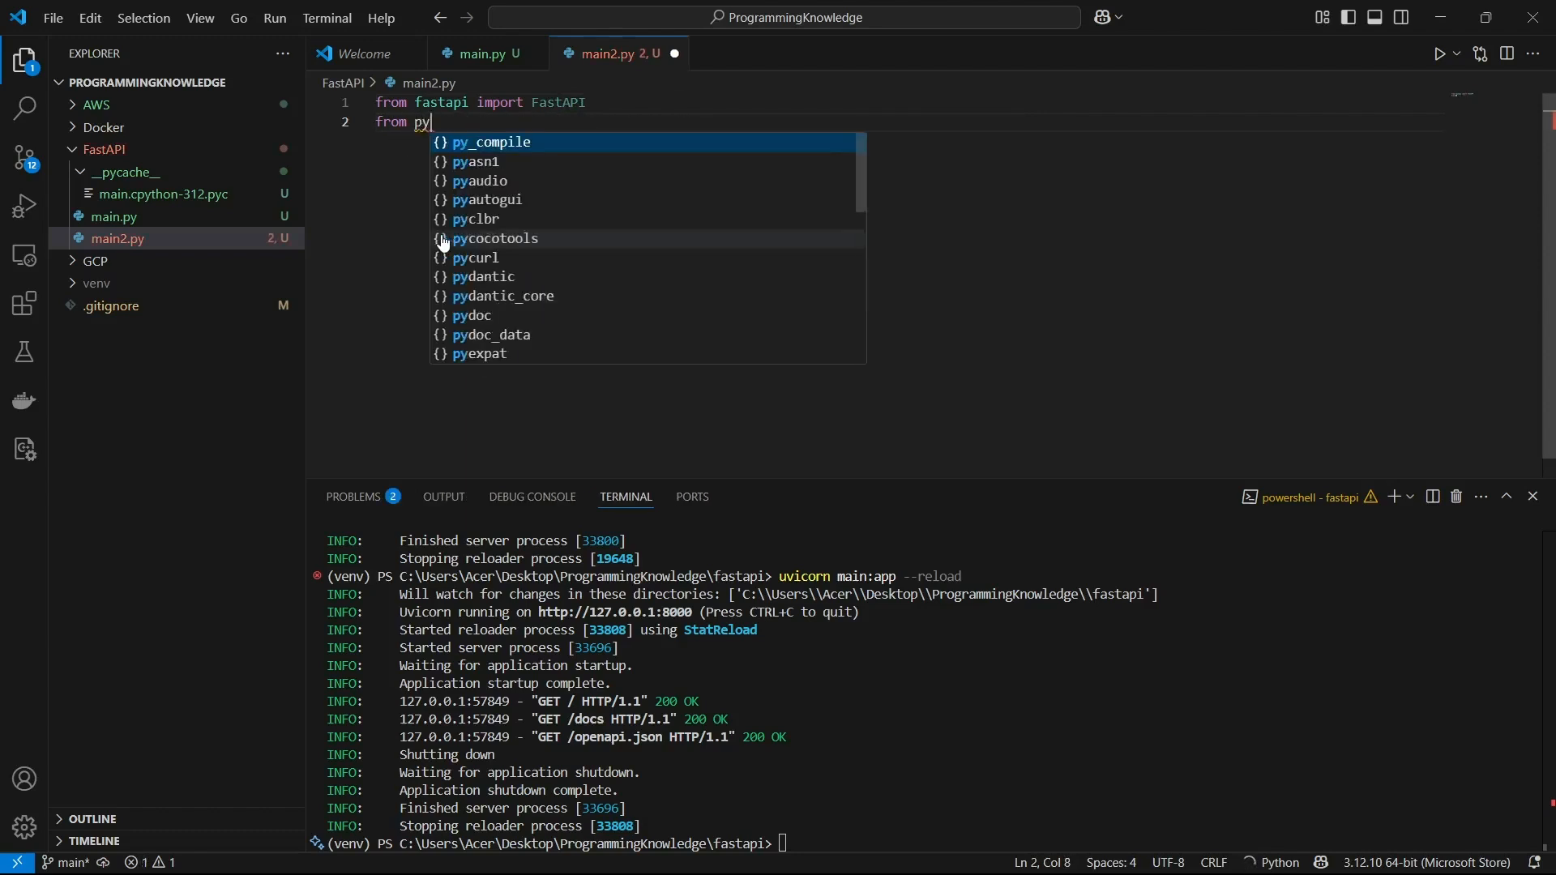
type("dantic import")
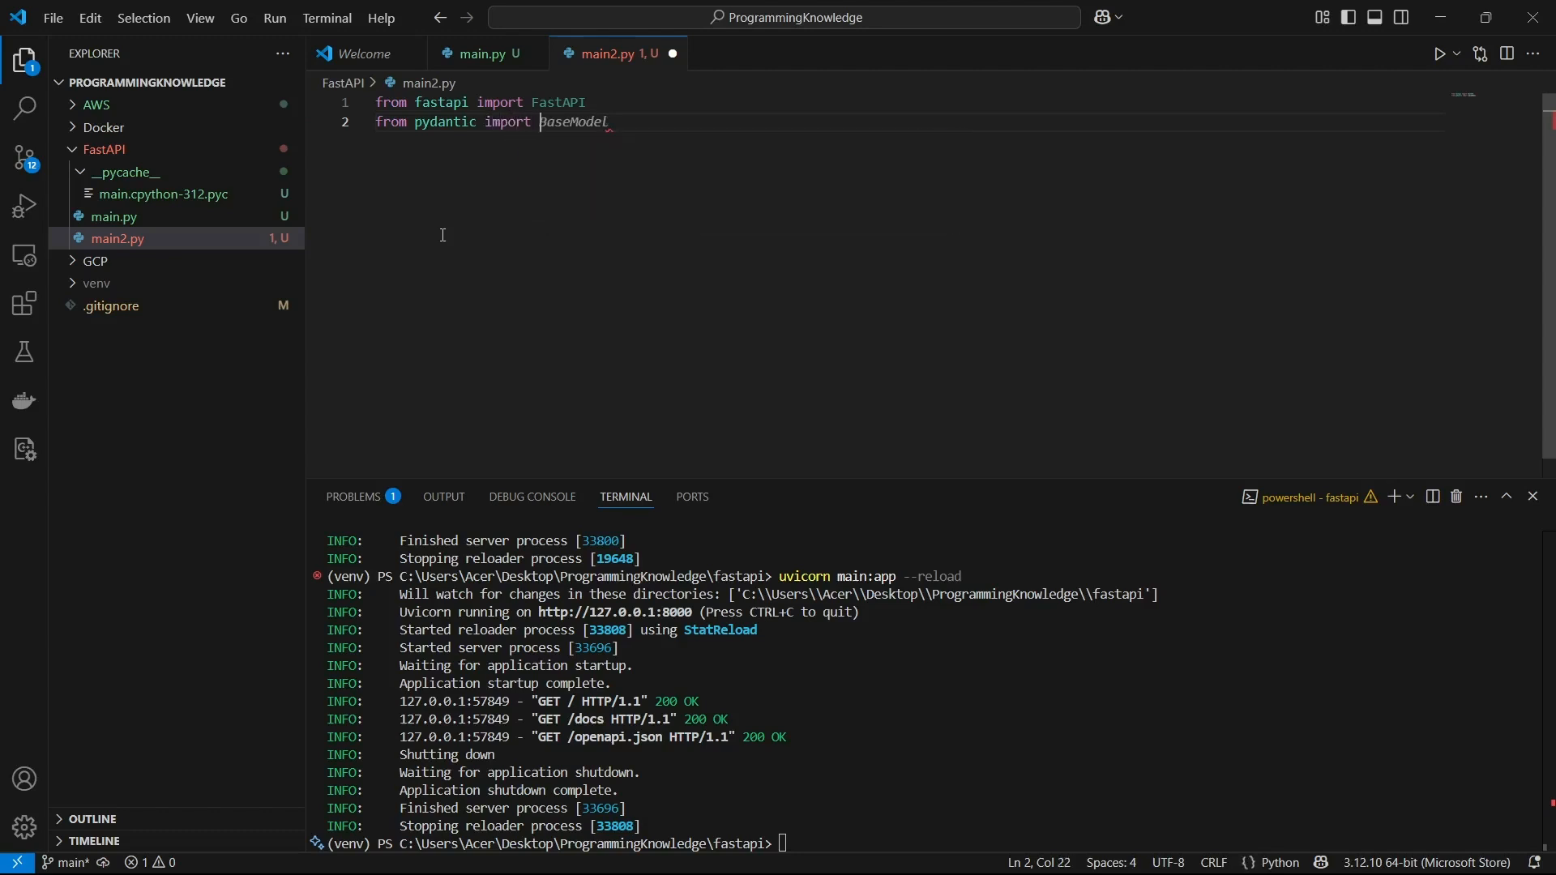
type("from typing import List, Optional")
type("app =")
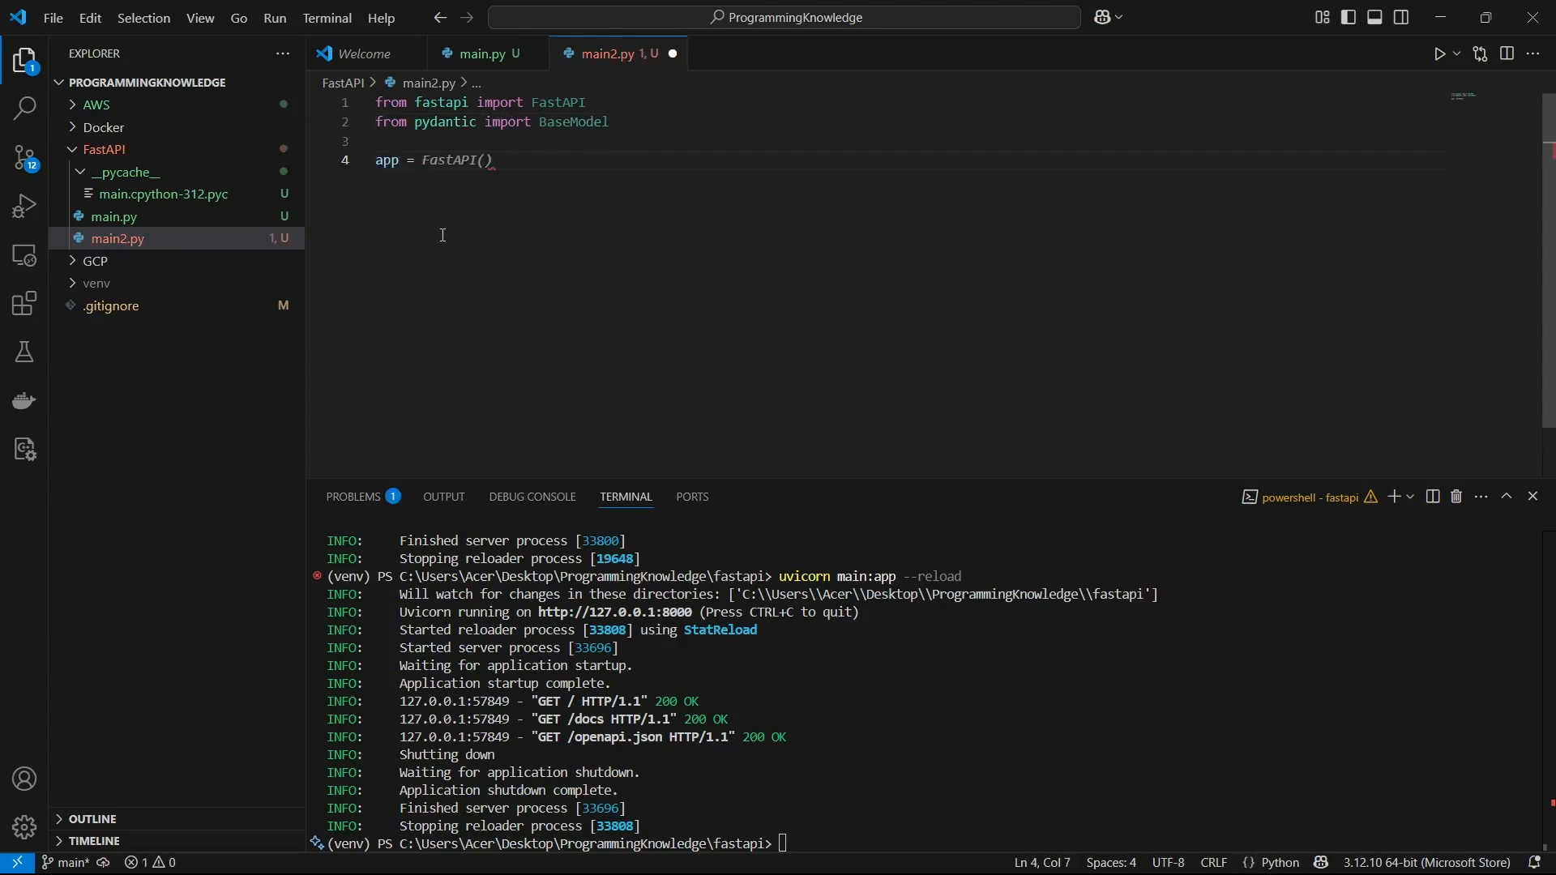
key("enter")
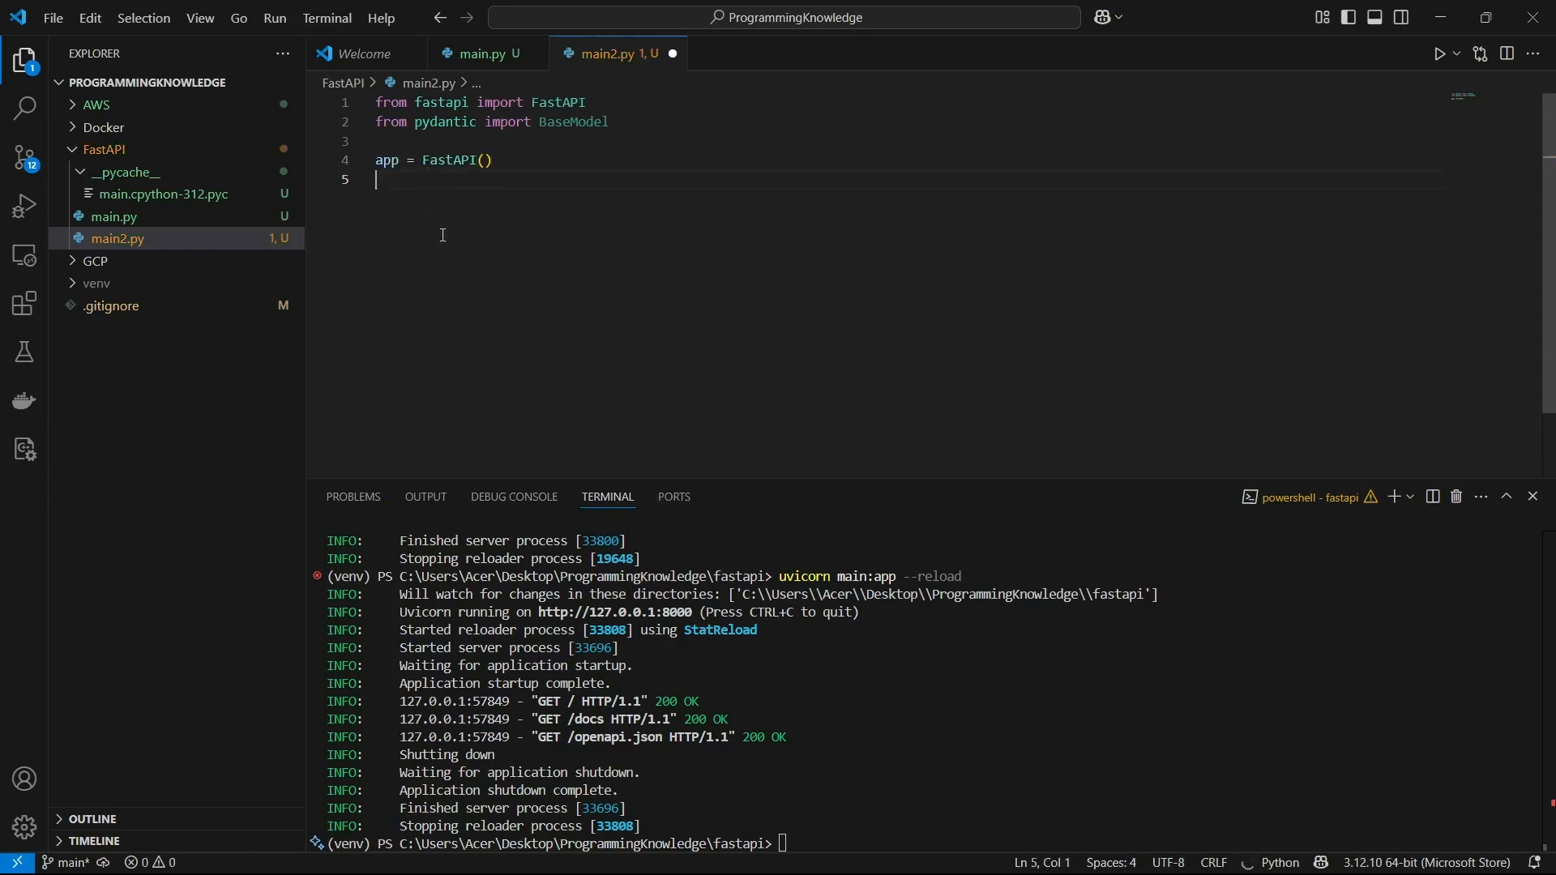
type("class Item(BaseModel):")
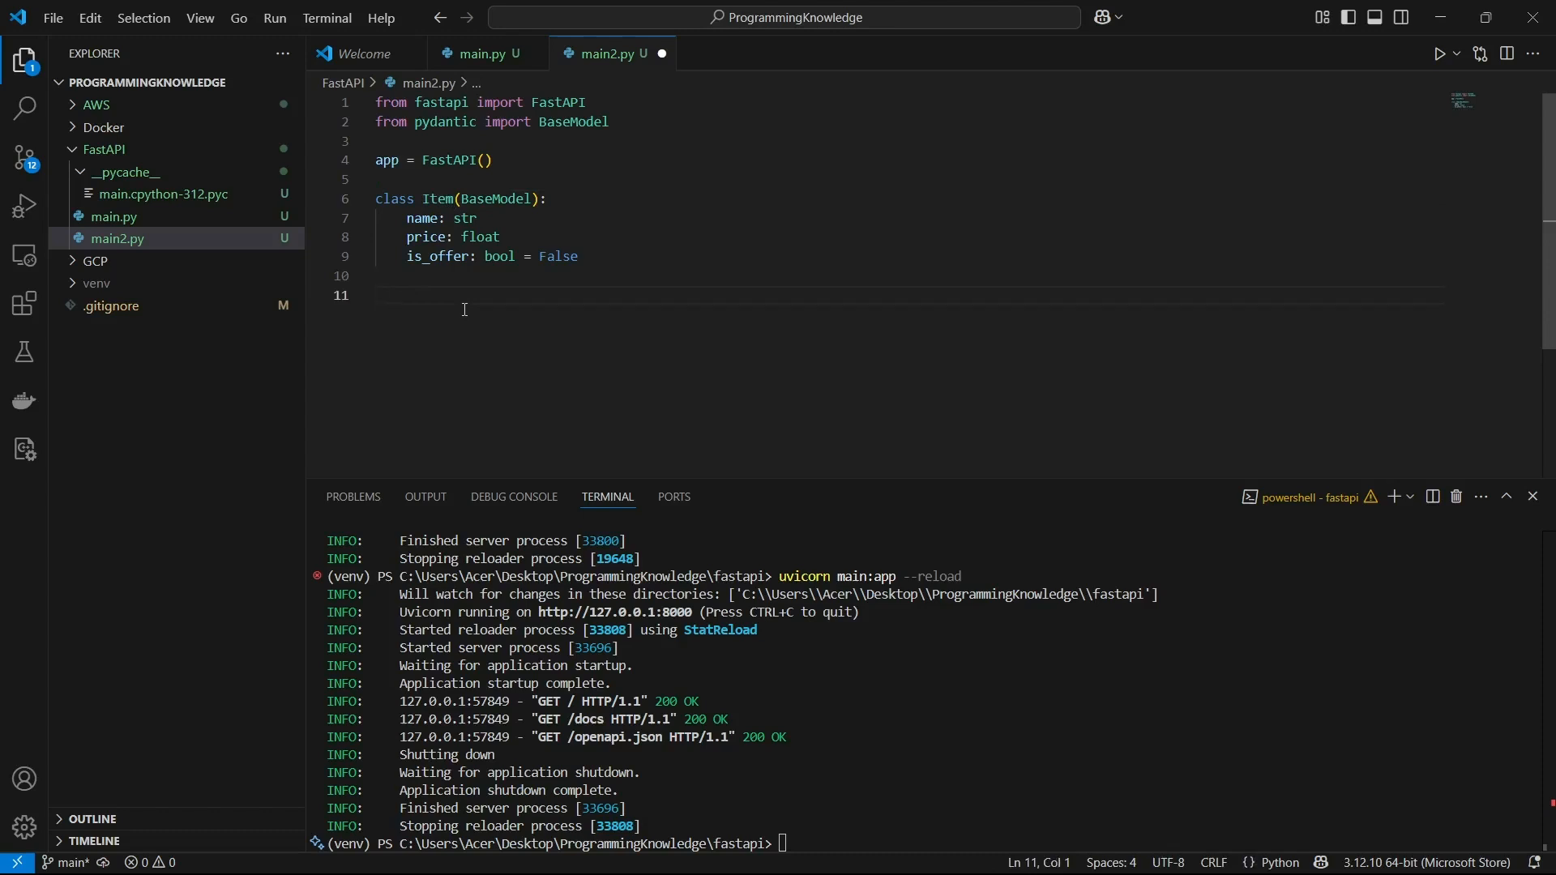
type("@app.post(\"/items/\")")
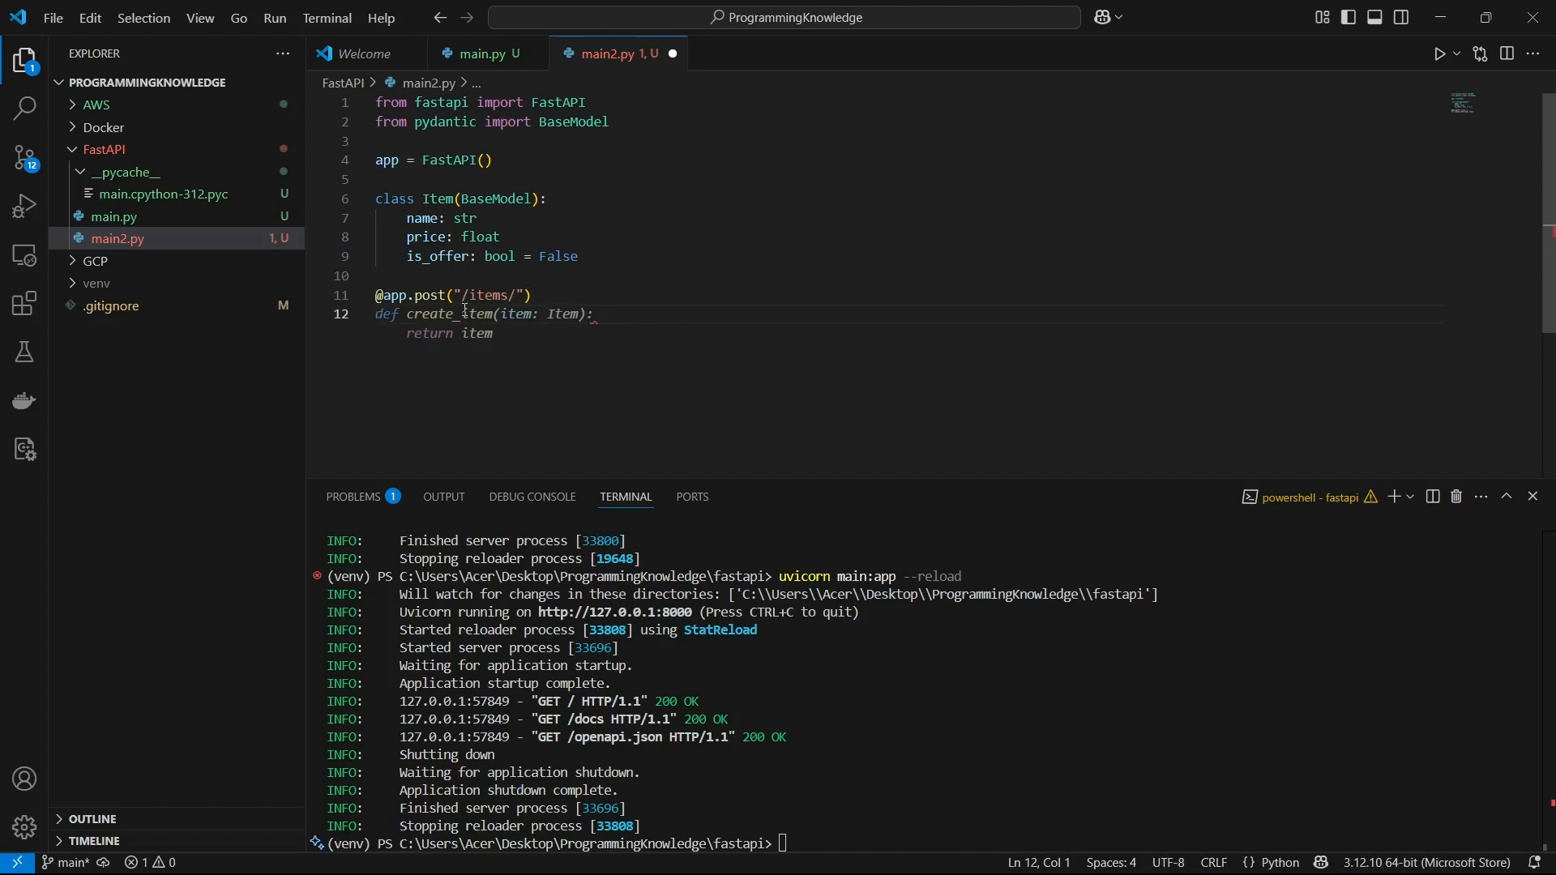
Step: Define create_item taking an item: Item parameter
type("def create")
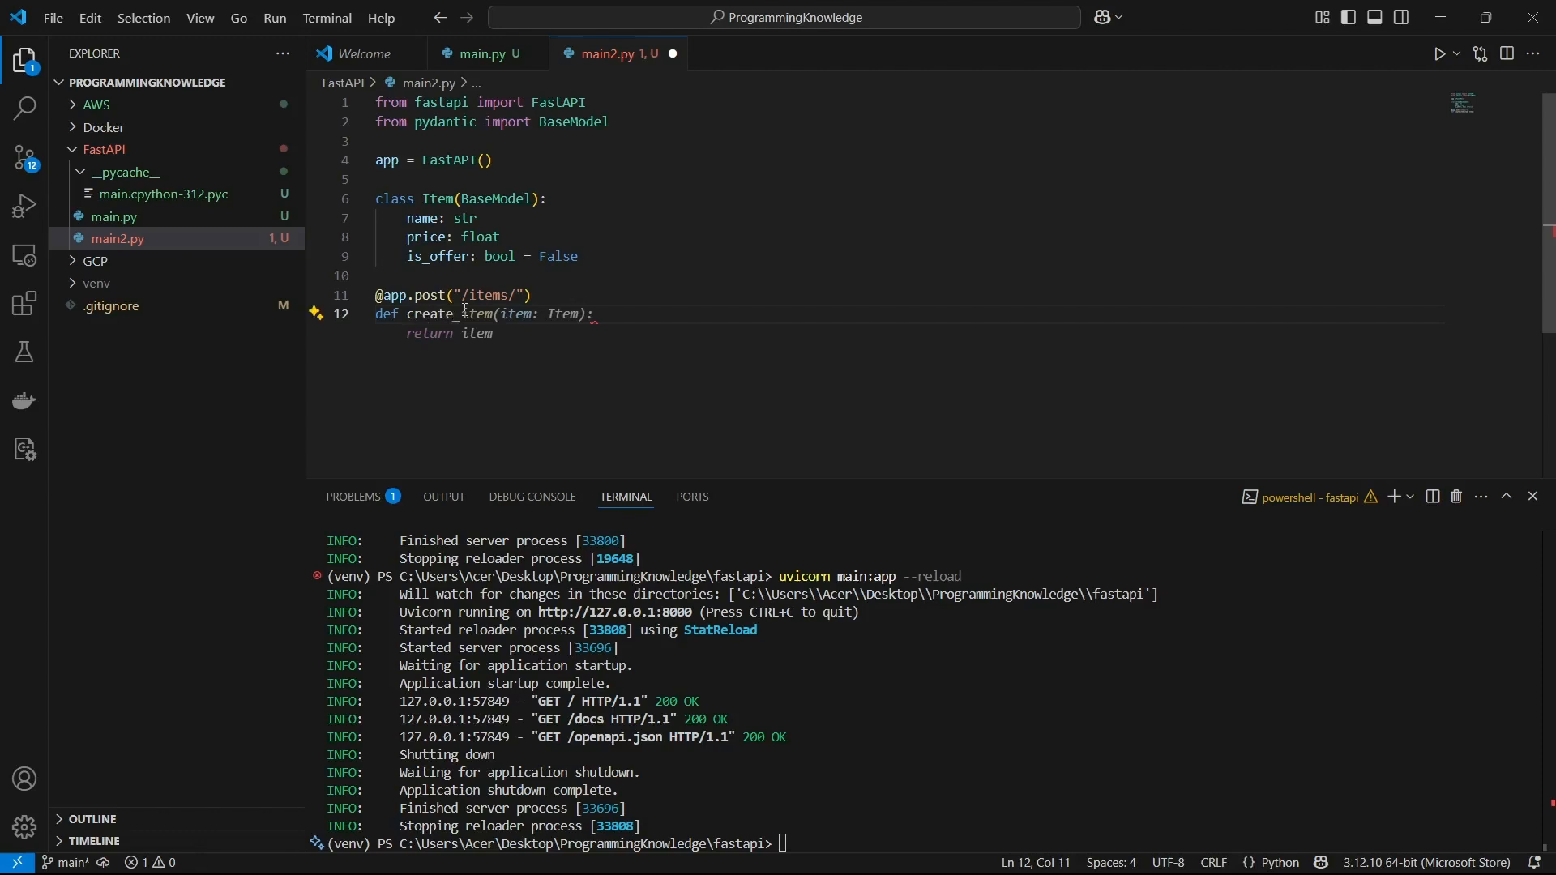
left_click(506, 315)
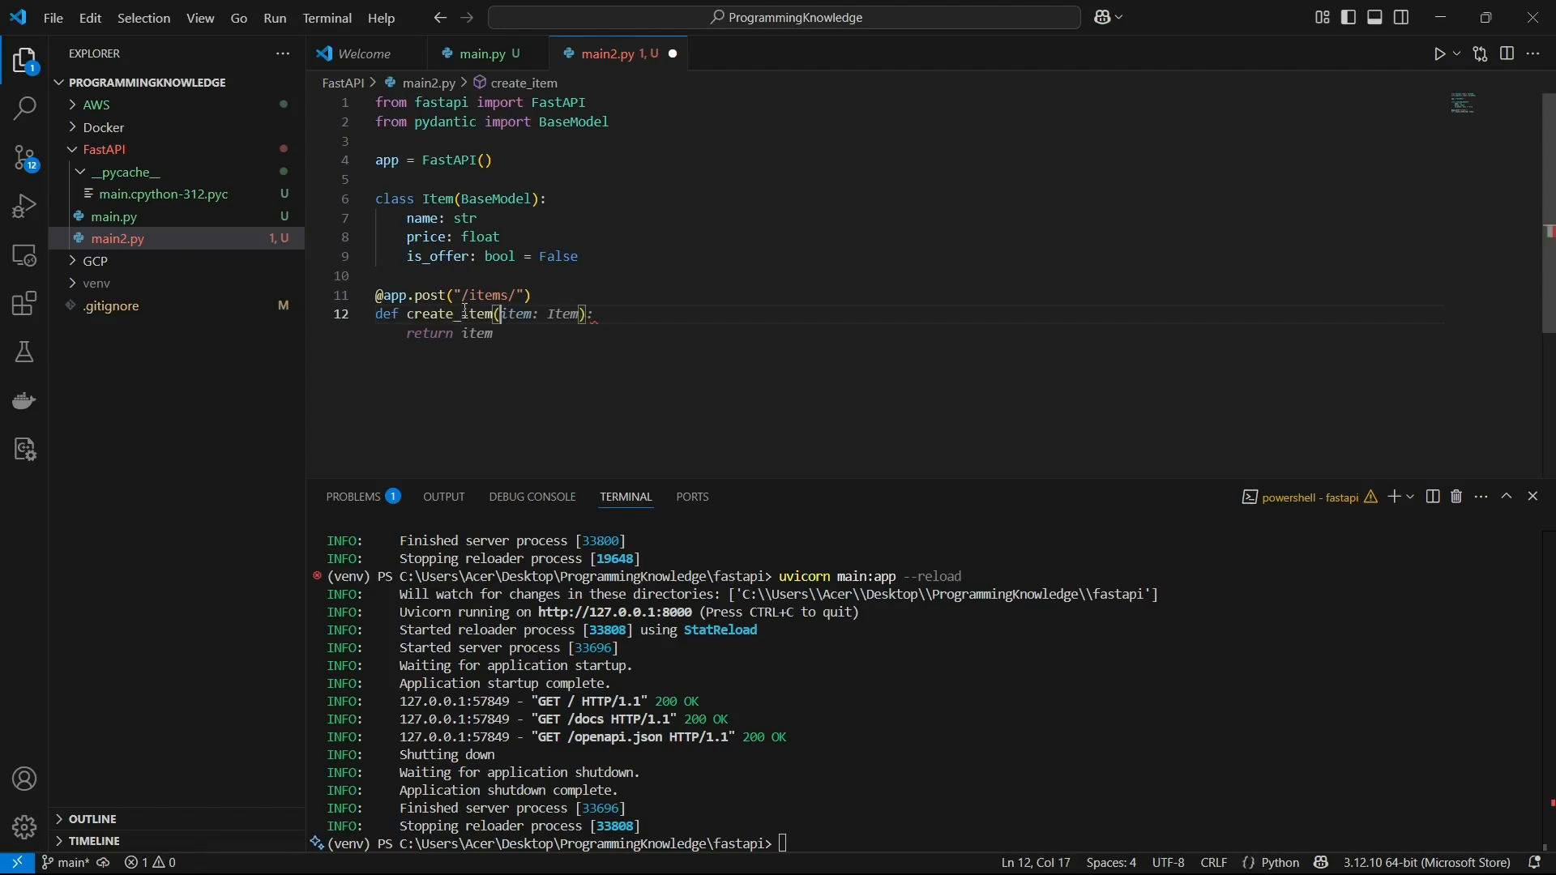
type("item: Item")
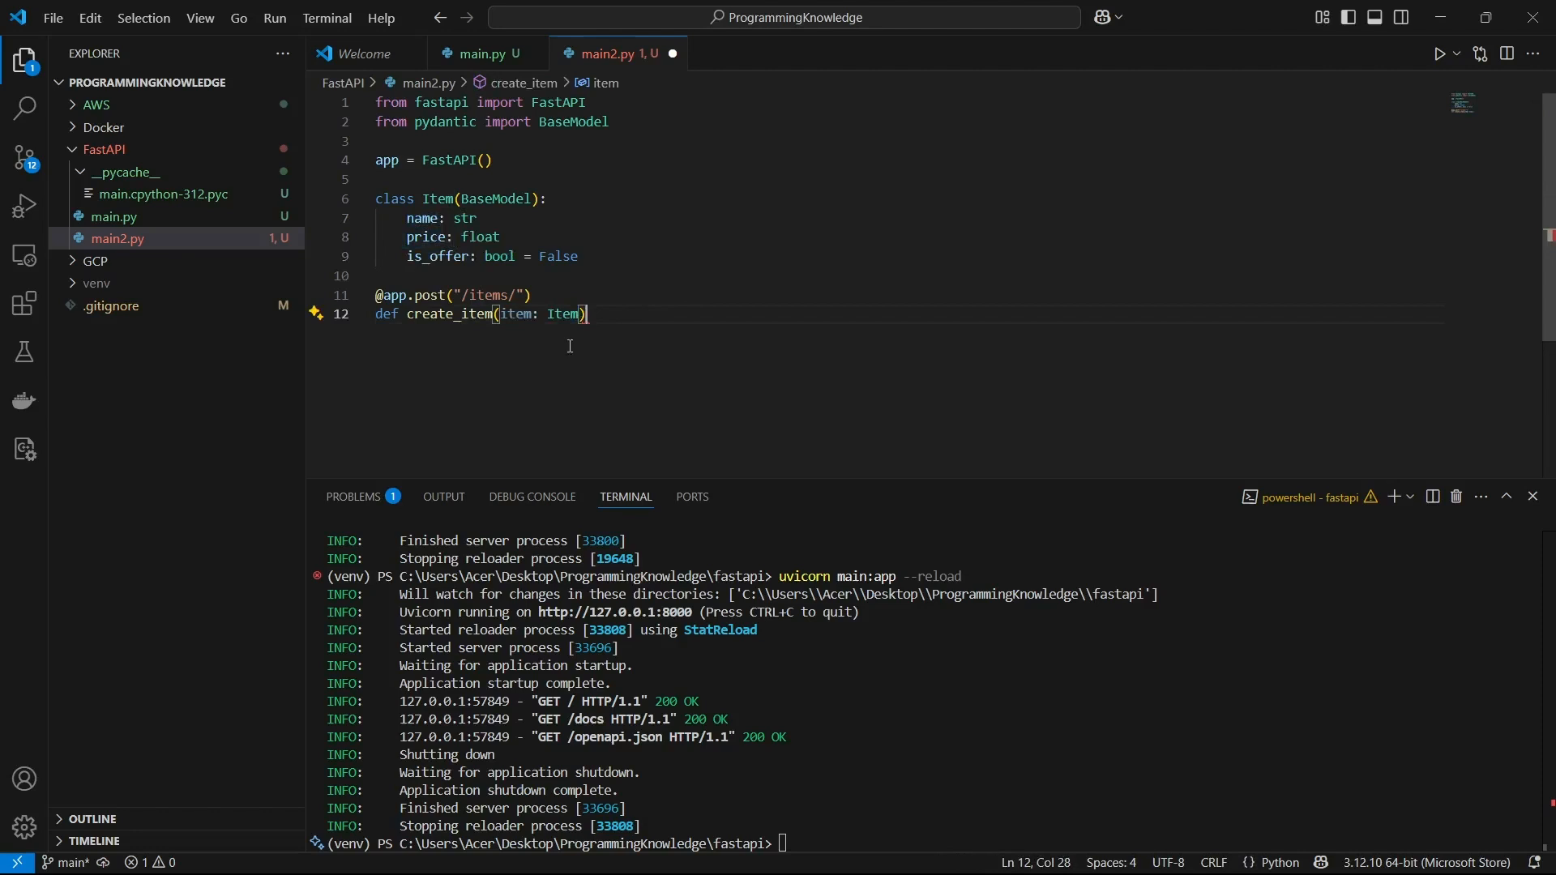
double_click(562, 315)
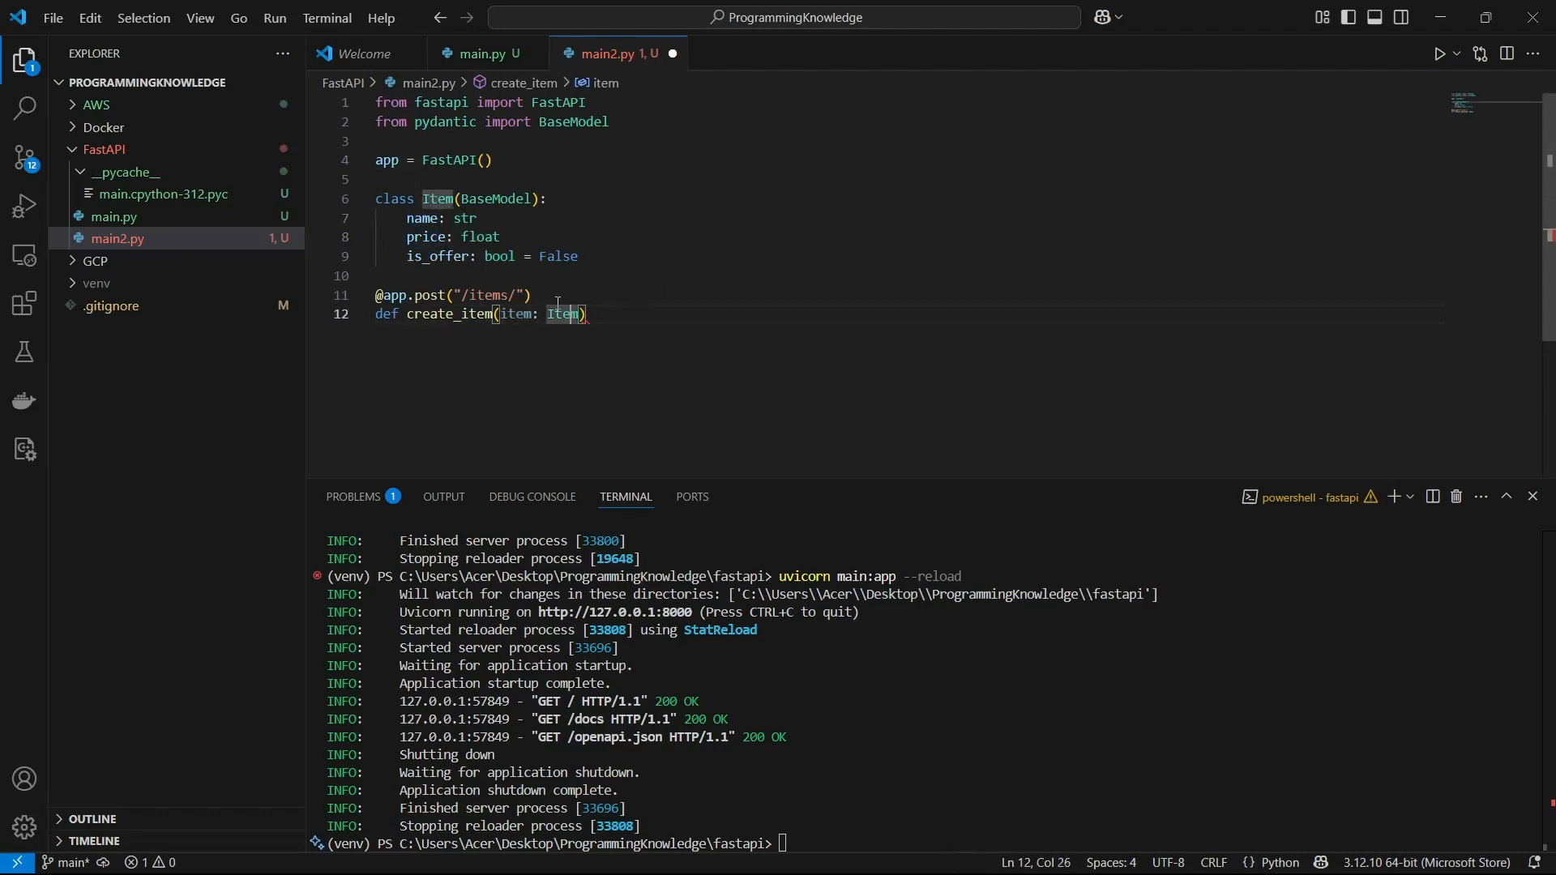
left_click(677, 316)
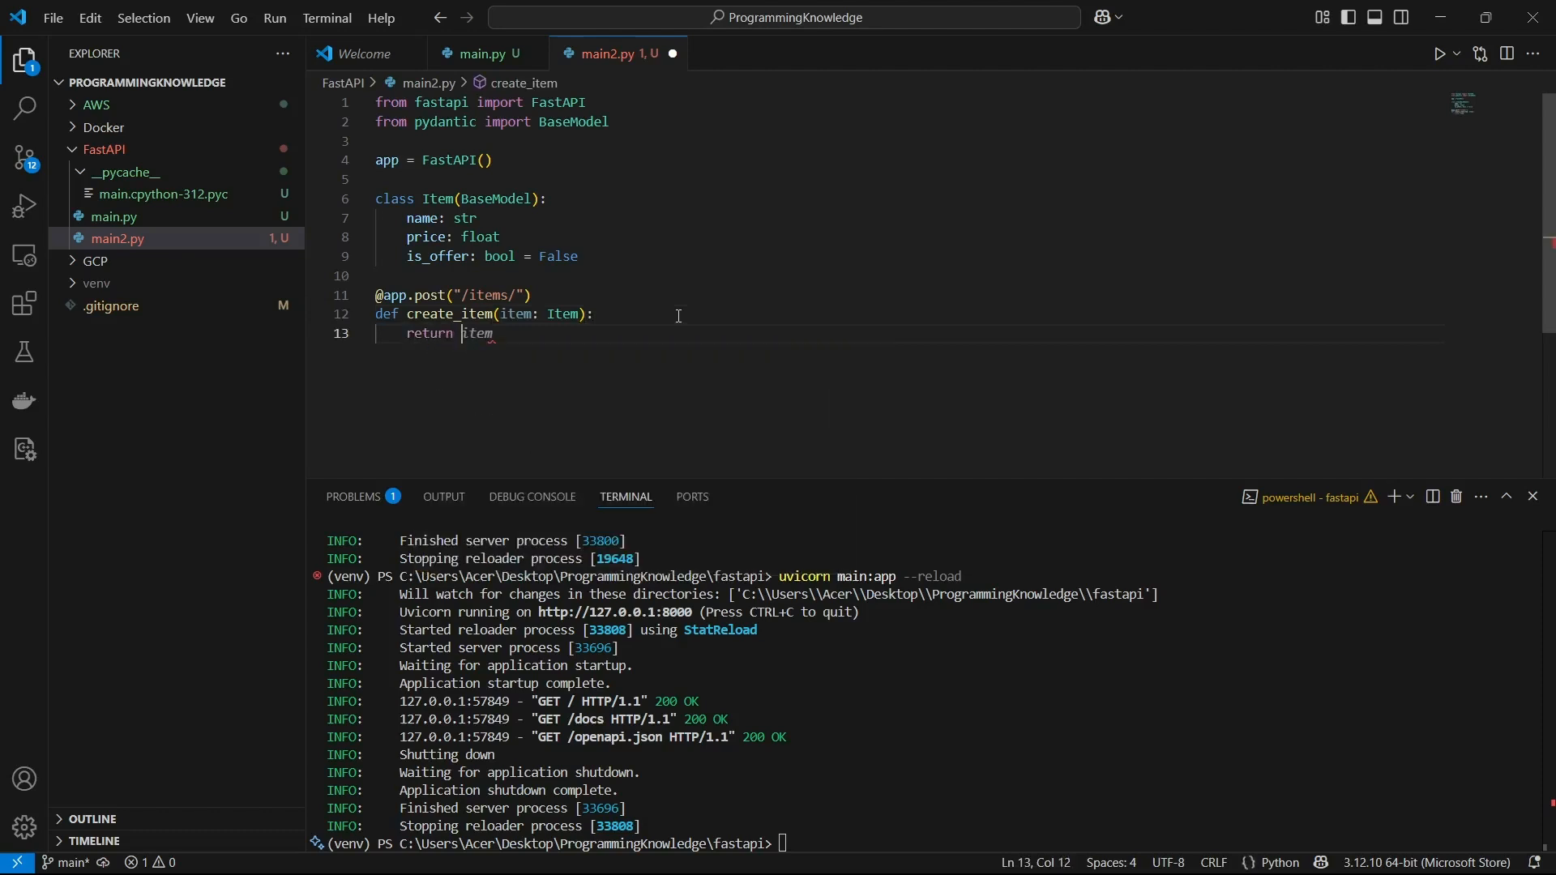
Step: Return {'message': "item created", 'item': item} from create_item and save main2.py
type("{")
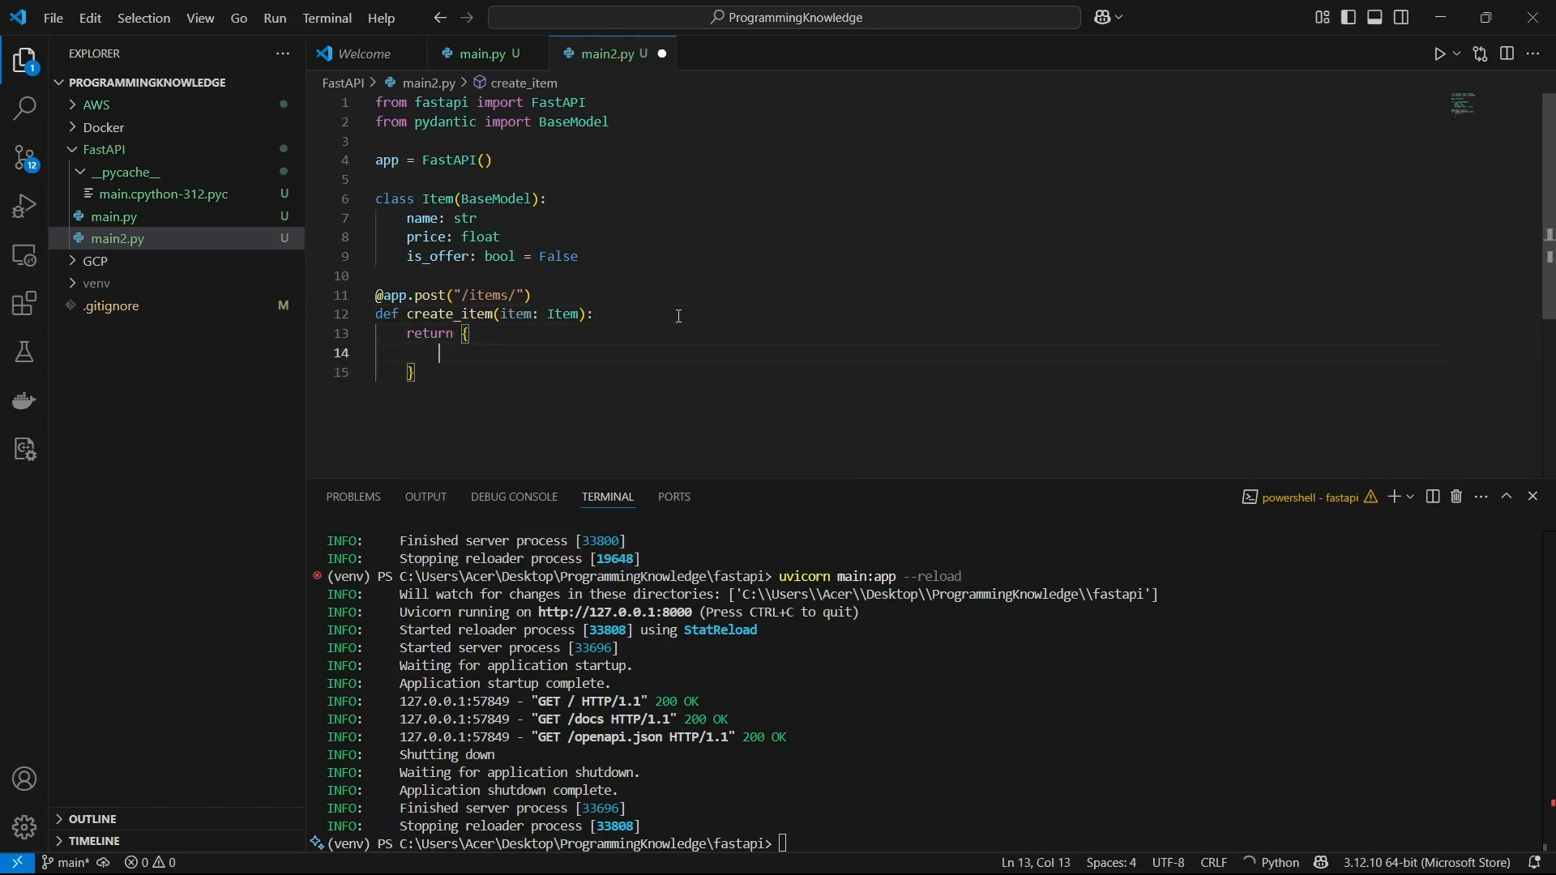
type("'messag'")
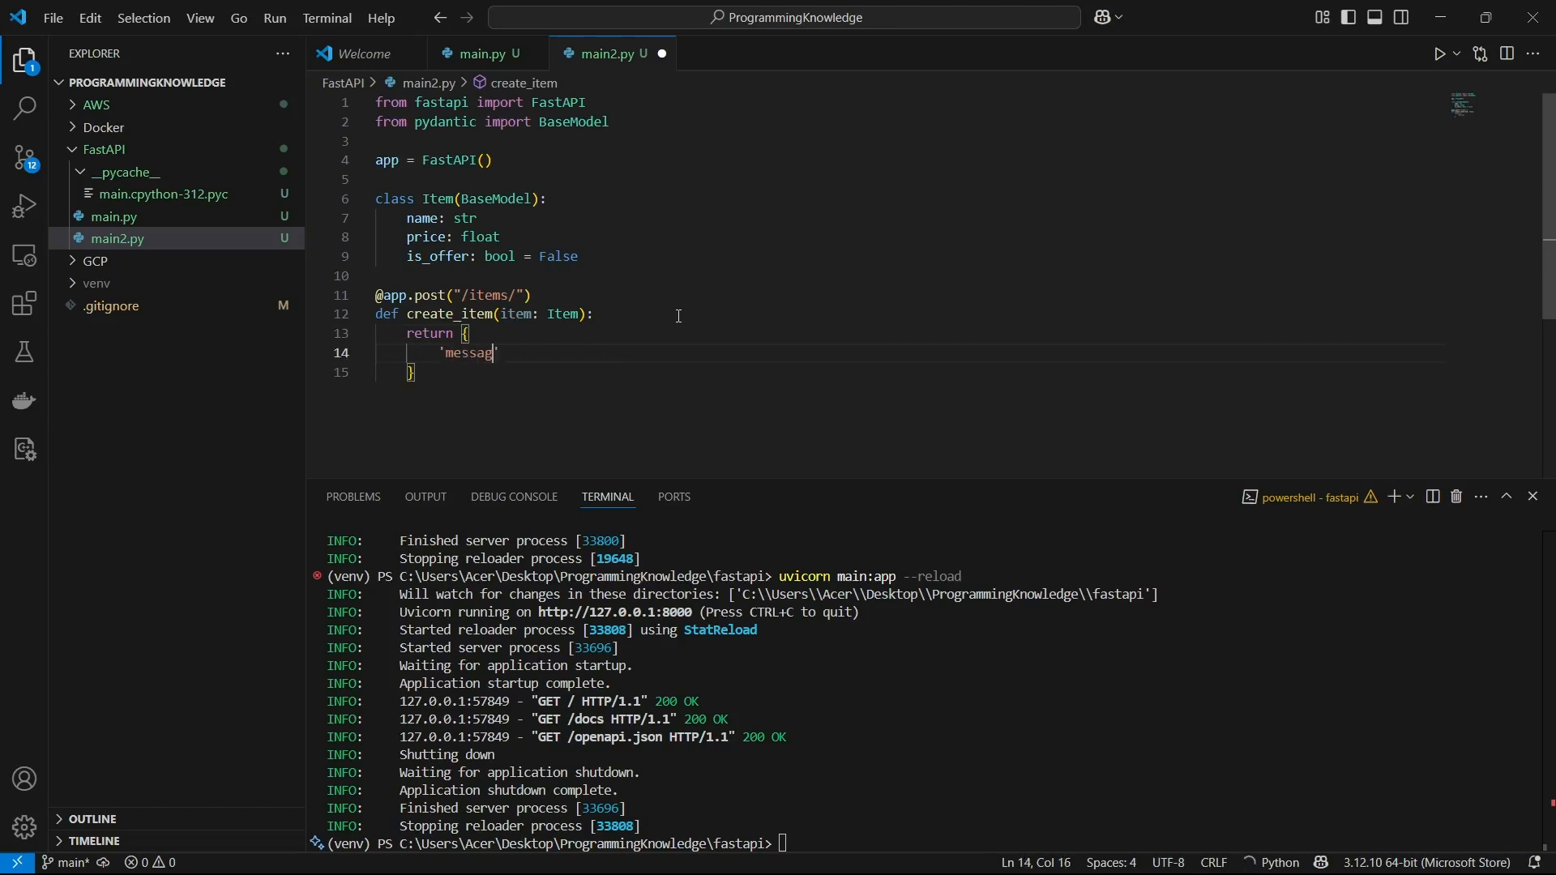
type("':")
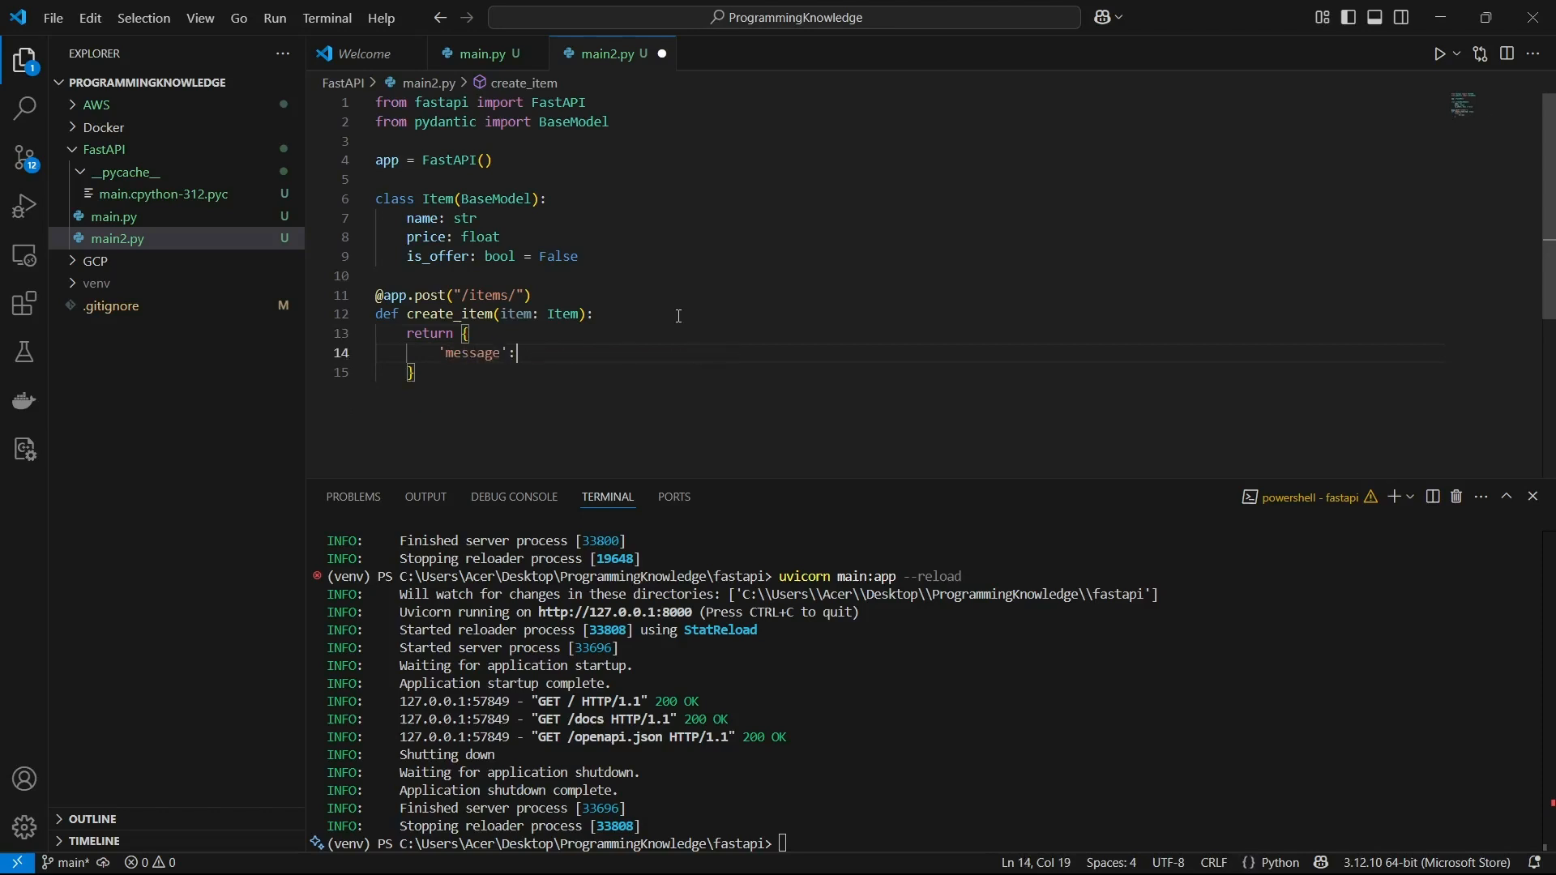
type("\"item created\",")
type("'item': item")
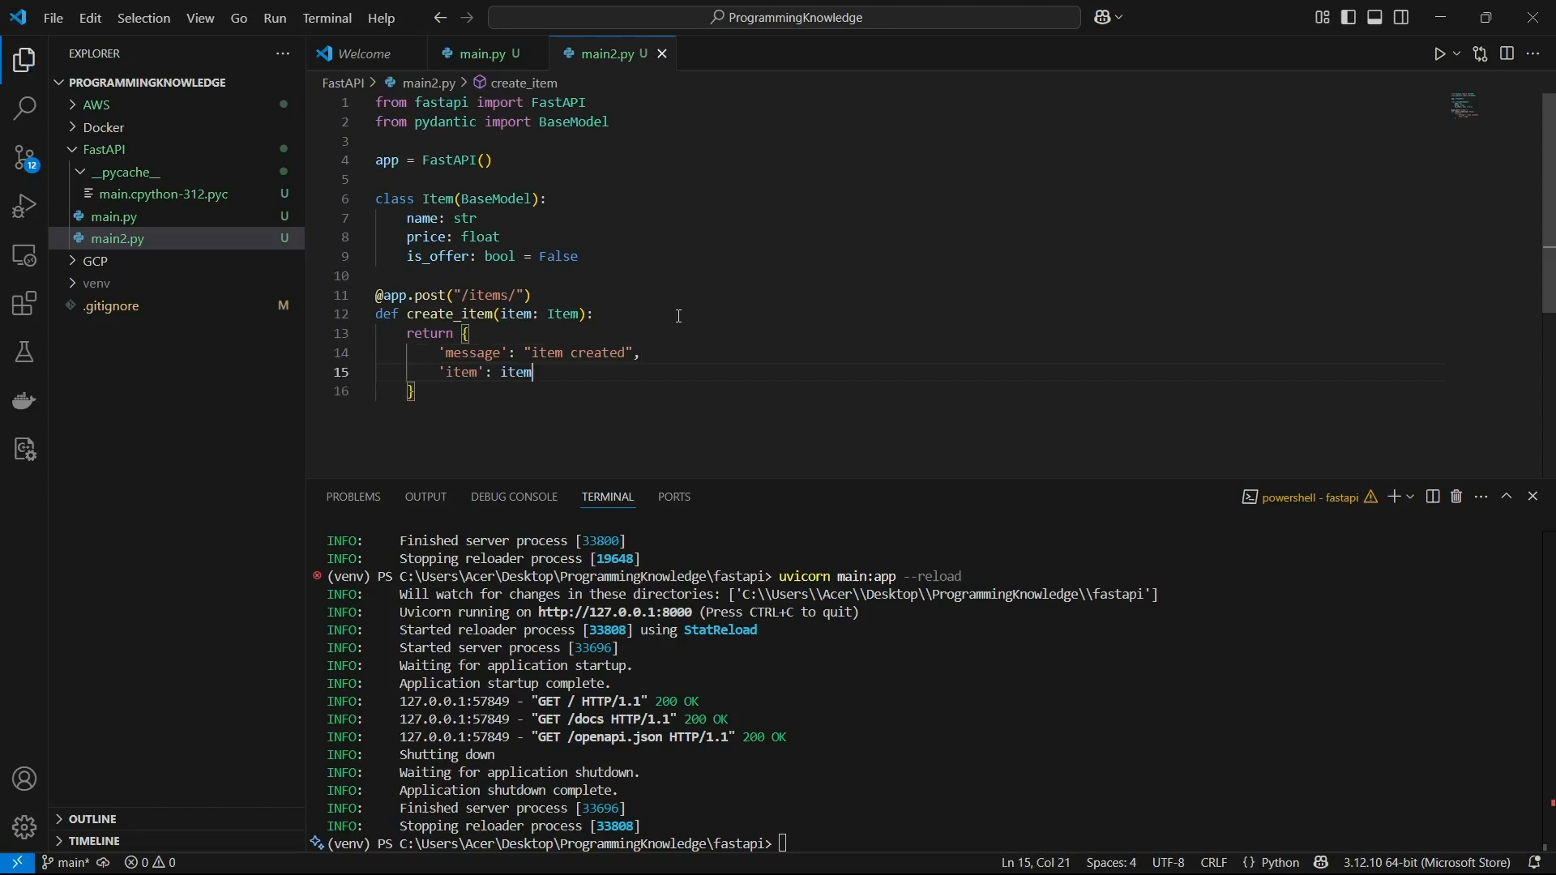
mouse_move(799, 749)
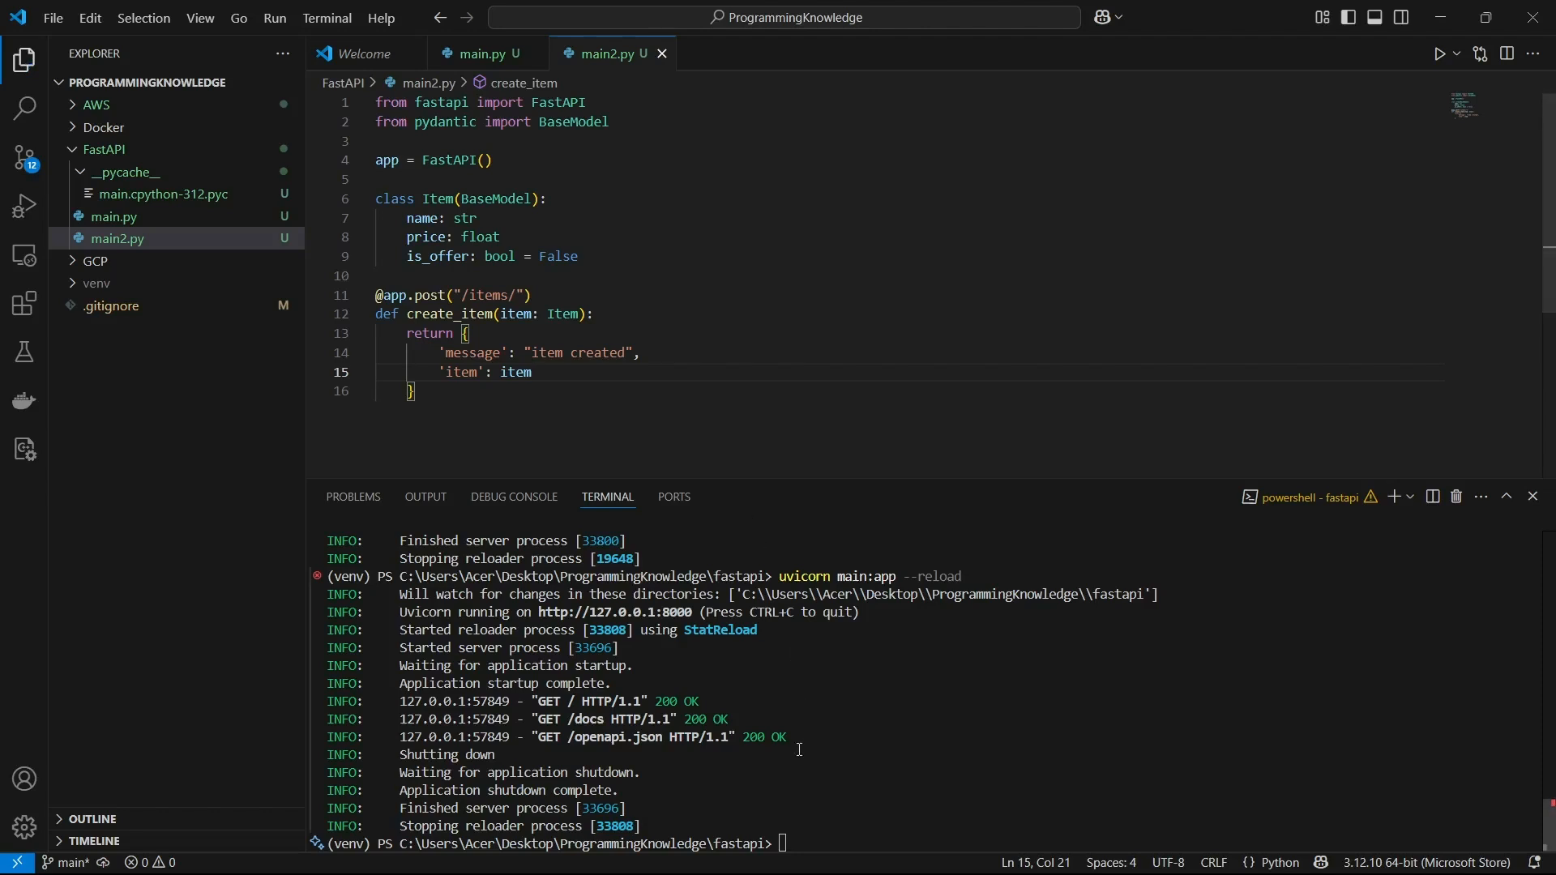
Step: Run uvicorn main2:app --reload in the terminal and view 127.0.0.1:8000 in the browser
type("uvicorn main:app --reload")
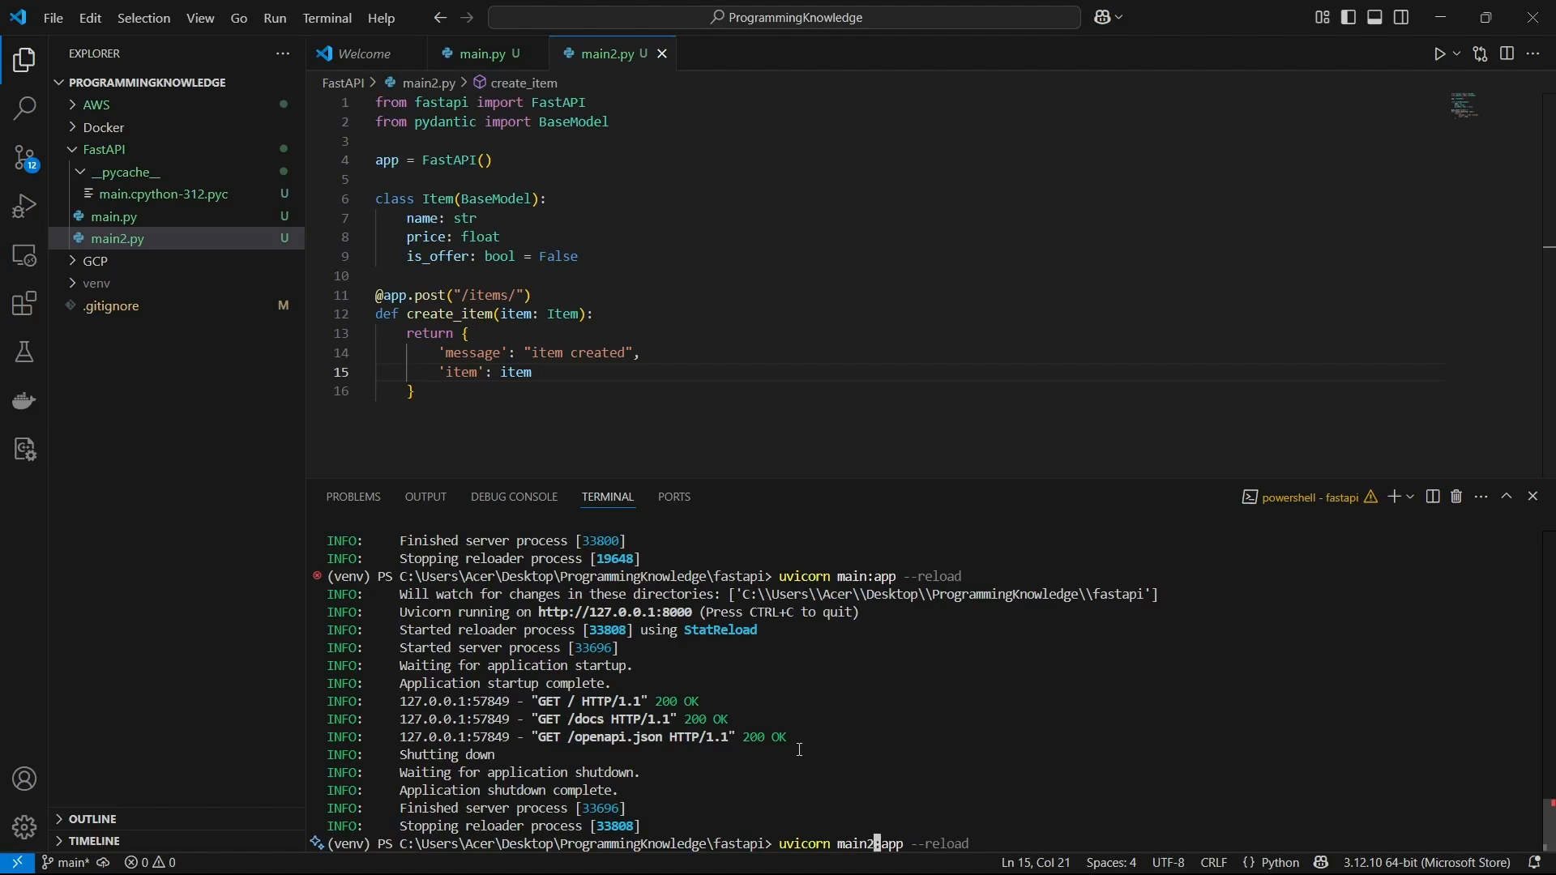
key("Return")
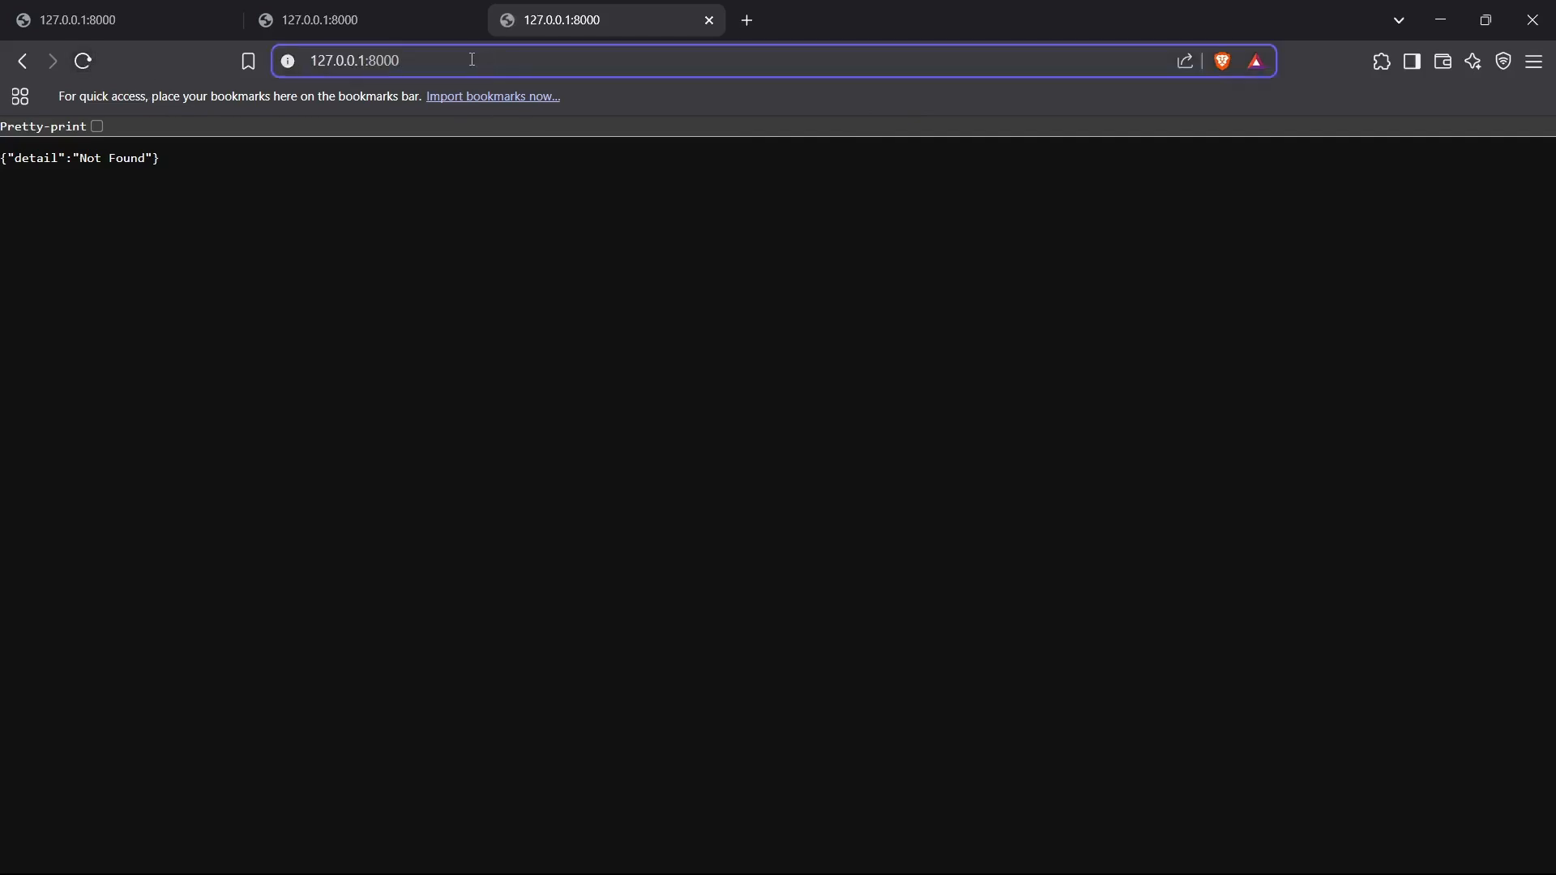
Step: Load the Swagger UI docs and expand the POST /items/ Create Item endpoint
type("/api/faqs/?lang=bn")
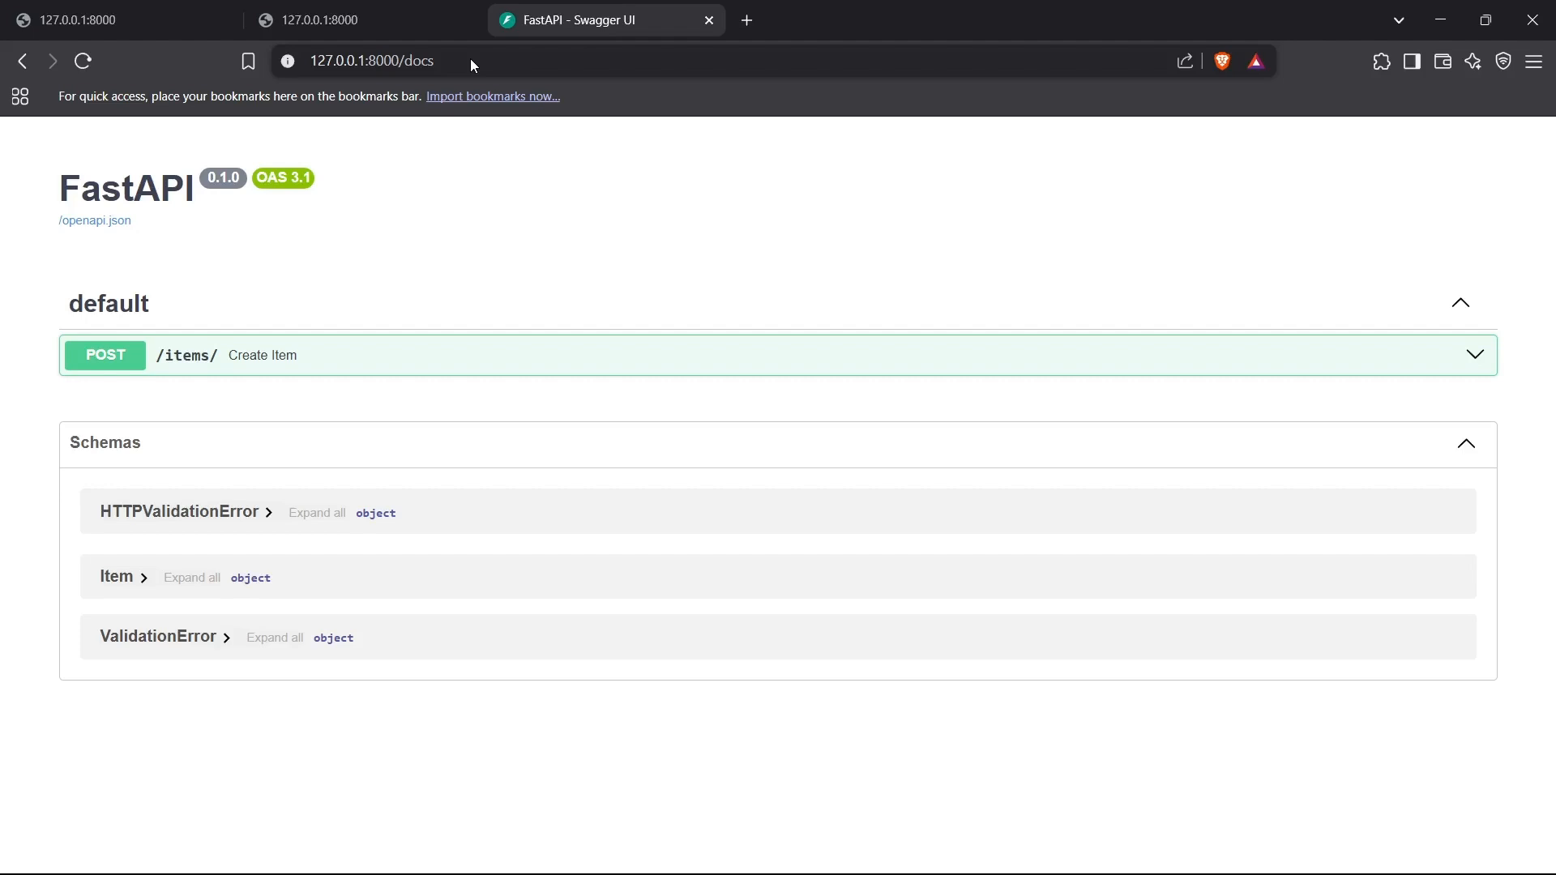
mouse_move(209, 246)
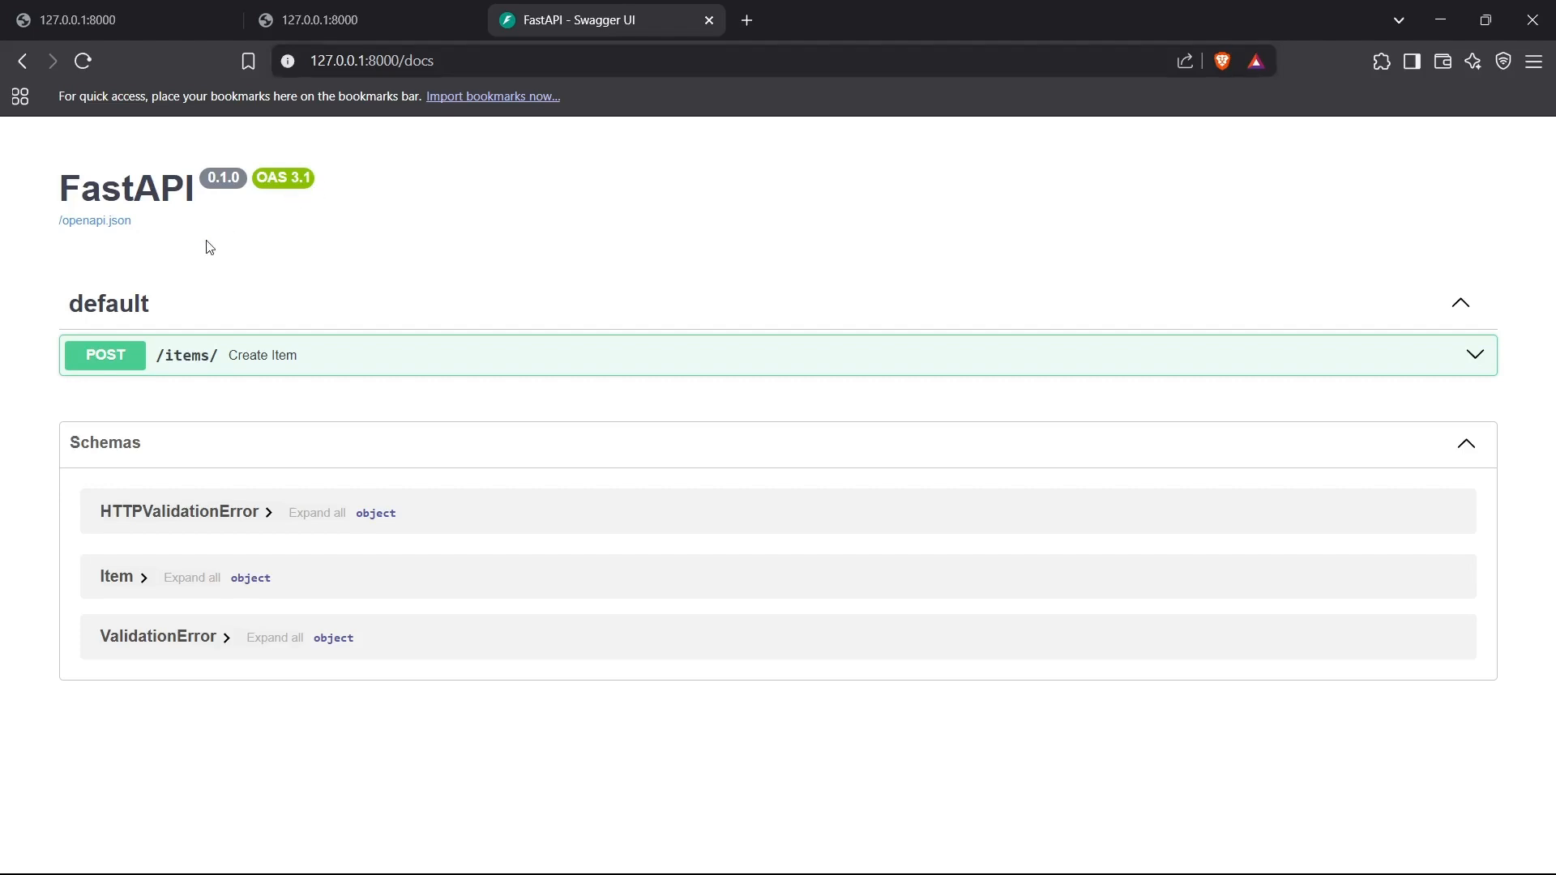
mouse_move(236, 261)
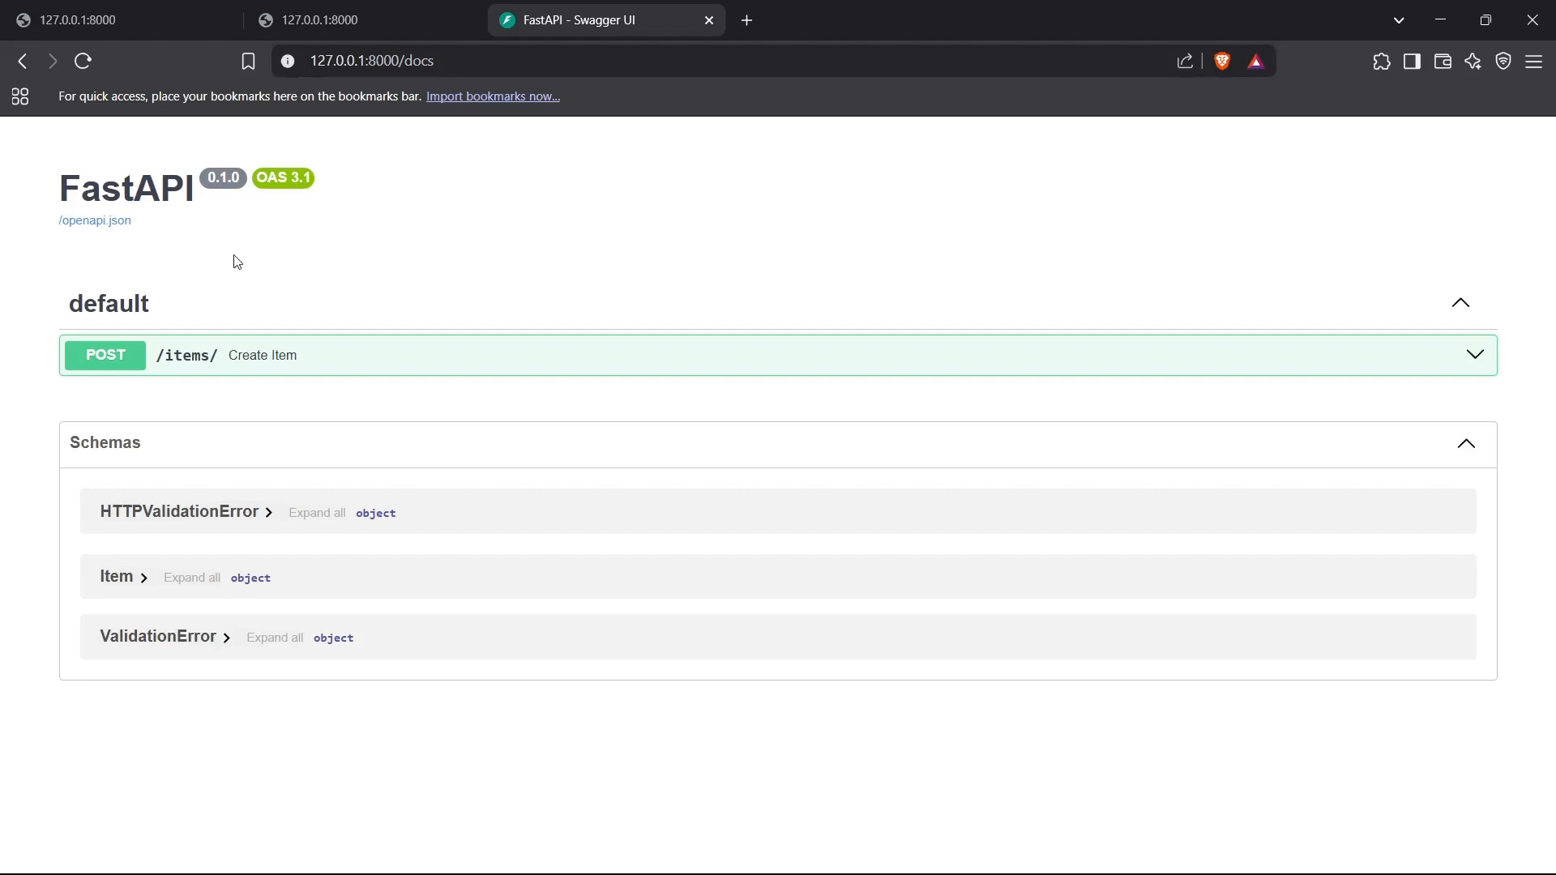
mouse_move(117, 316)
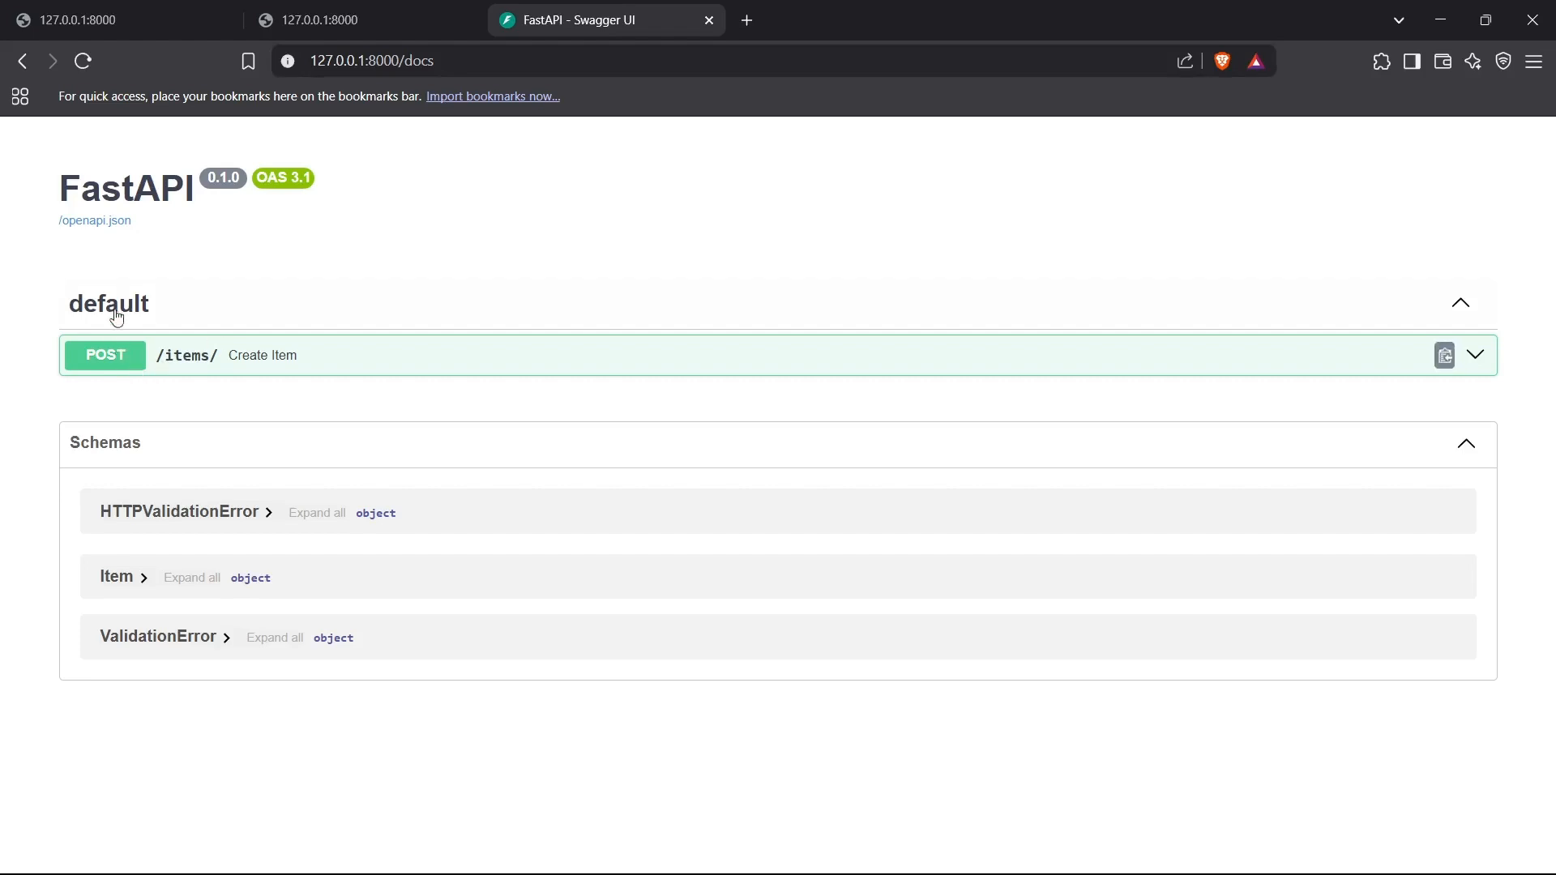
mouse_move(168, 363)
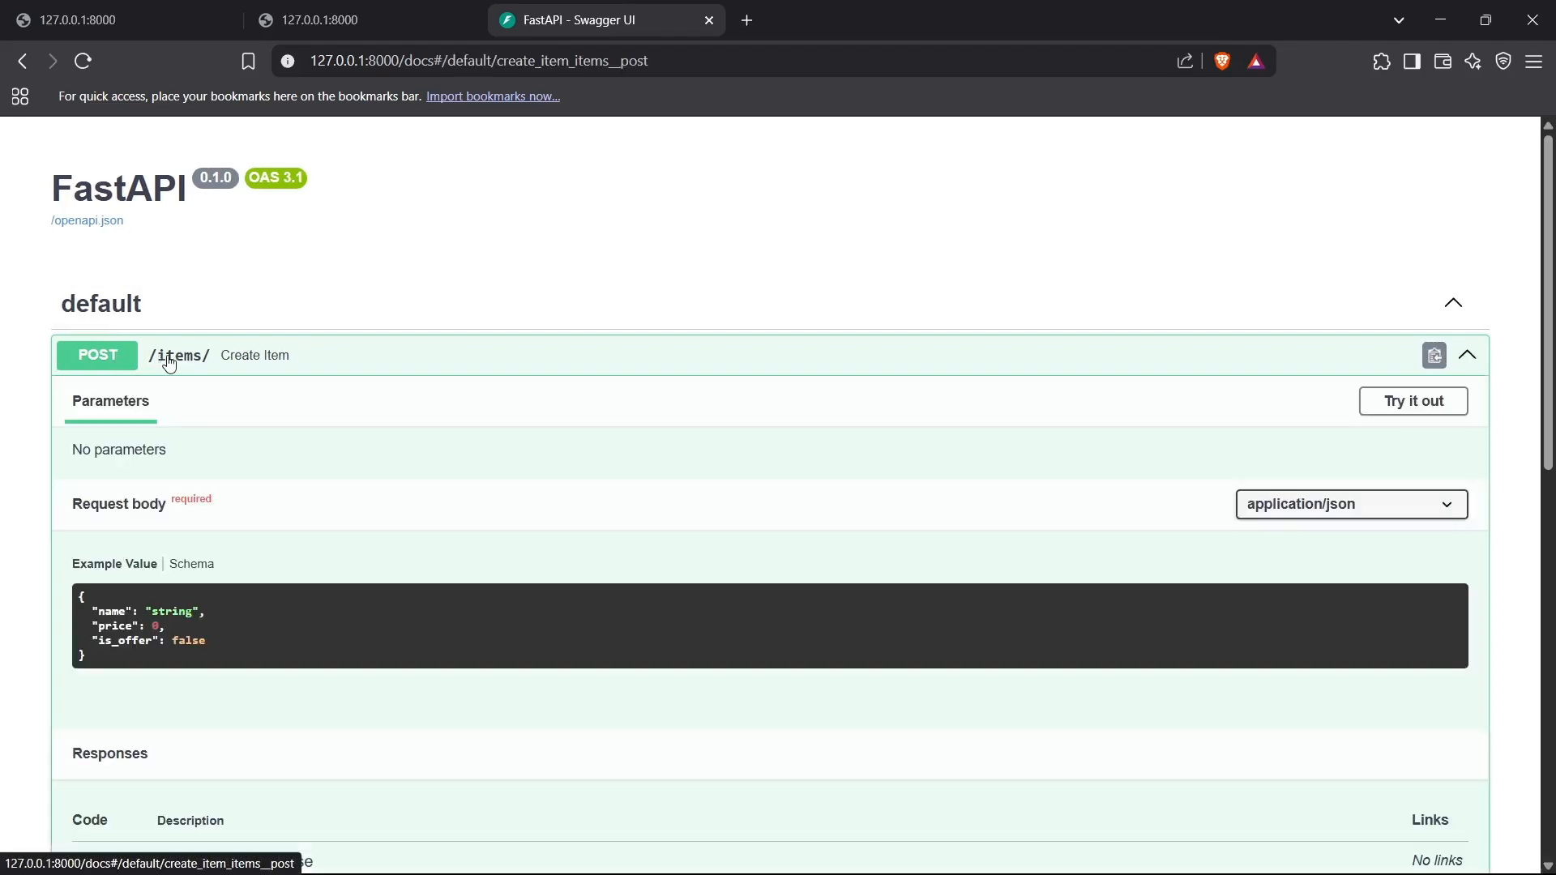
Step: Review the endpoint's responses and switch POST /items/ into Try it out mode
scroll("down", 3)
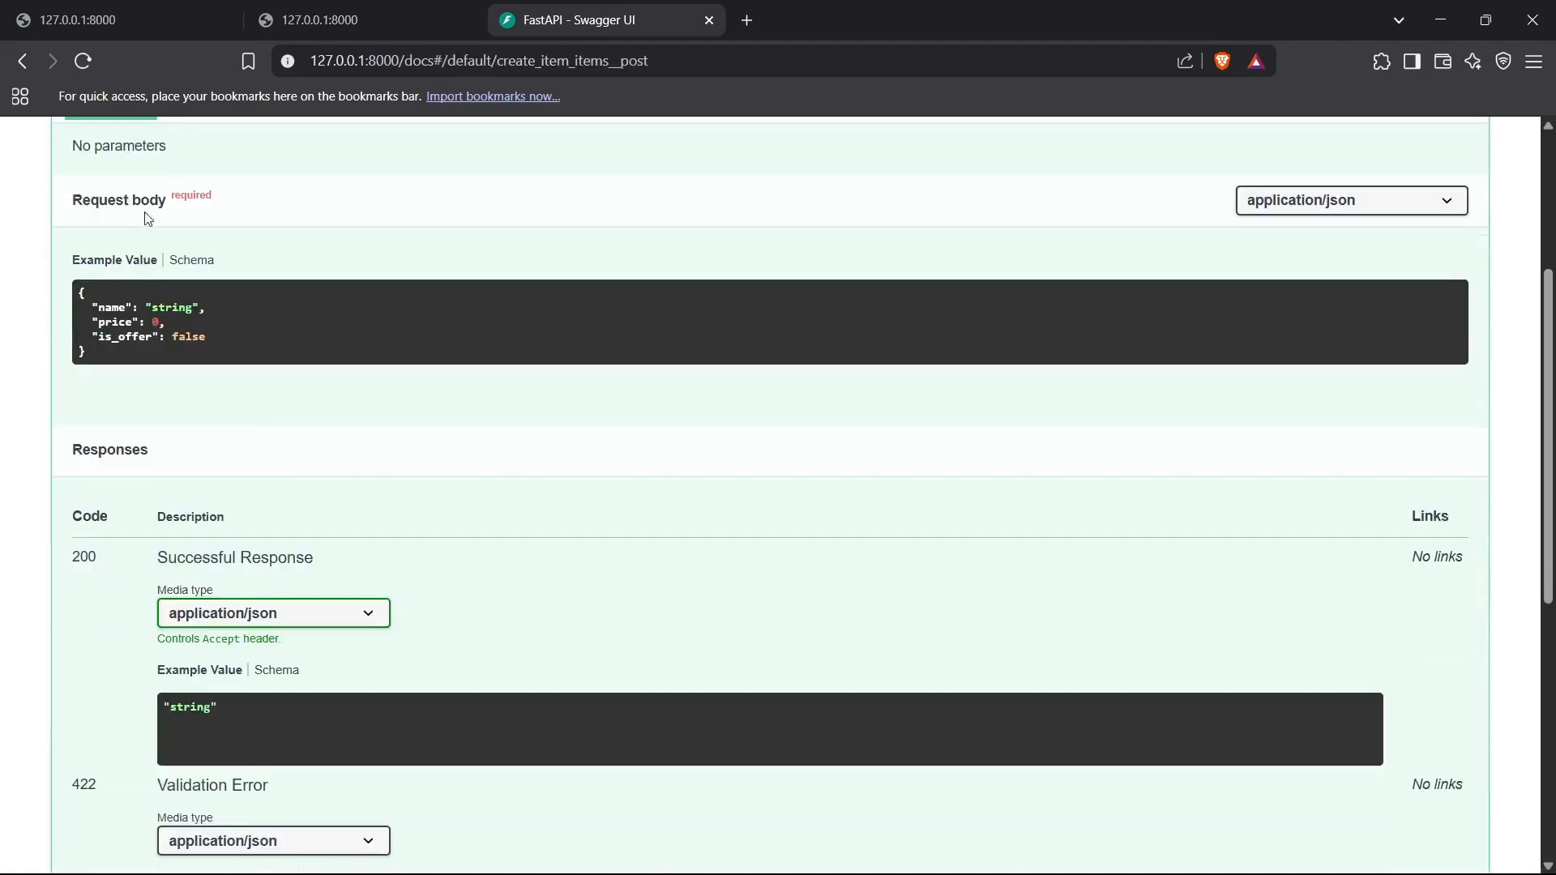
mouse_move(442, 499)
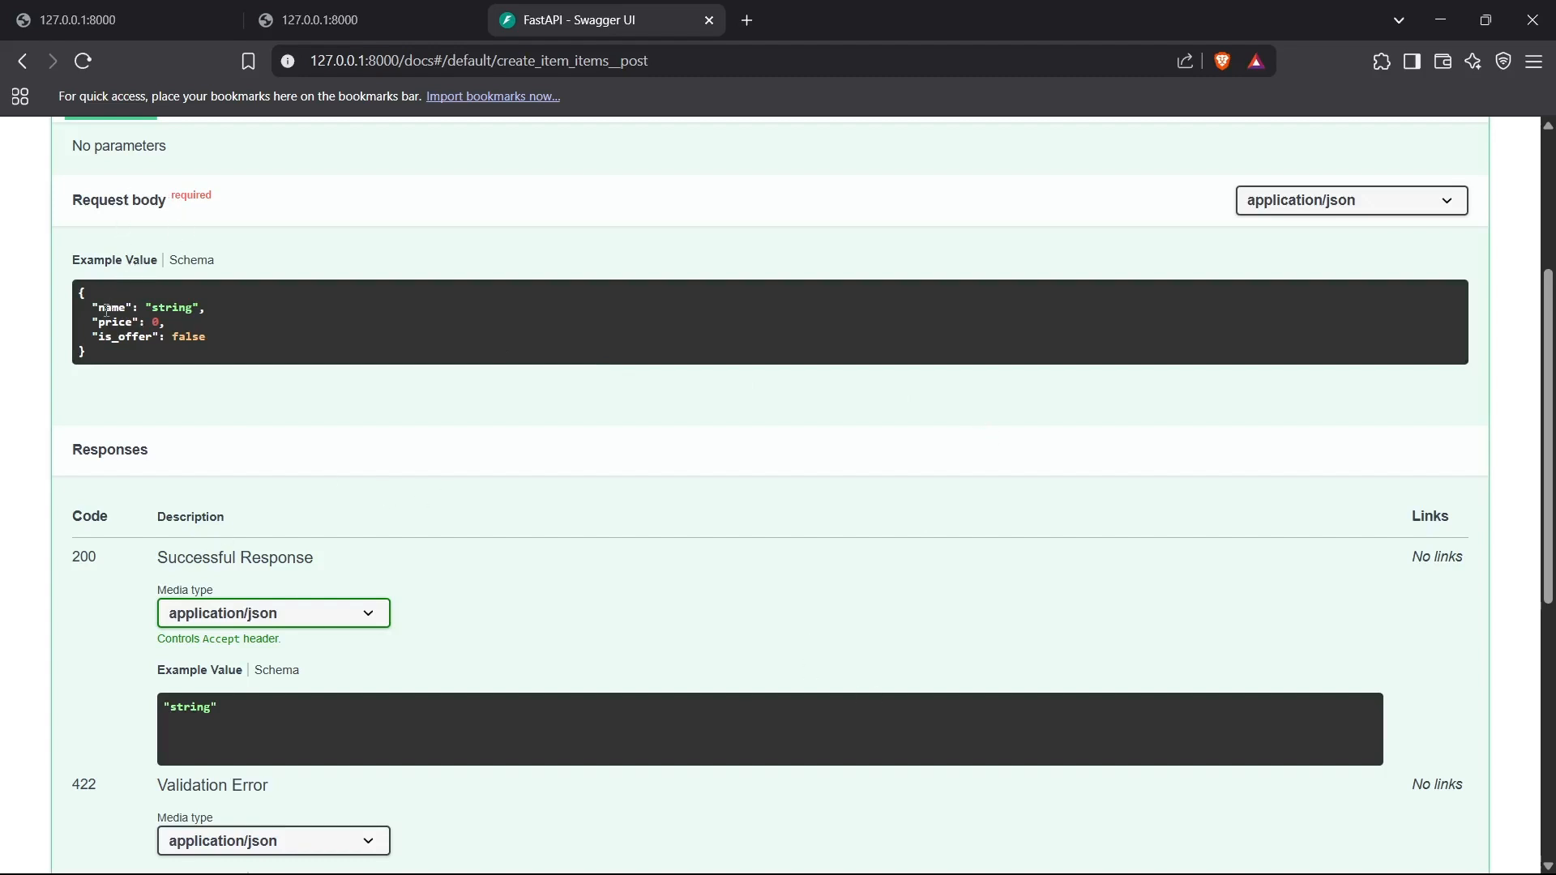
mouse_move(144, 342)
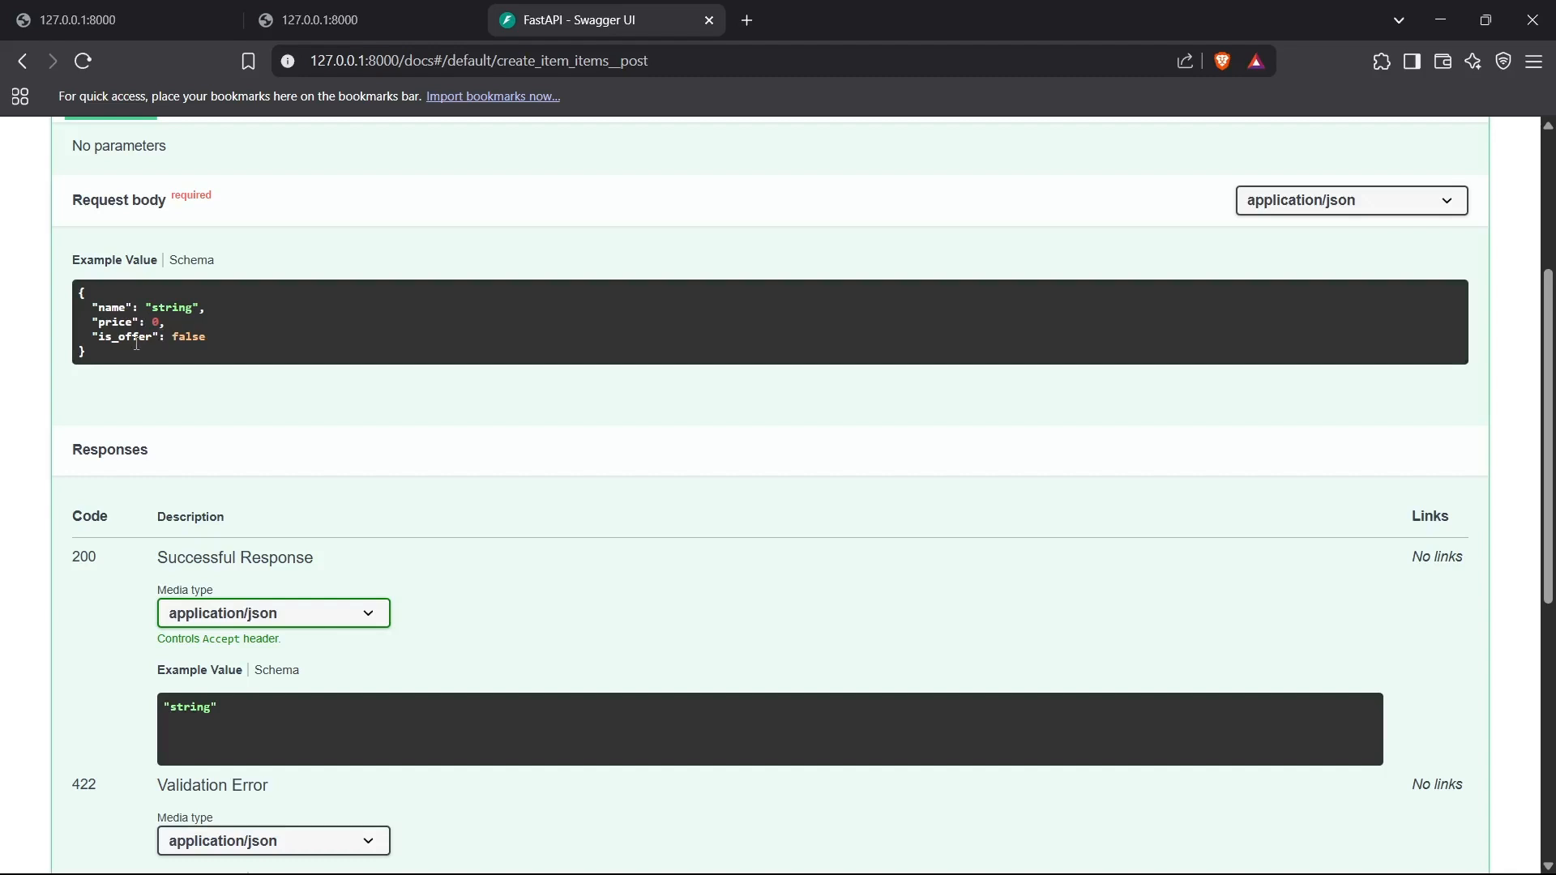
mouse_move(180, 350)
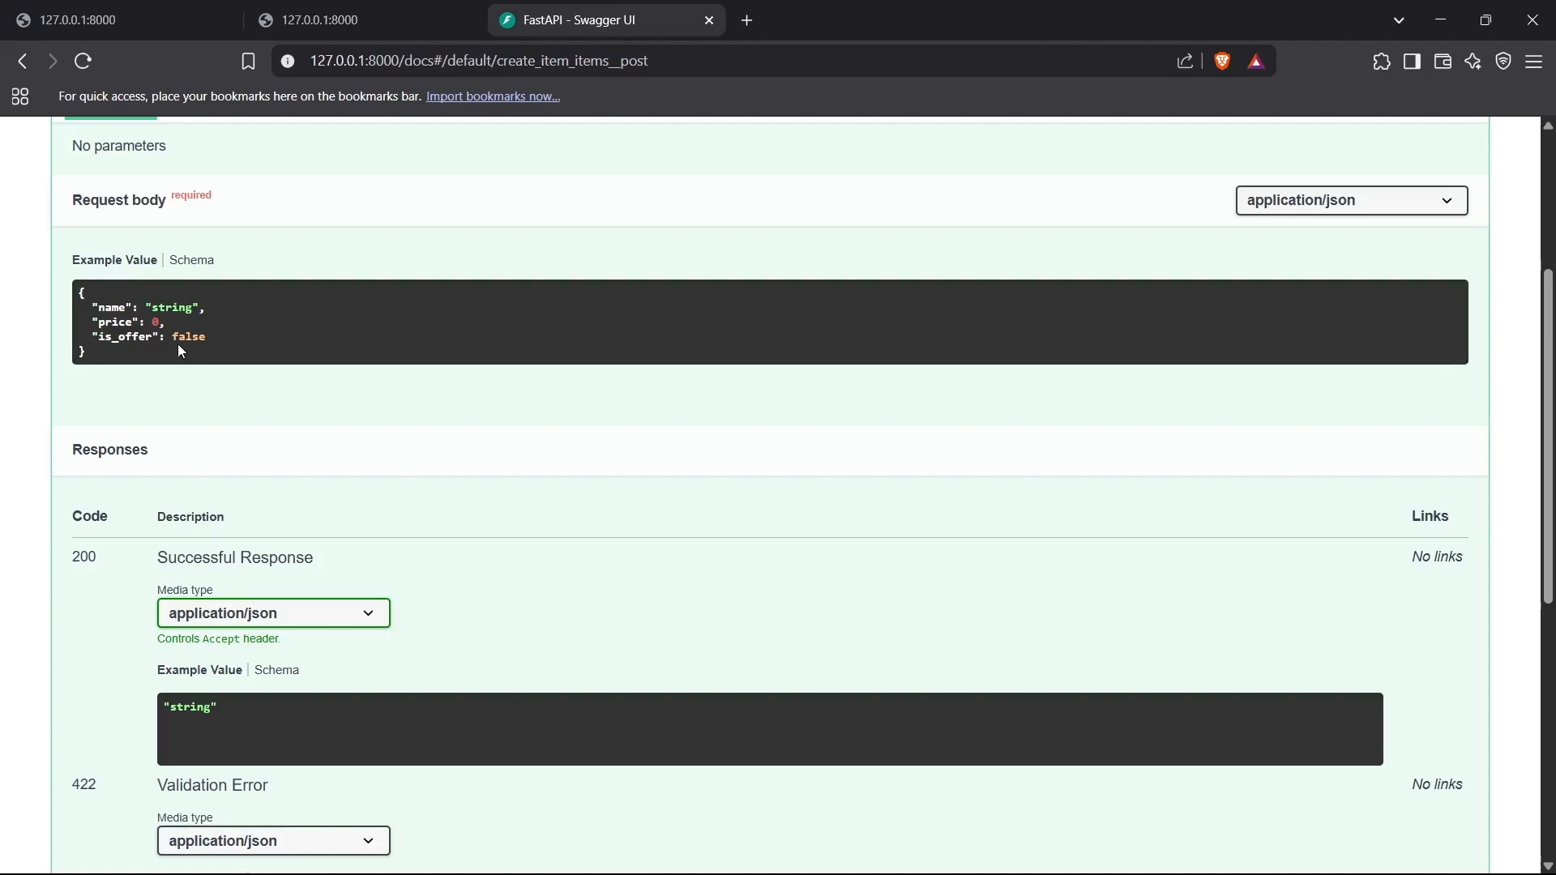
scroll("down", 3)
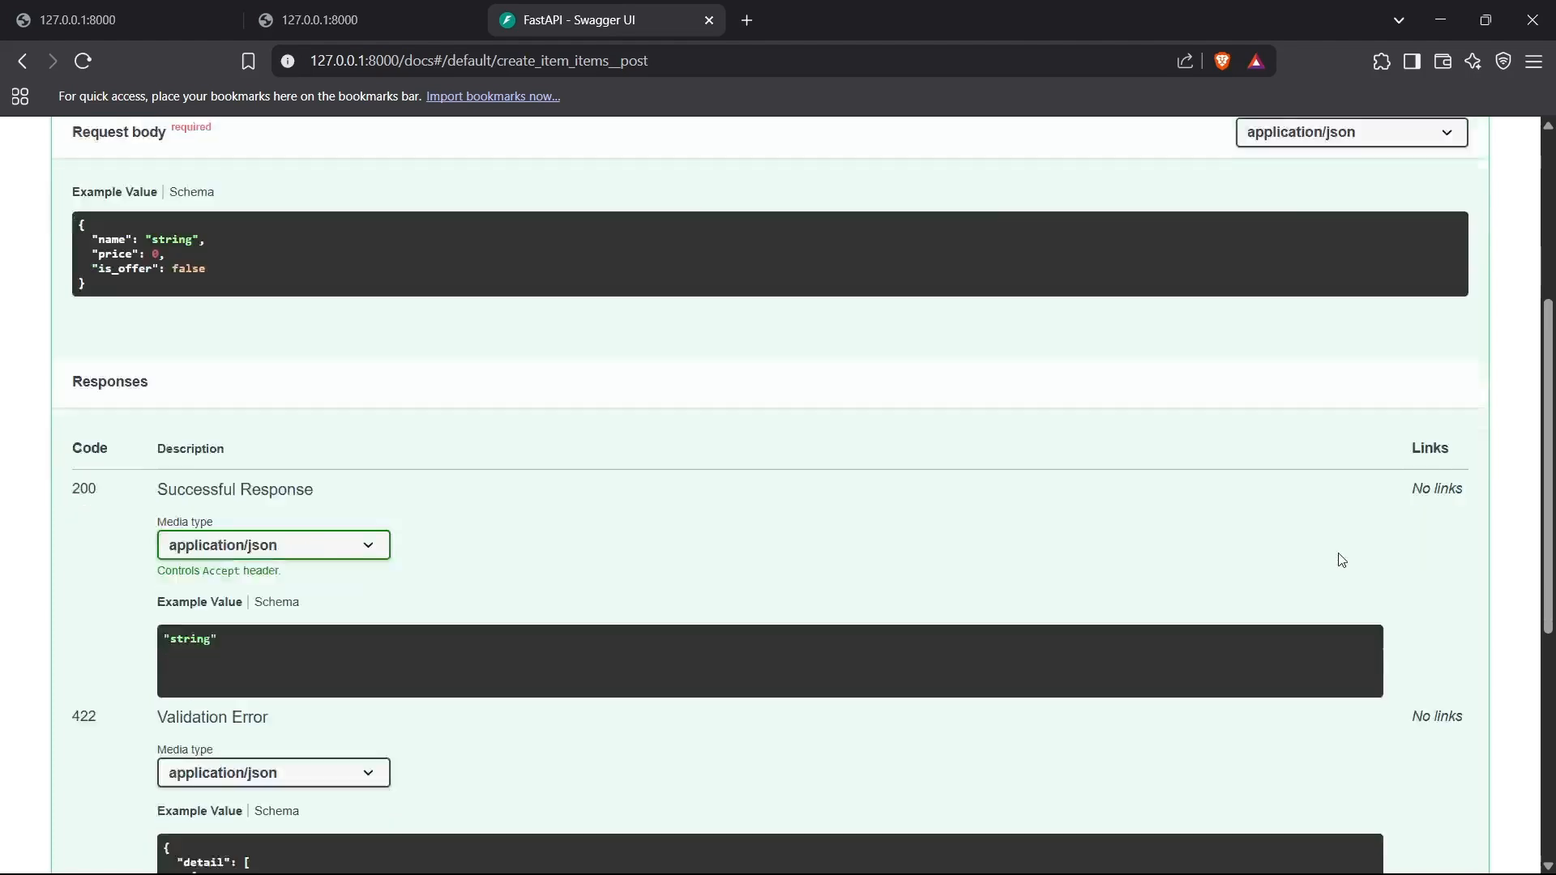
scroll("up", 3)
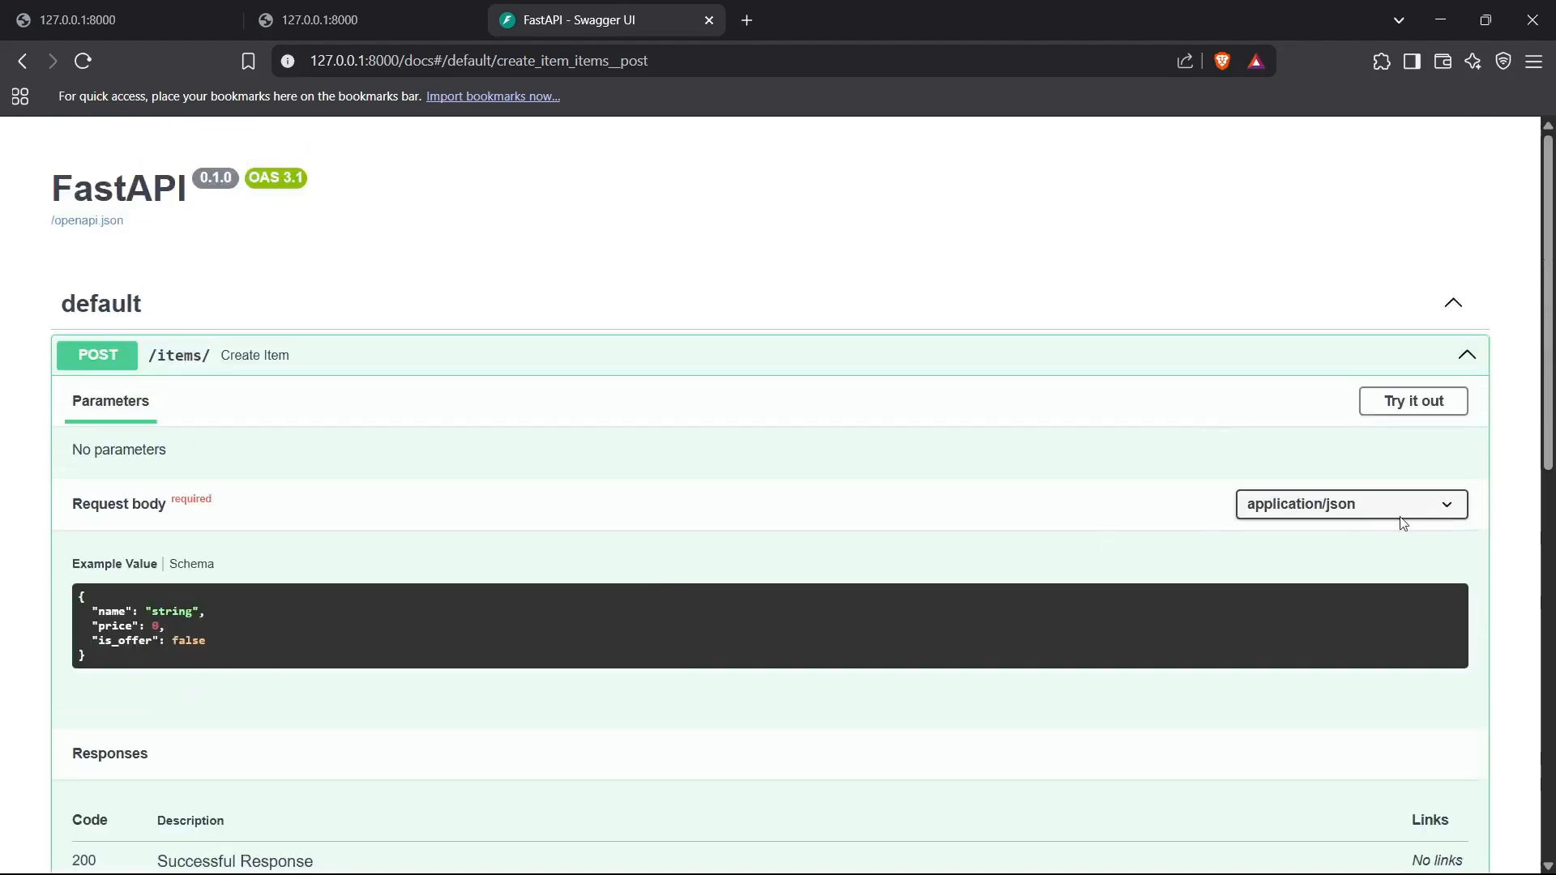
left_click(1411, 400)
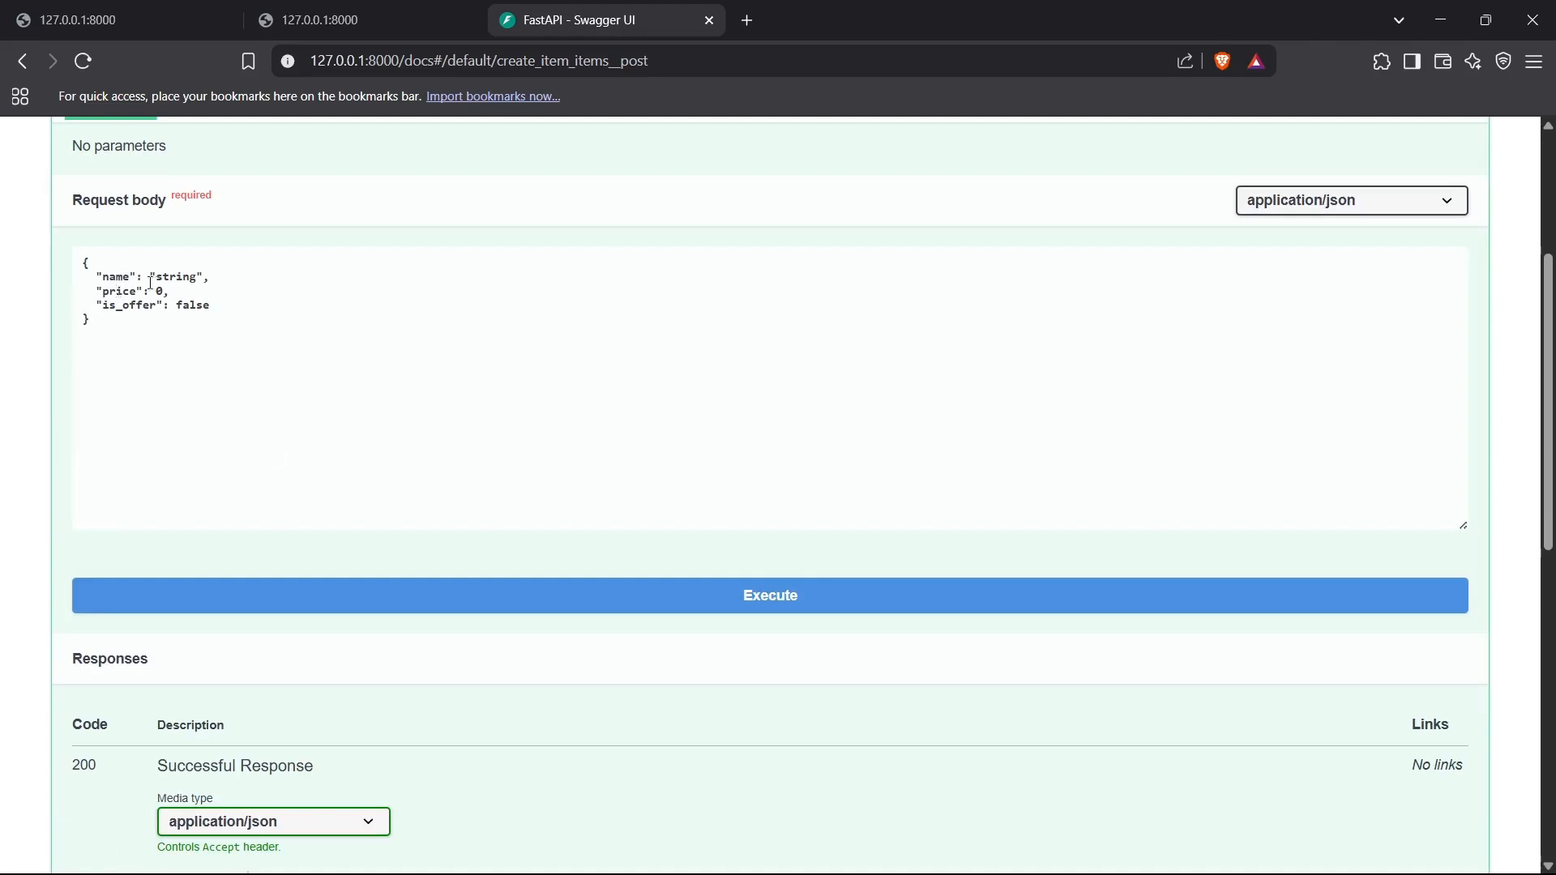
Step: Fill the request body with name "name1", price 100 and is_offer true
double_click(177, 277)
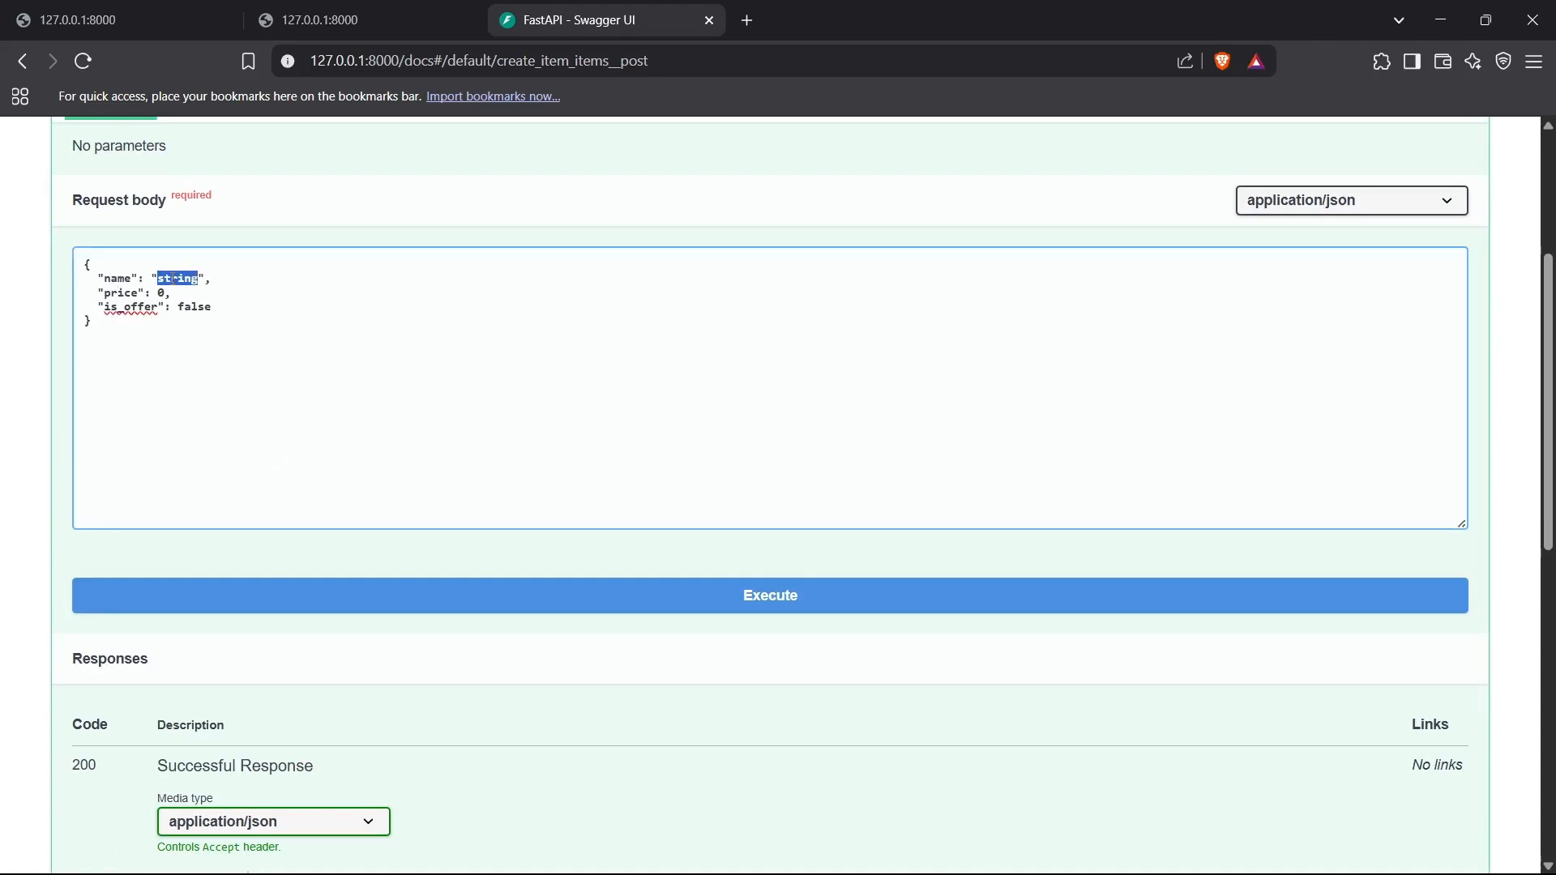
type("name1")
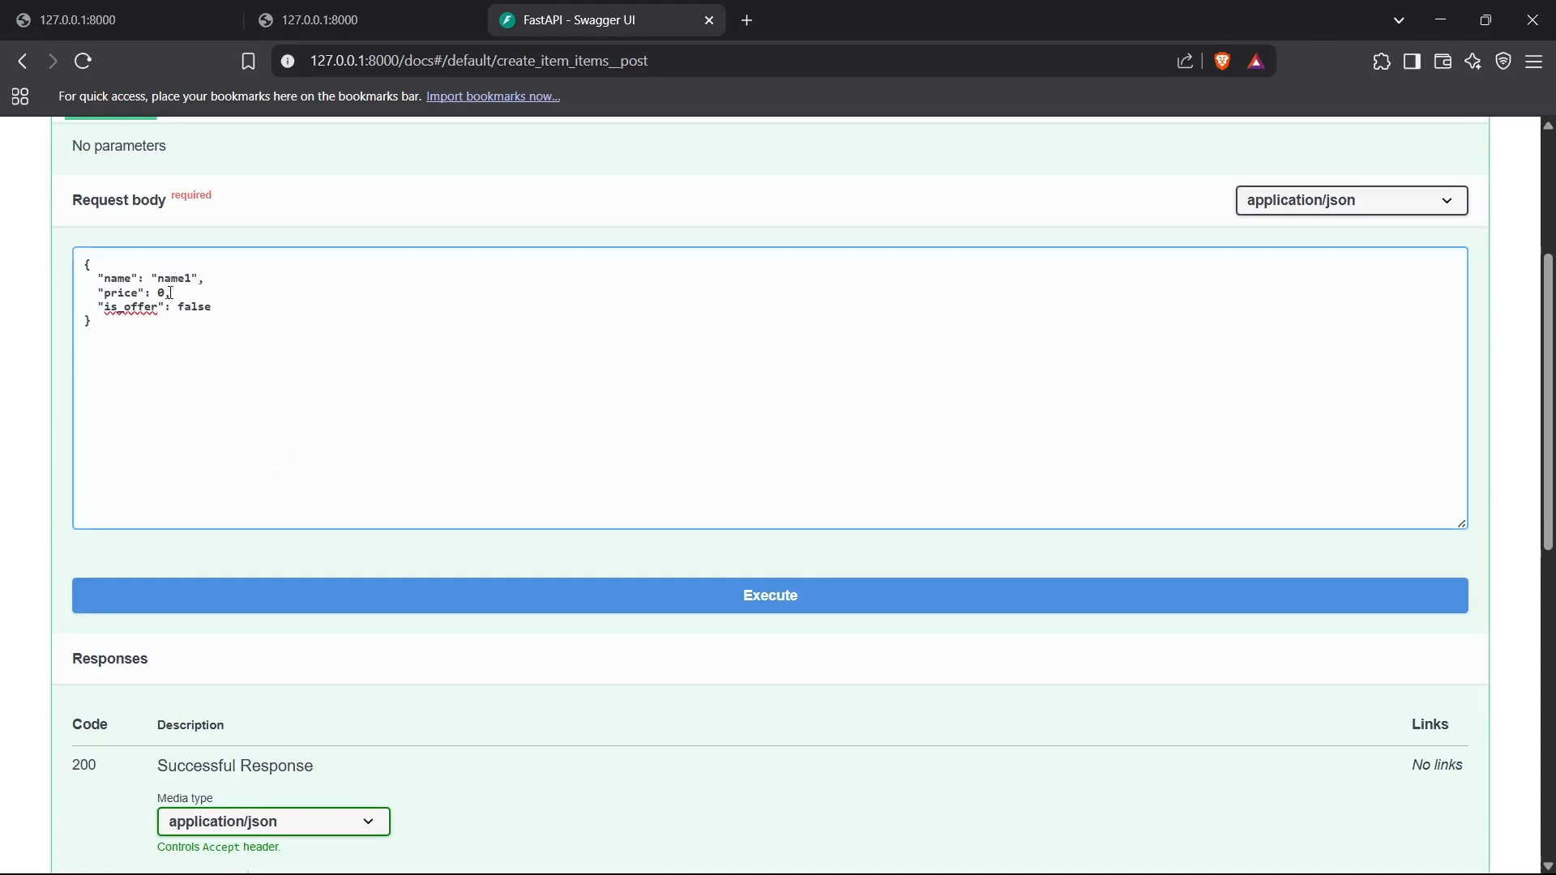
type("100")
type("tr")
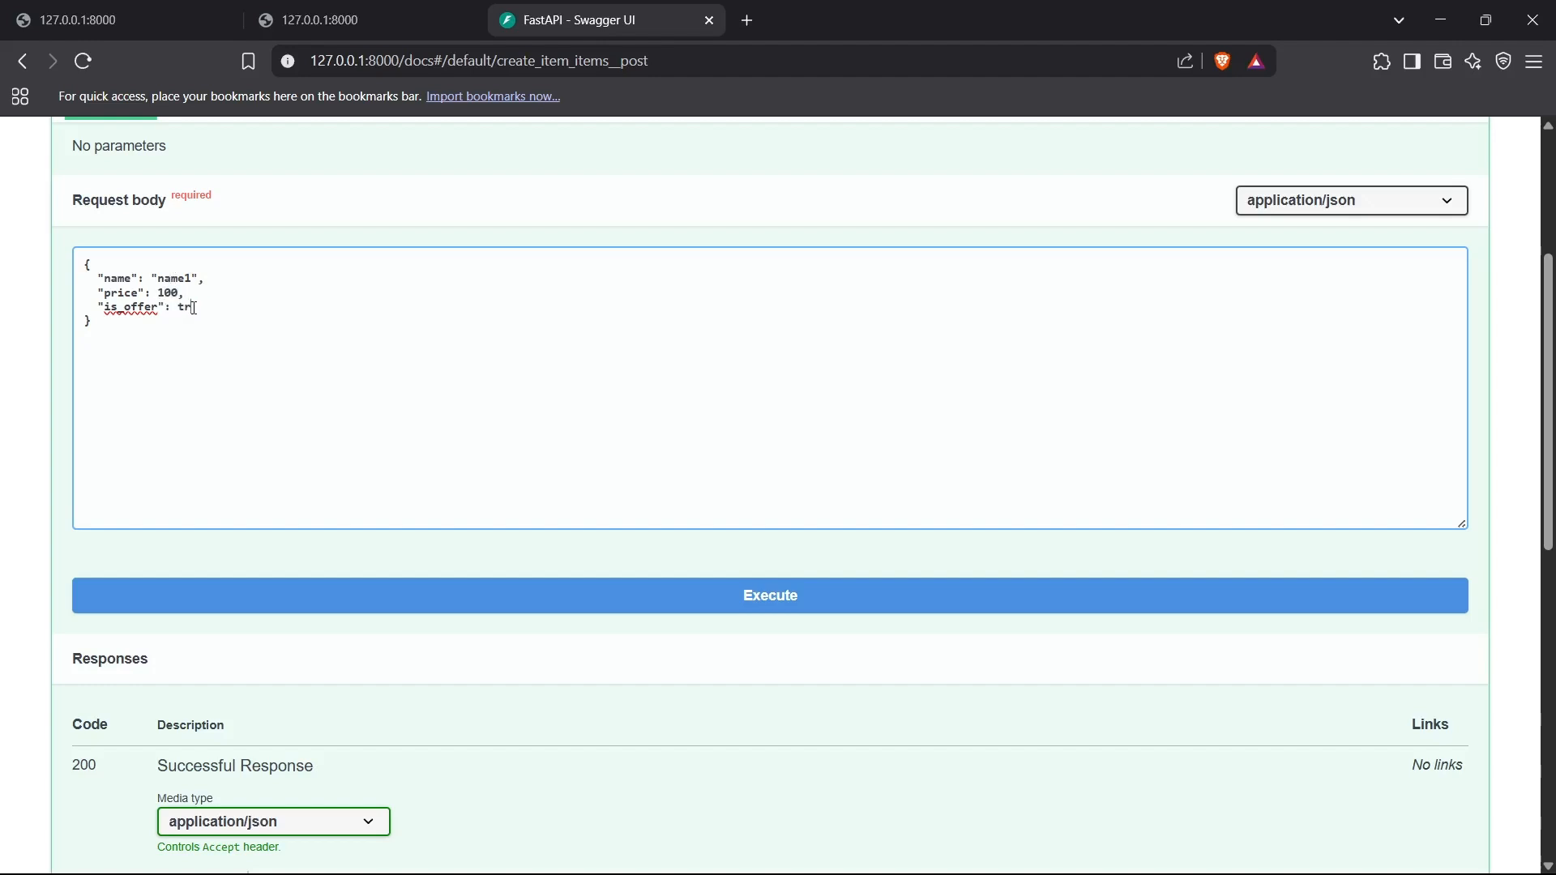
type("ue")
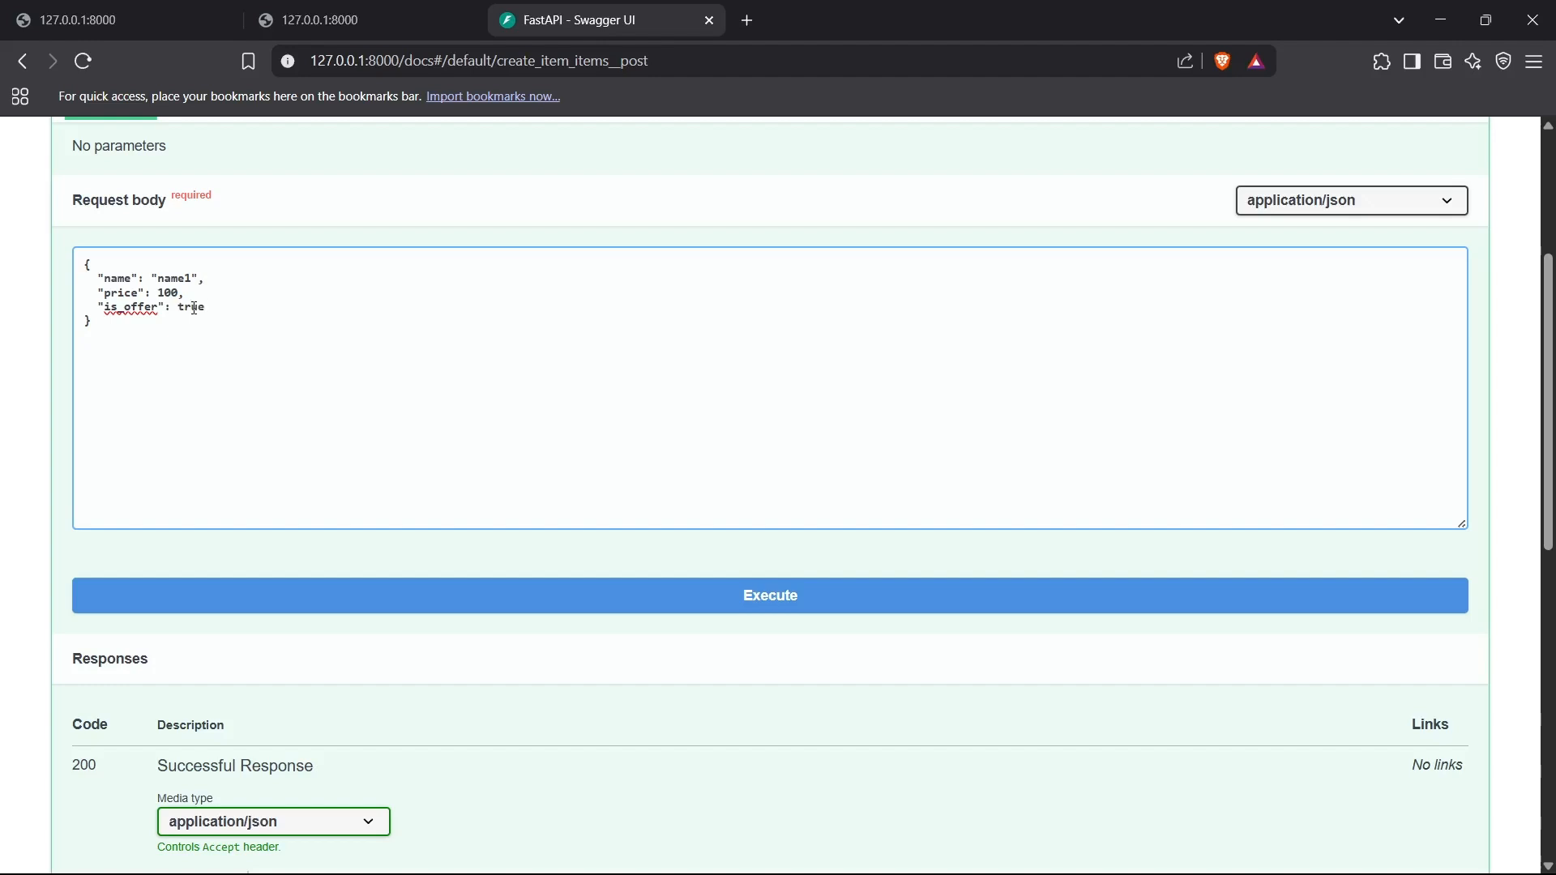
mouse_move(689, 616)
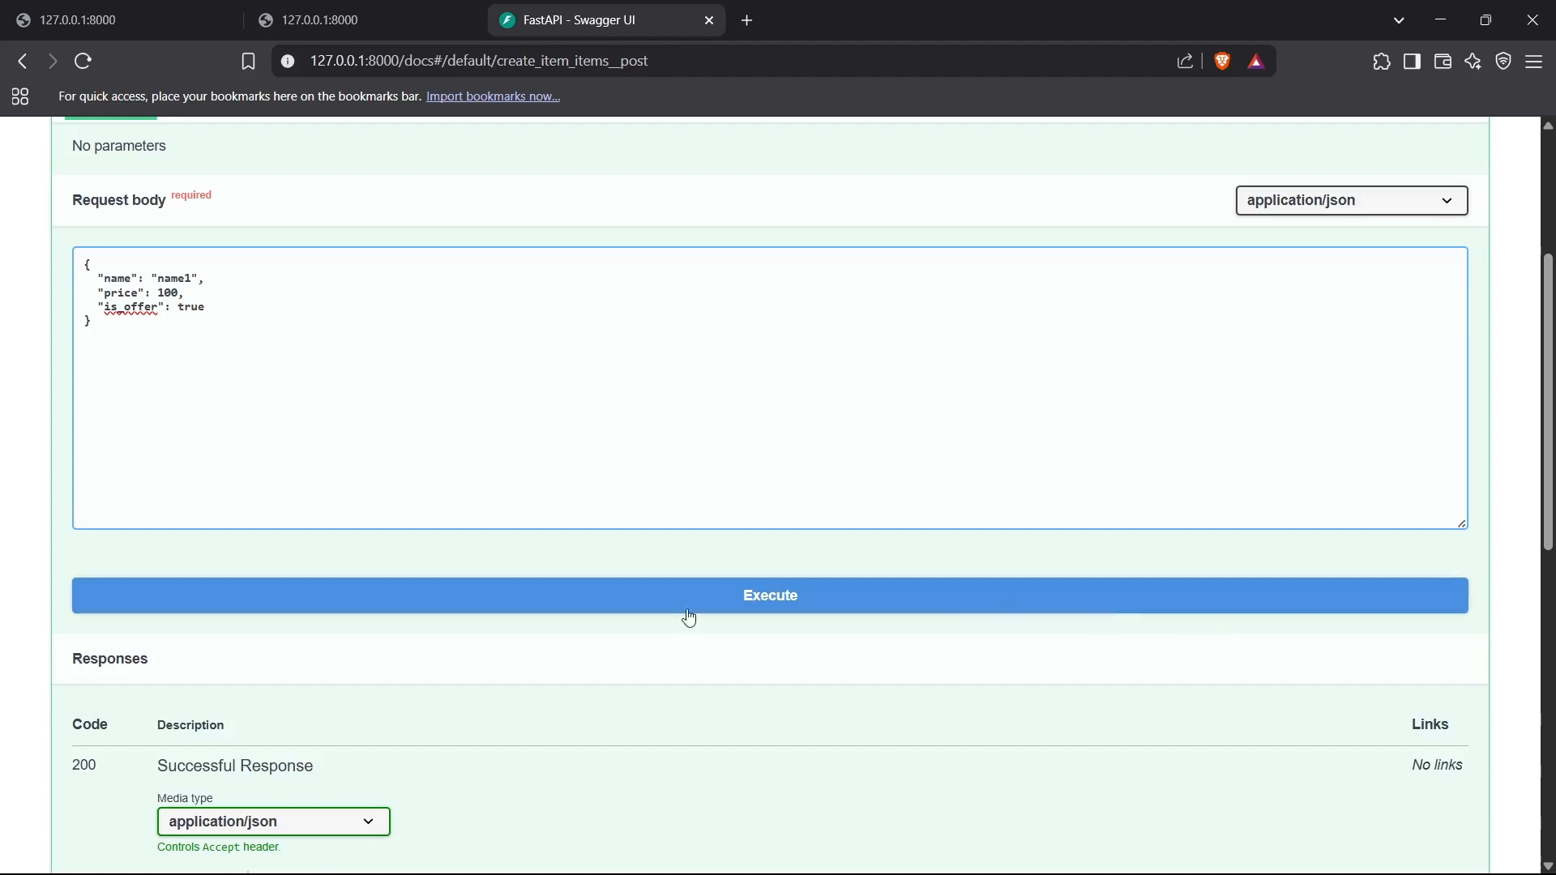
left_click(205, 308)
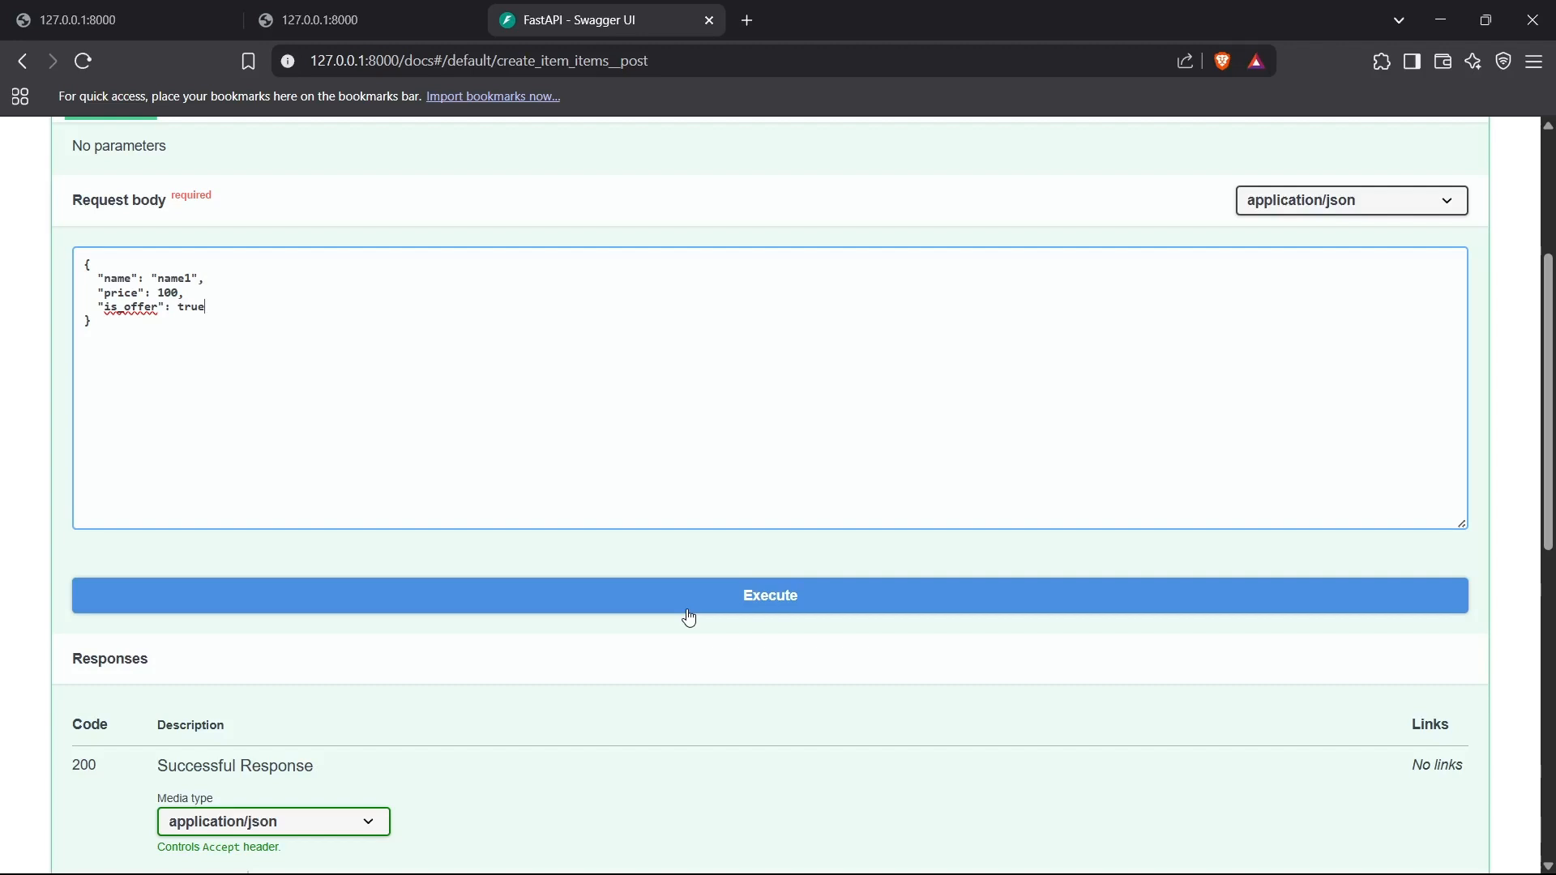
left_click(769, 595)
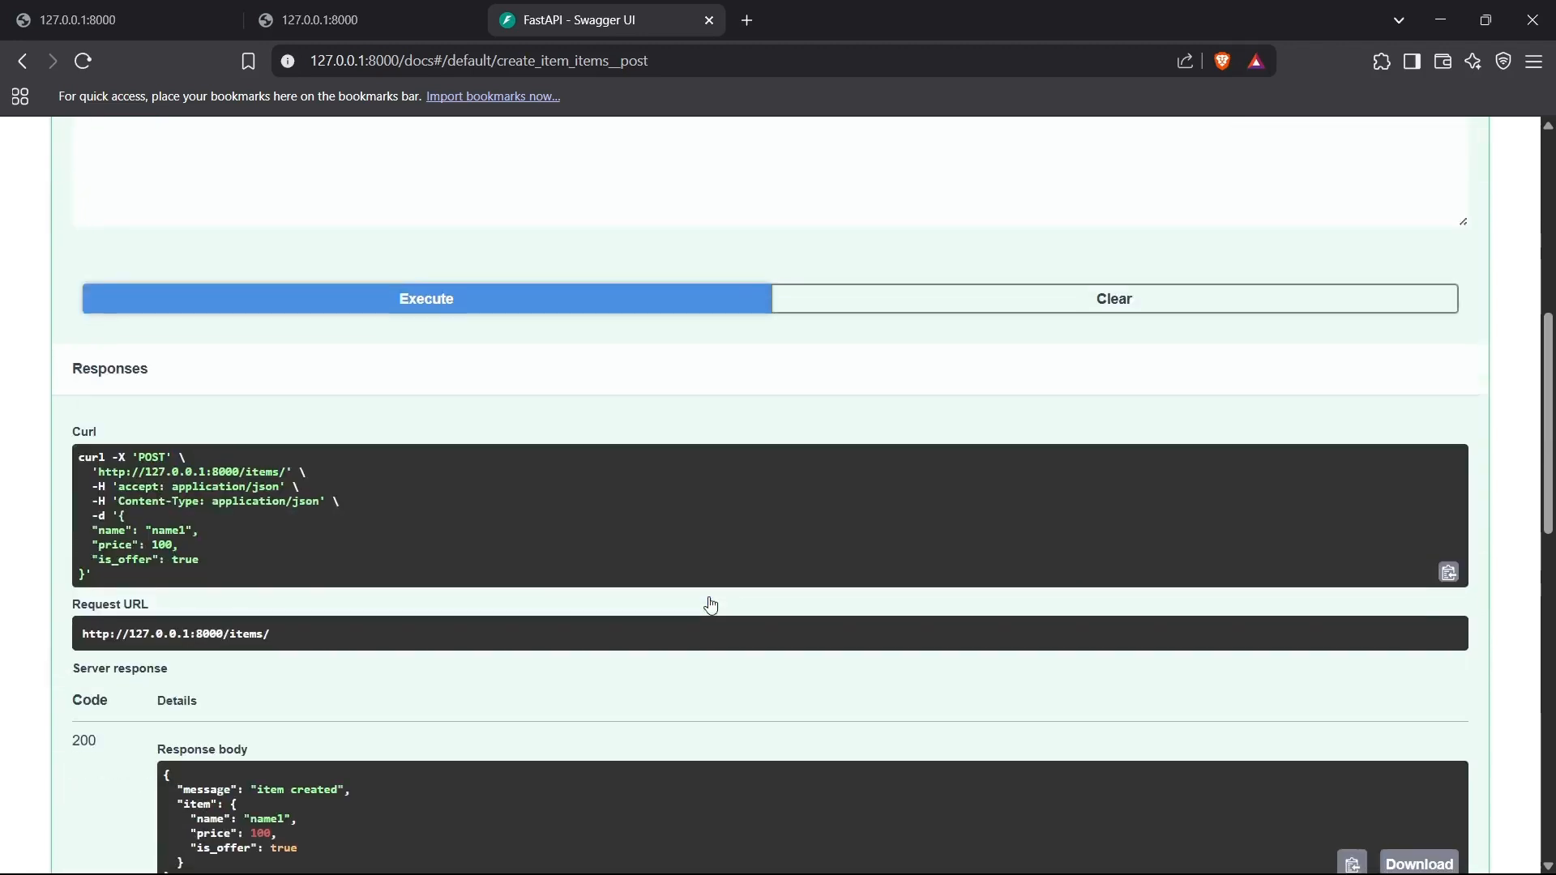
scroll("down", 3)
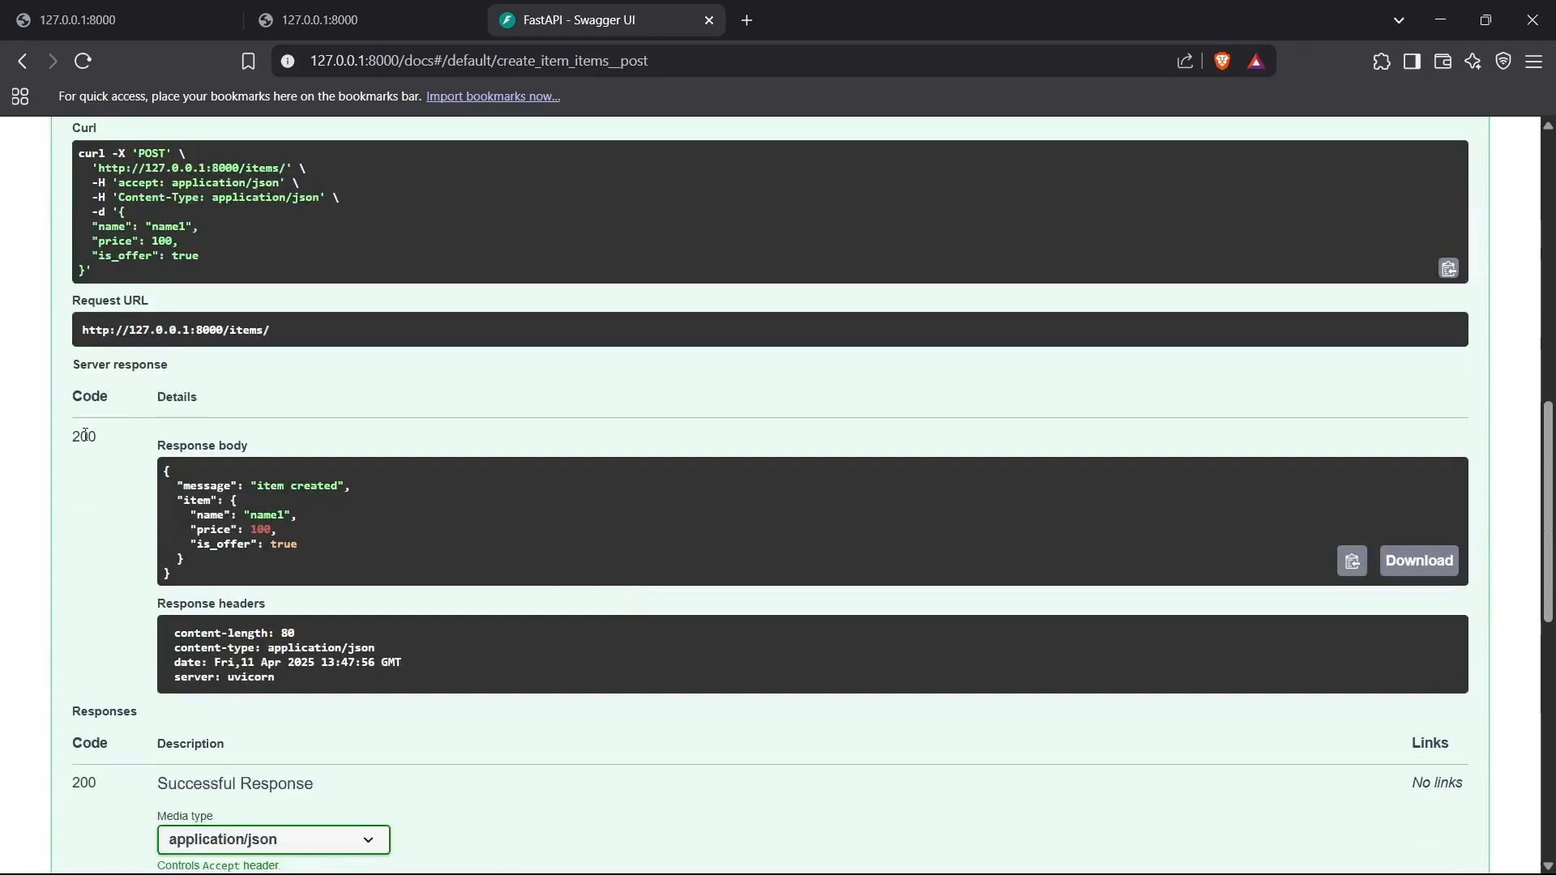
mouse_move(102, 453)
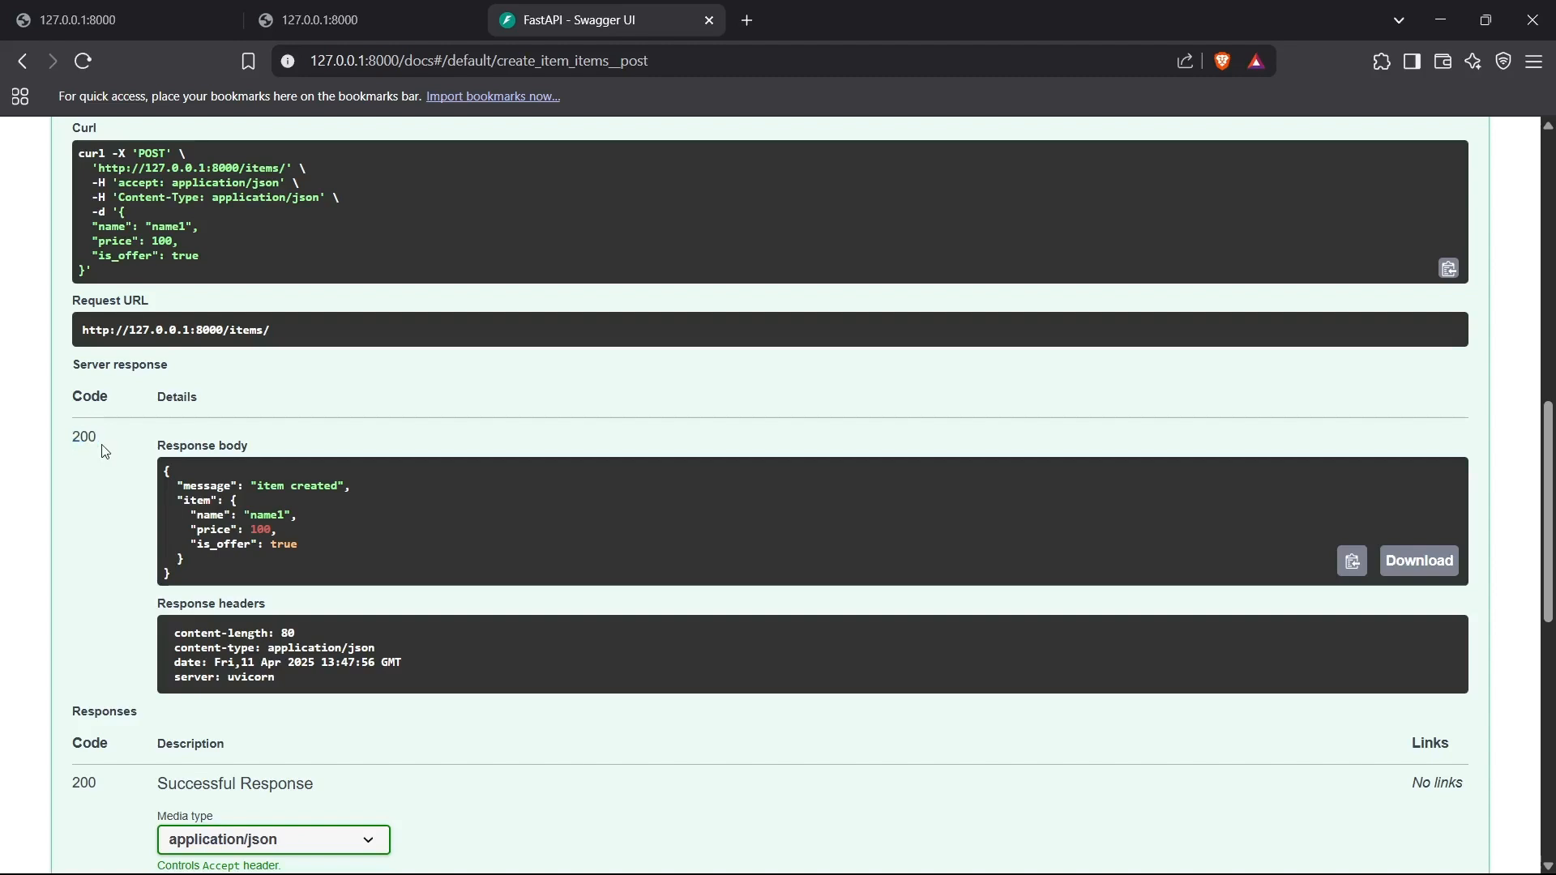
mouse_move(171, 447)
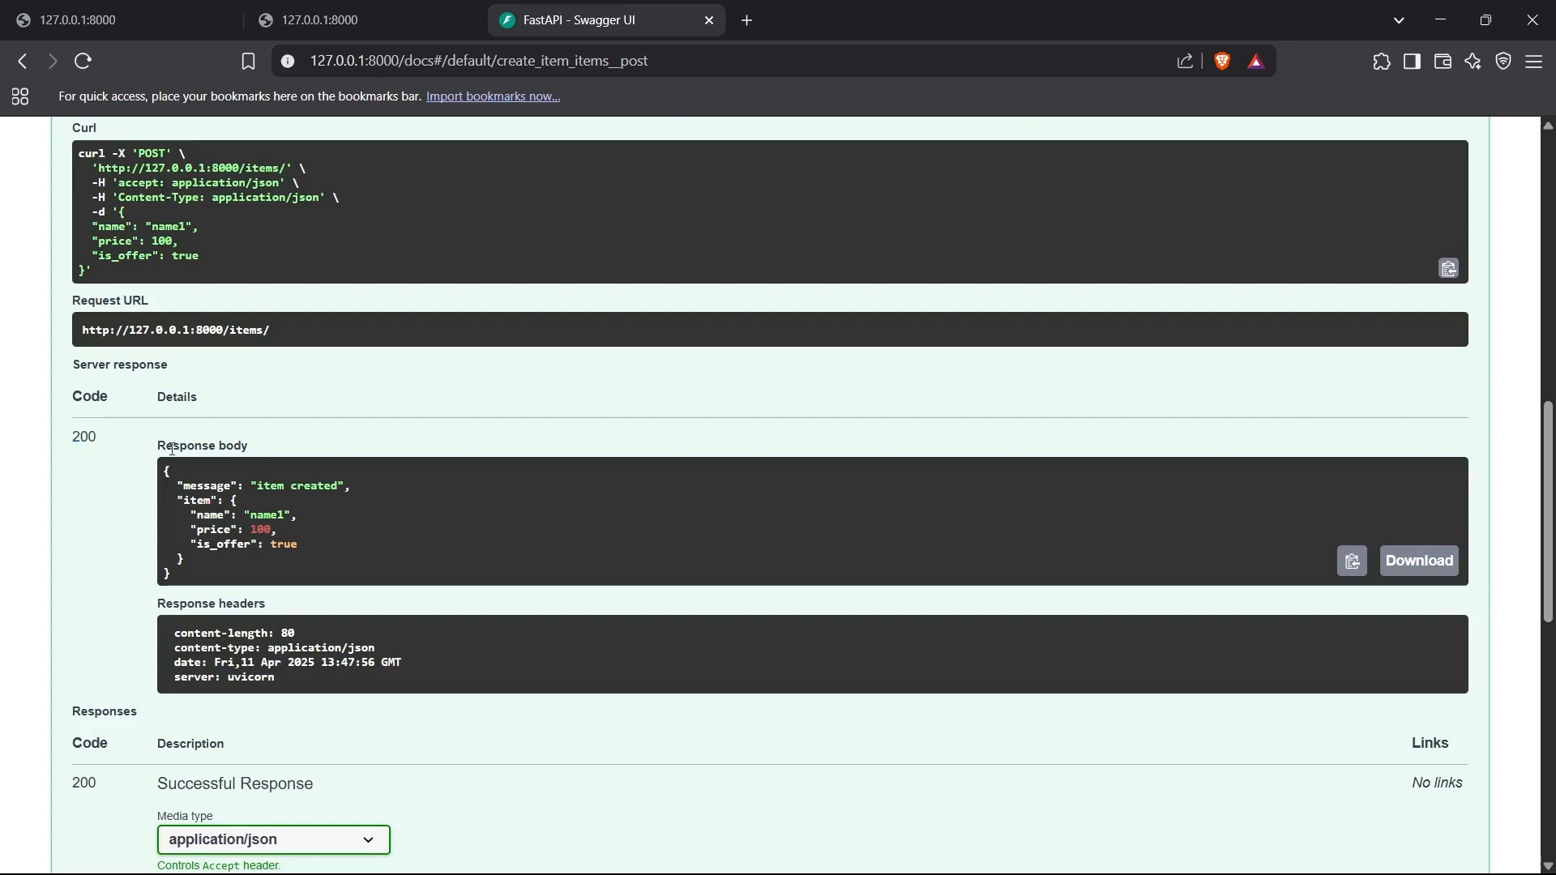
mouse_move(276, 467)
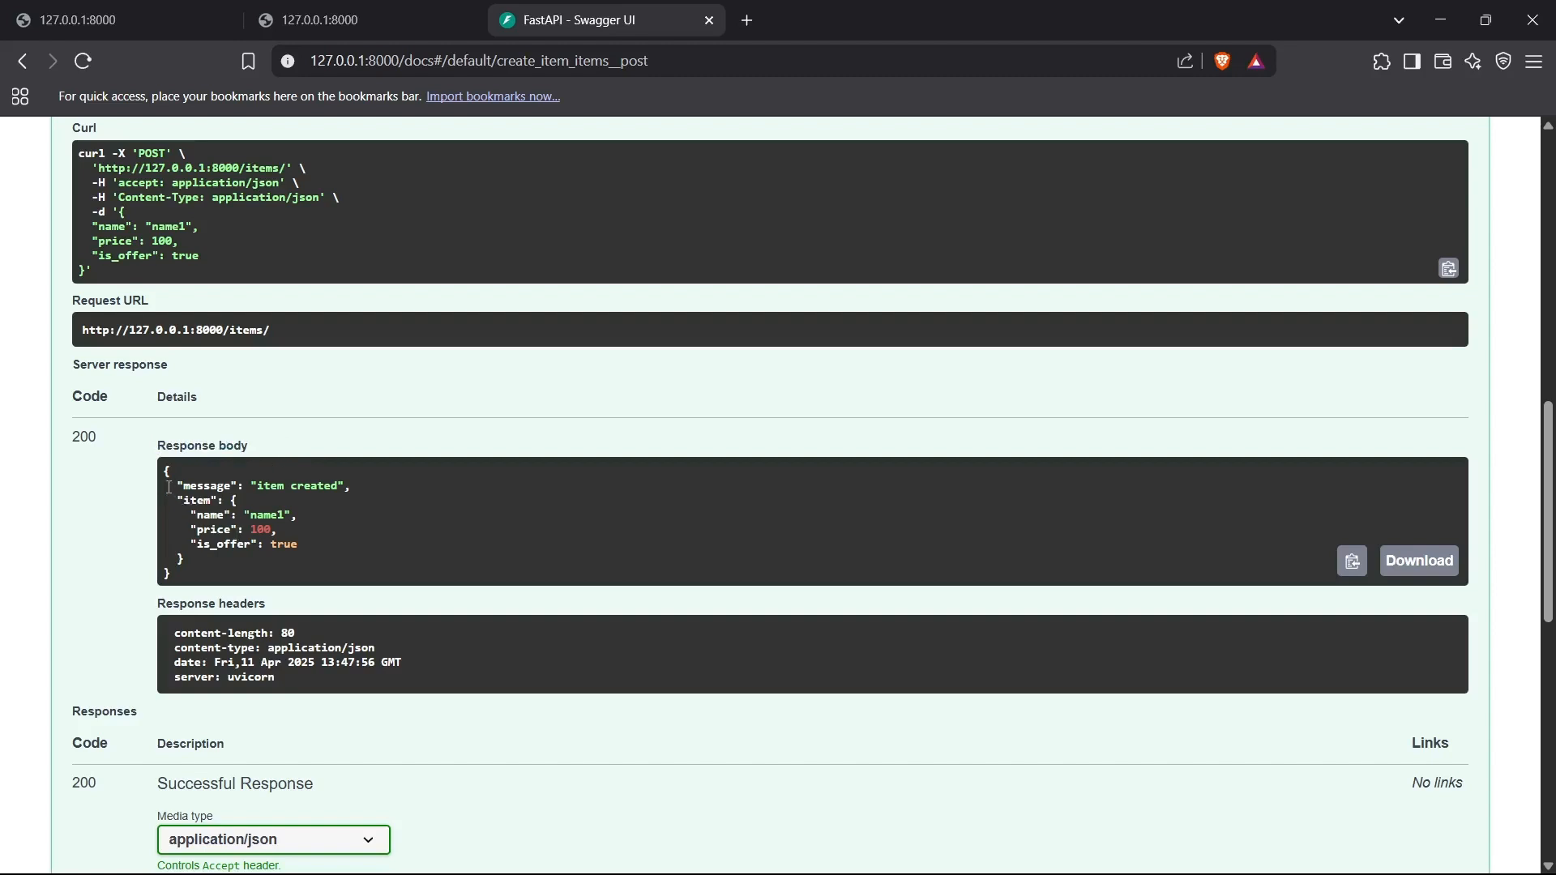
mouse_move(313, 504)
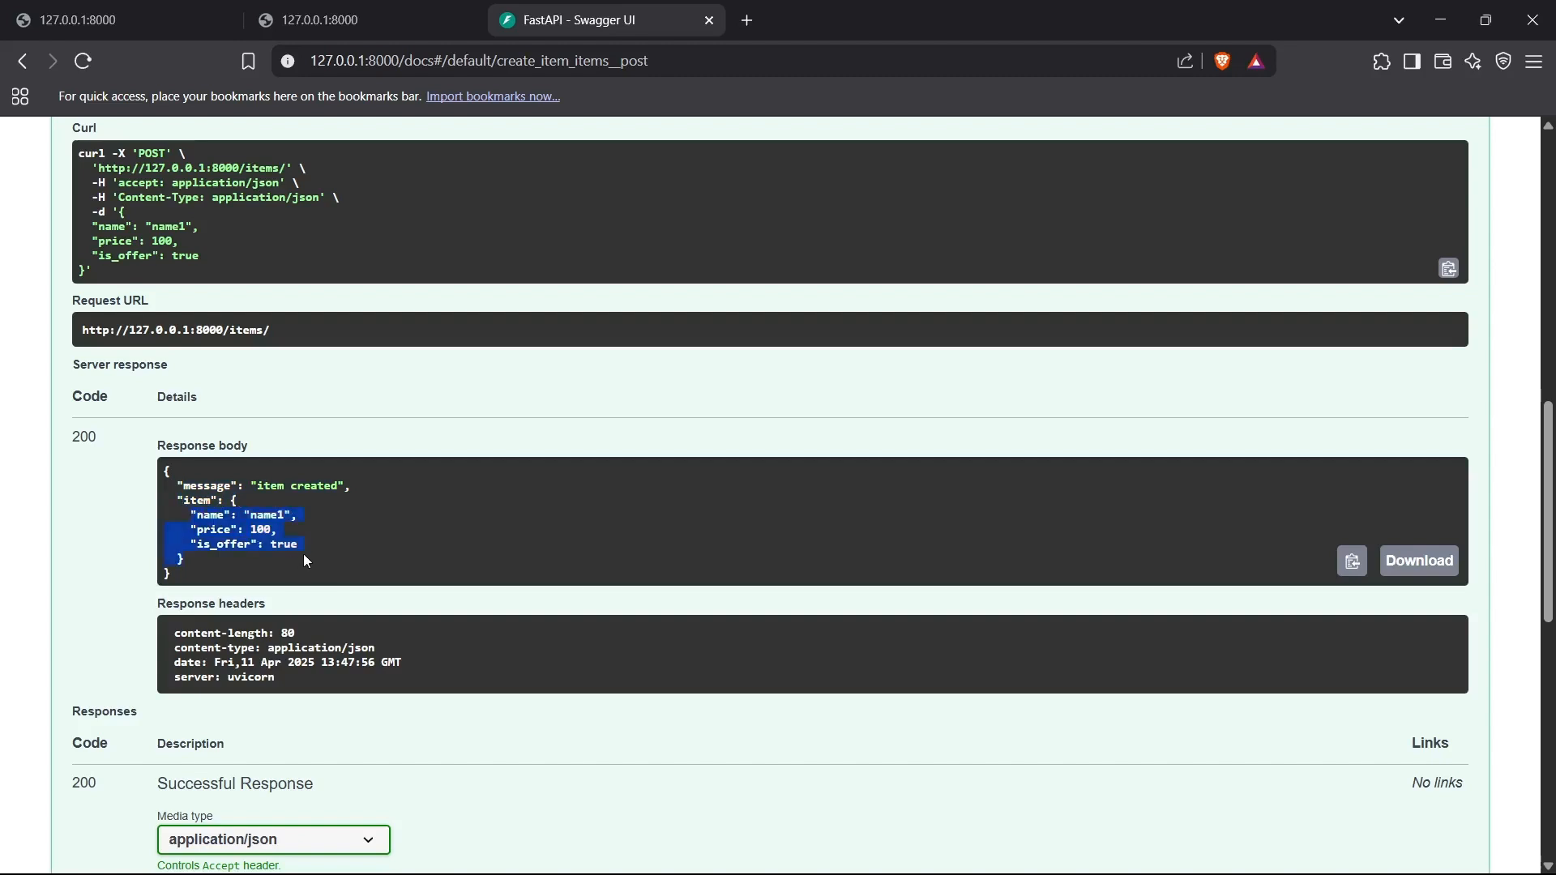
scroll("up", 3)
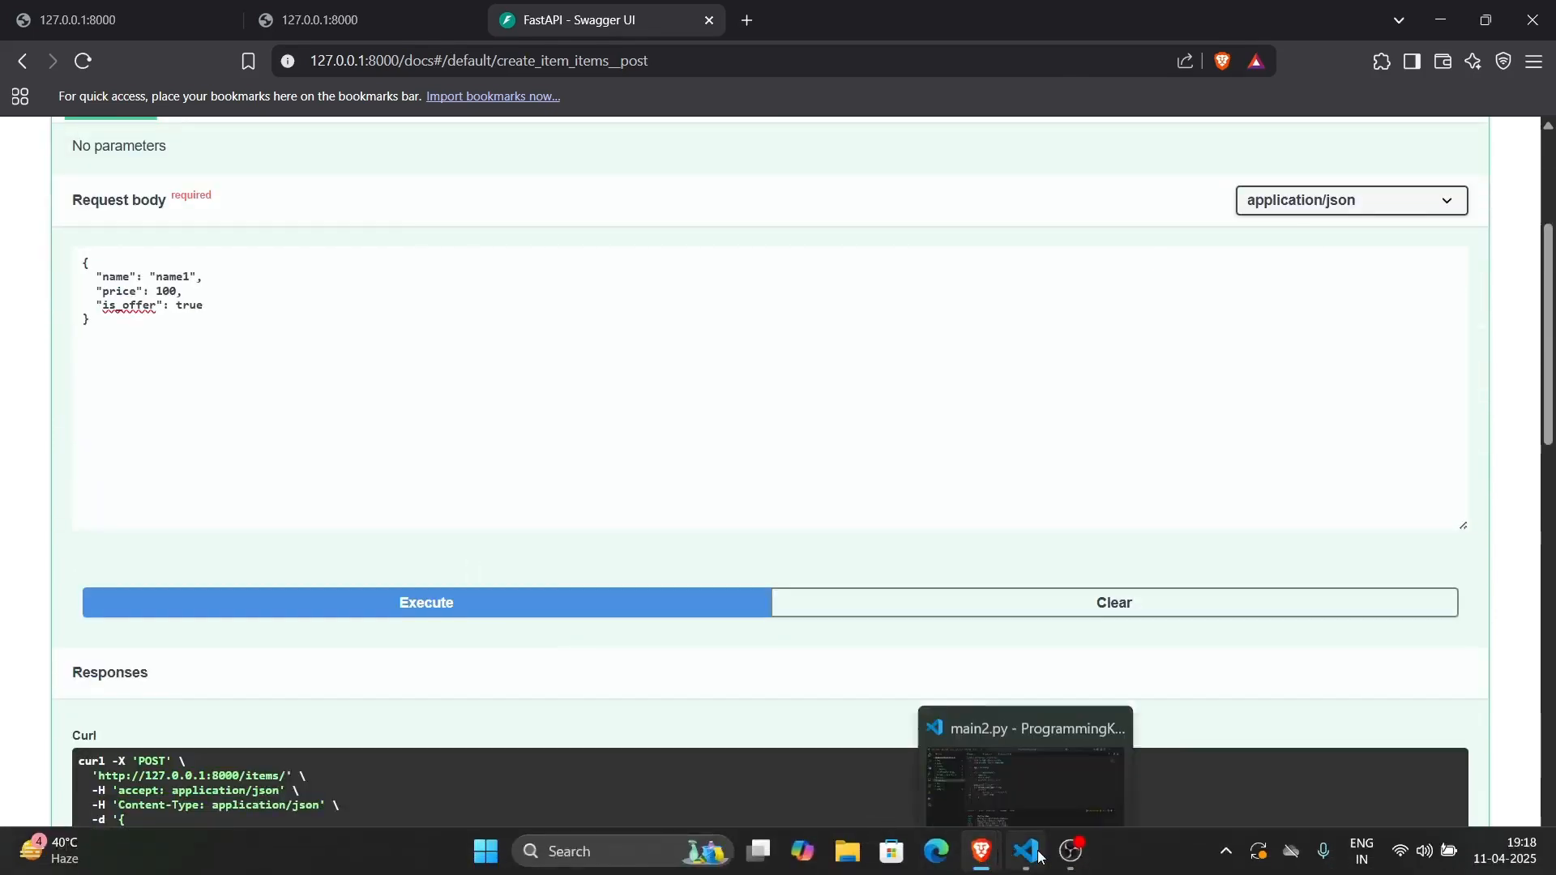
left_click(1028, 859)
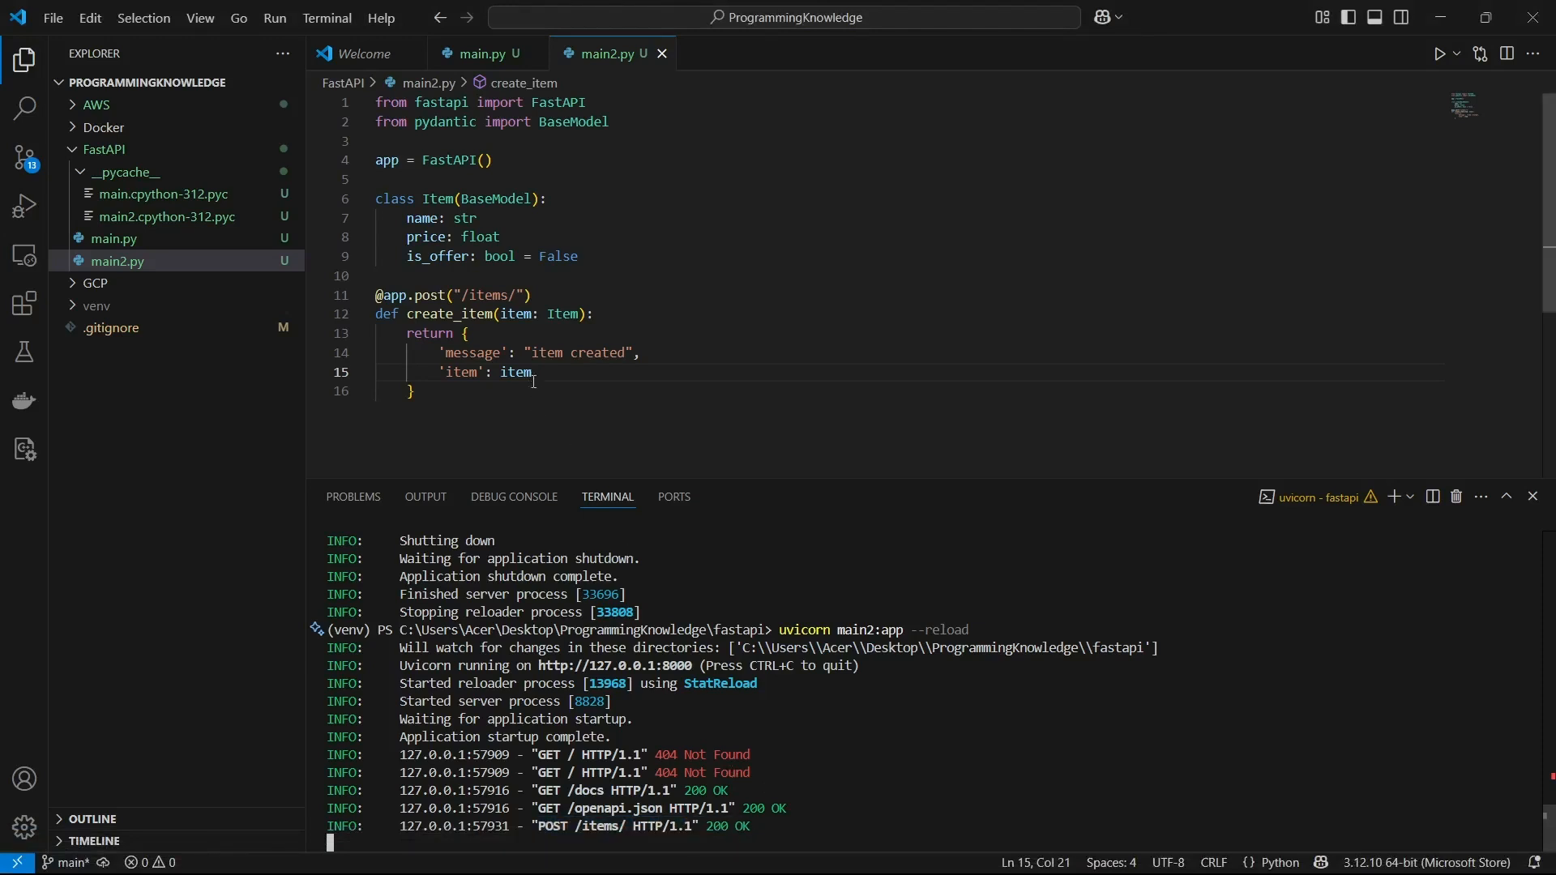
type("price\": 100,")
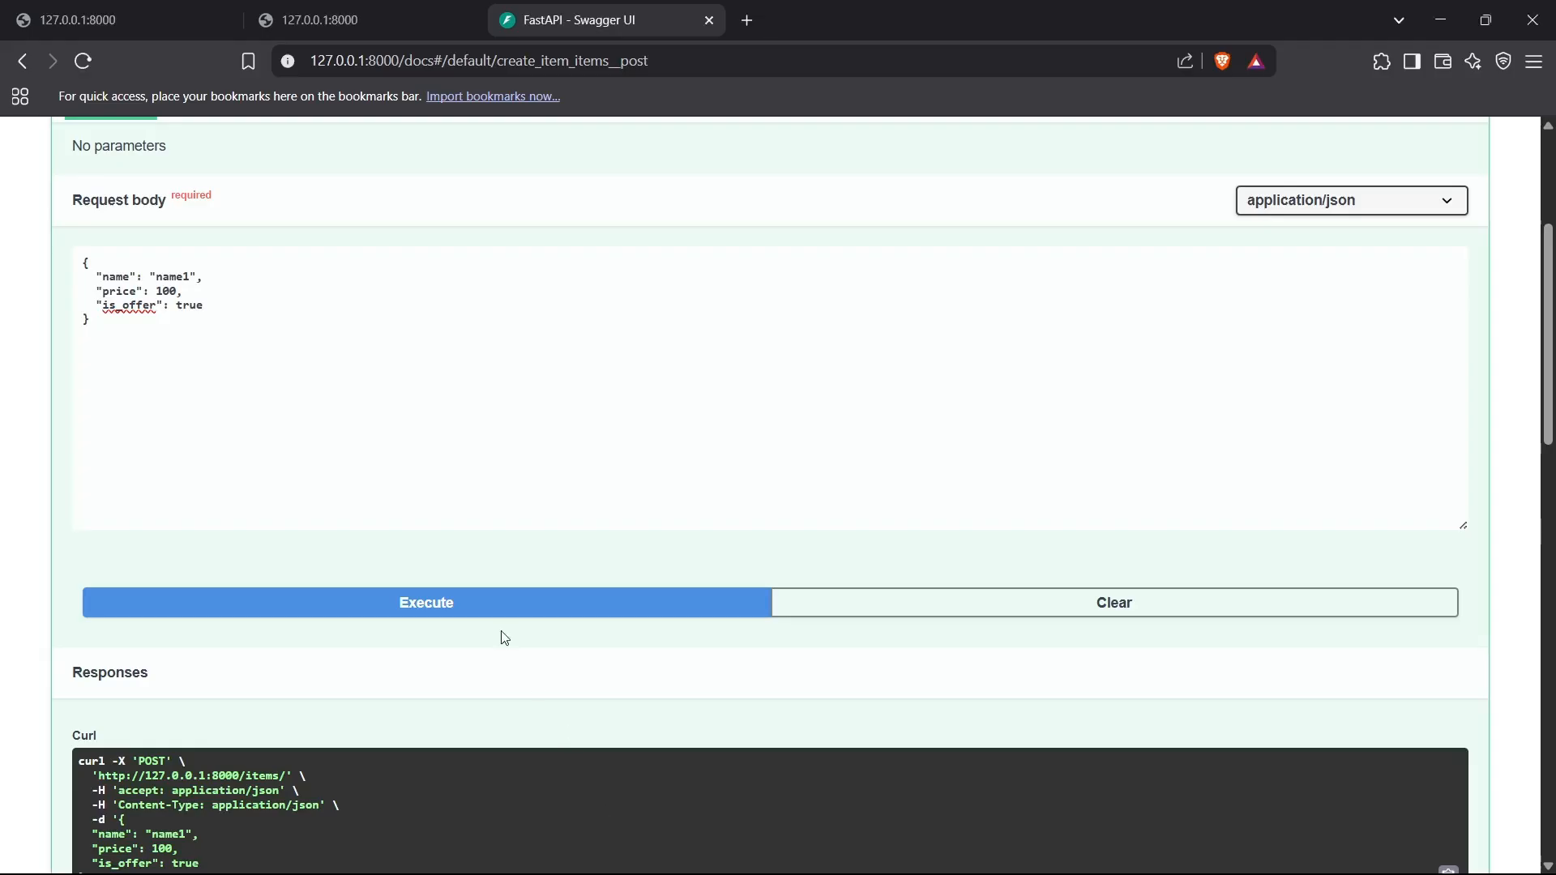
mouse_move(171, 281)
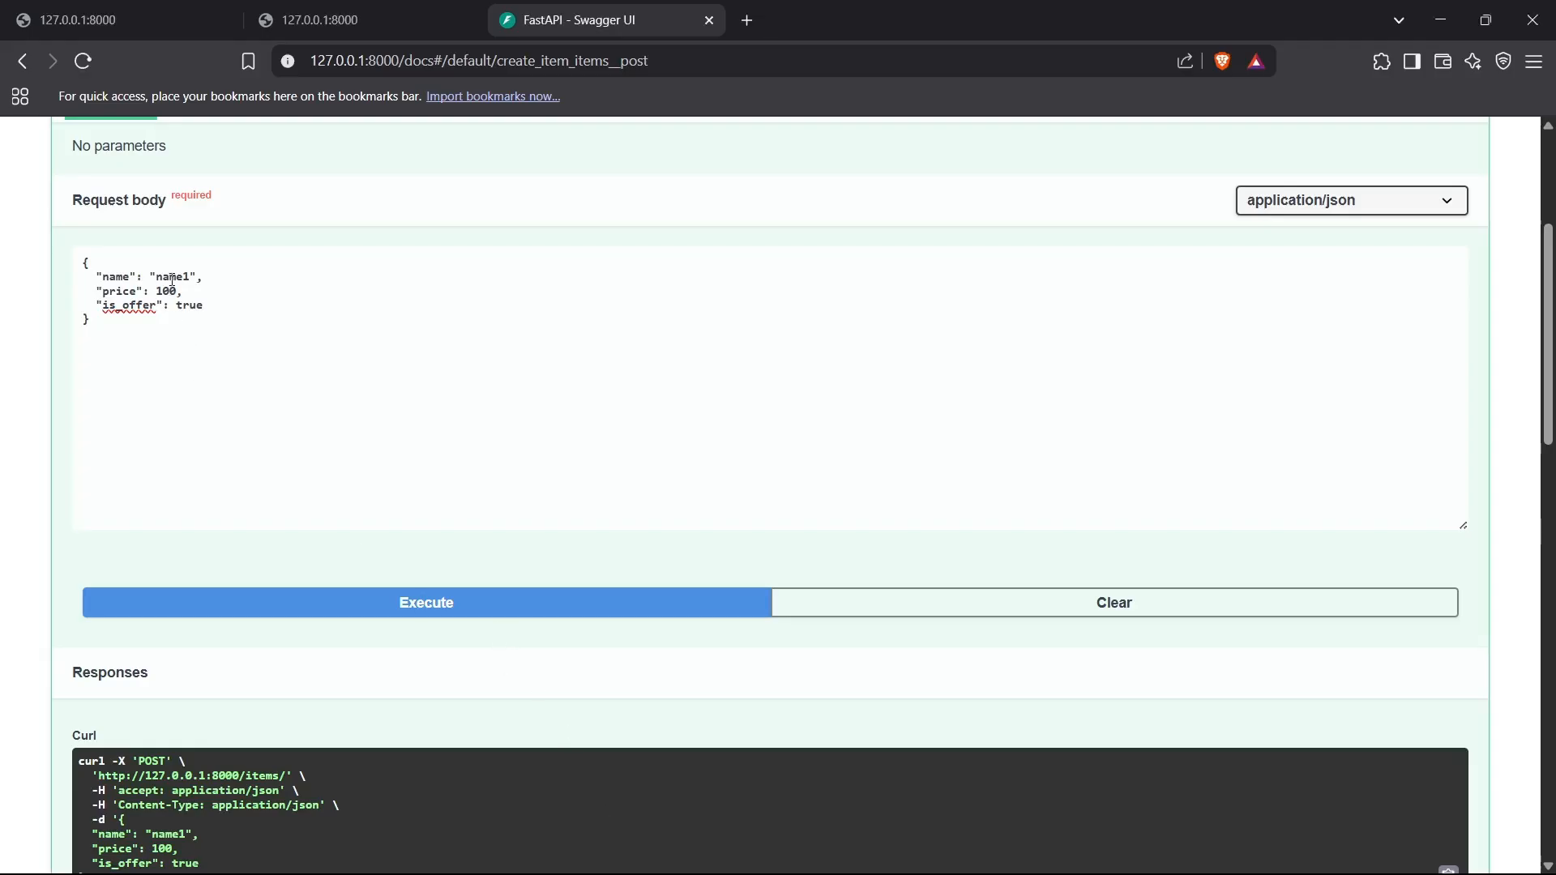
Step: Remove is_offer from the body and execute, getting 200 with is_offer defaulting to false
double_click(172, 277)
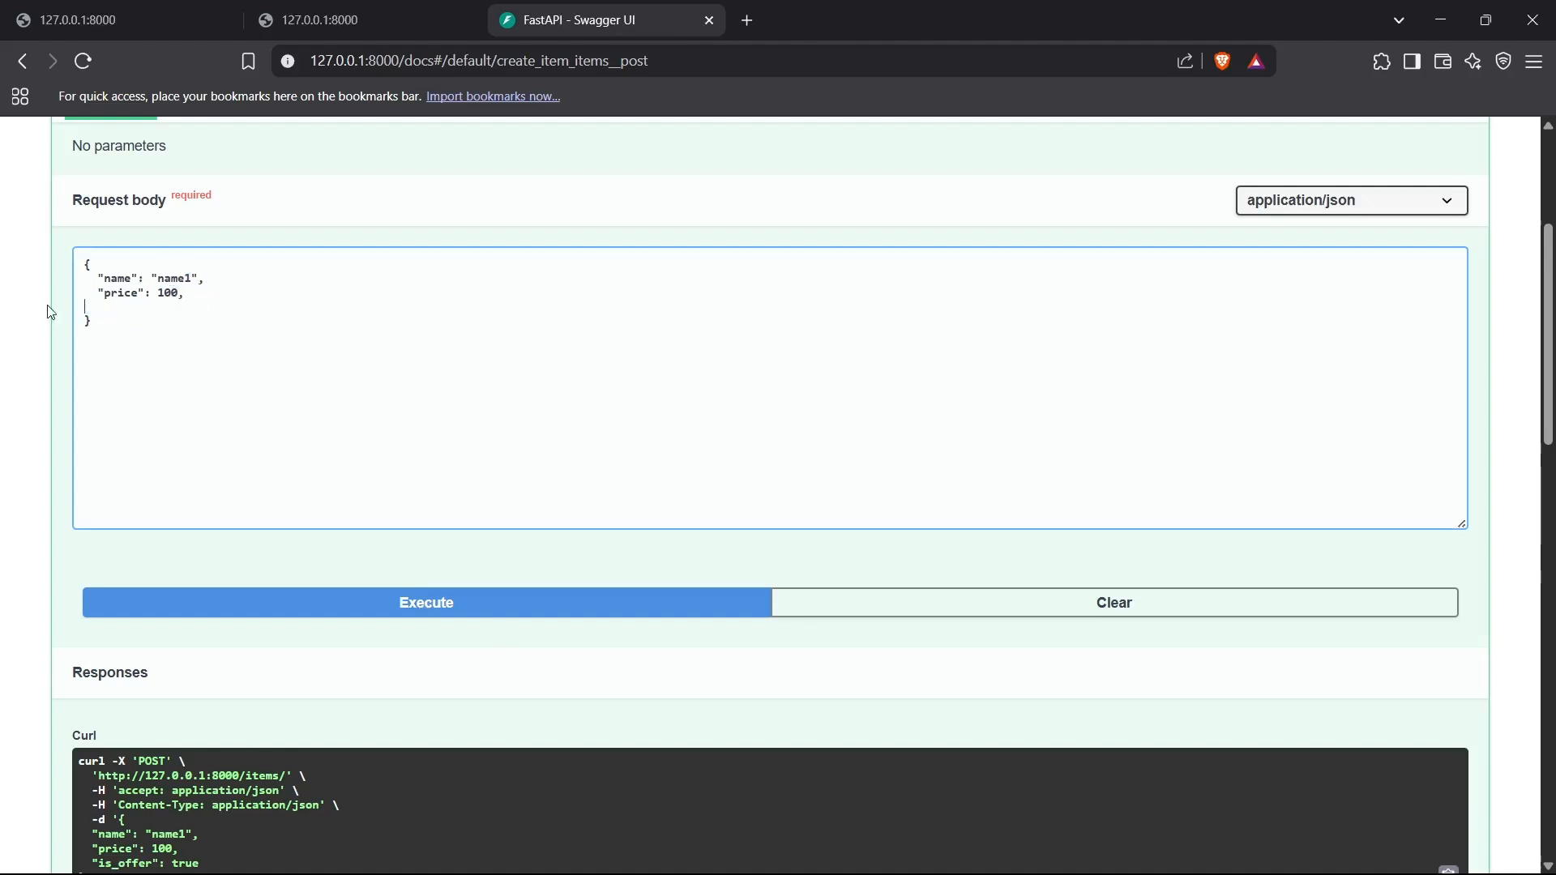
key("Backspace")
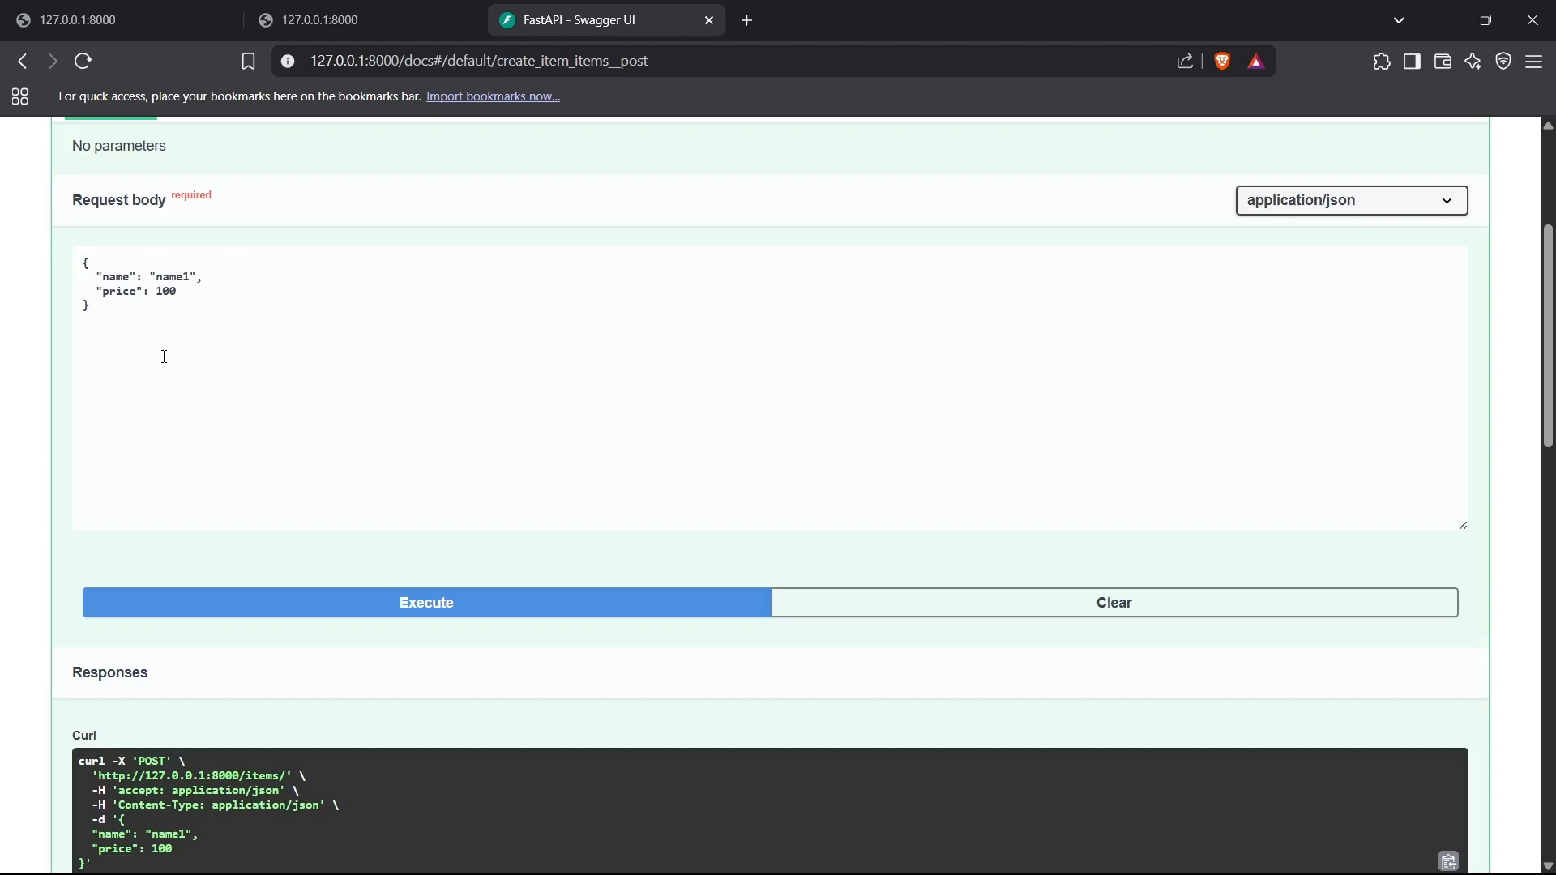
left_click(425, 603)
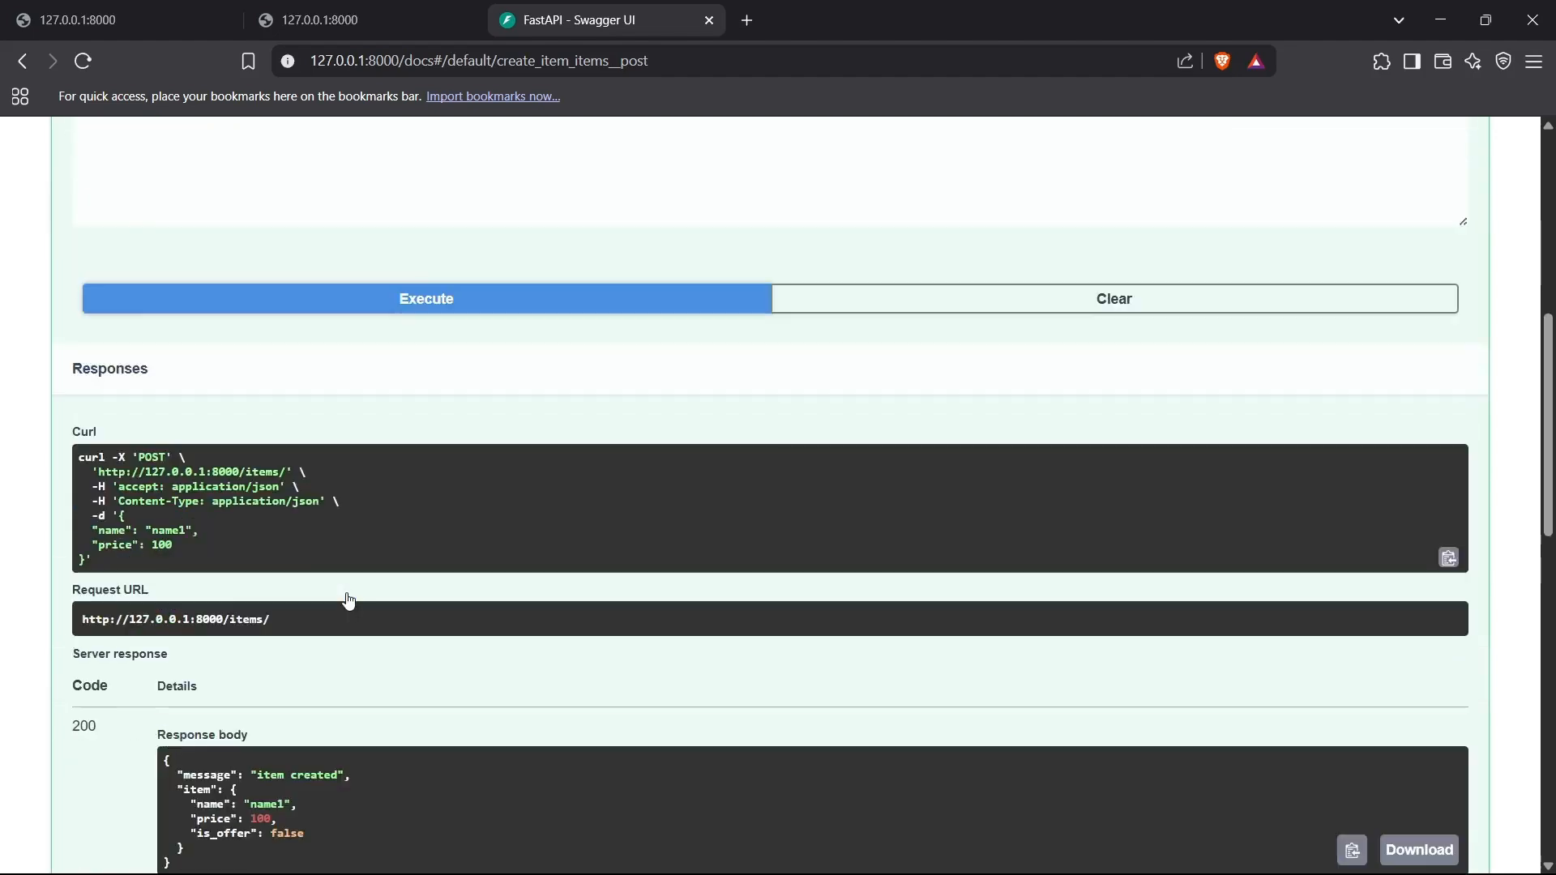
scroll("down", 3)
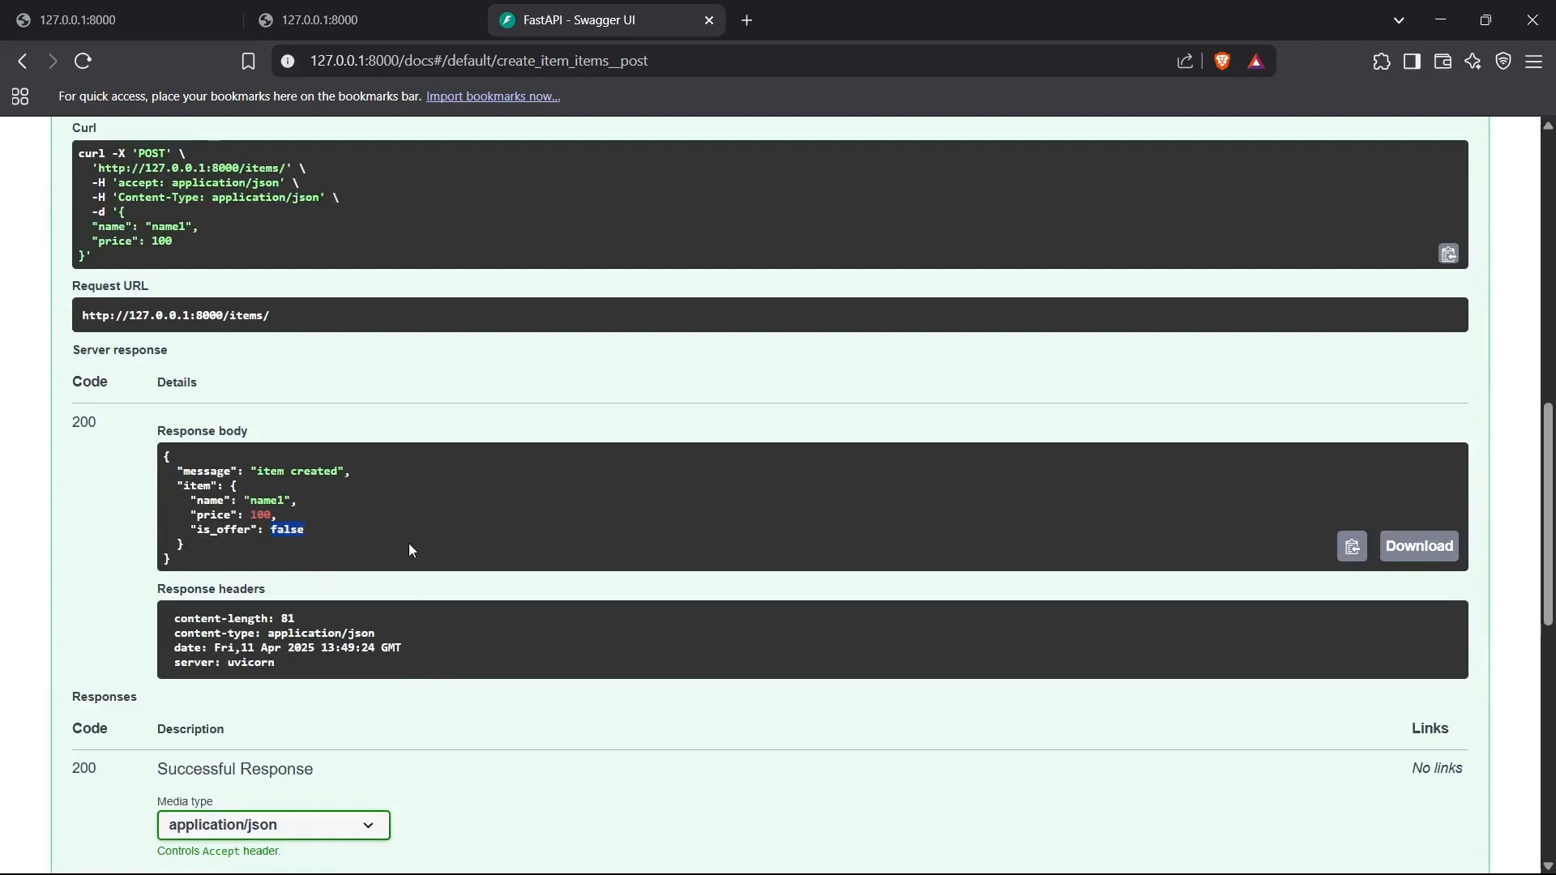
scroll("up", 3)
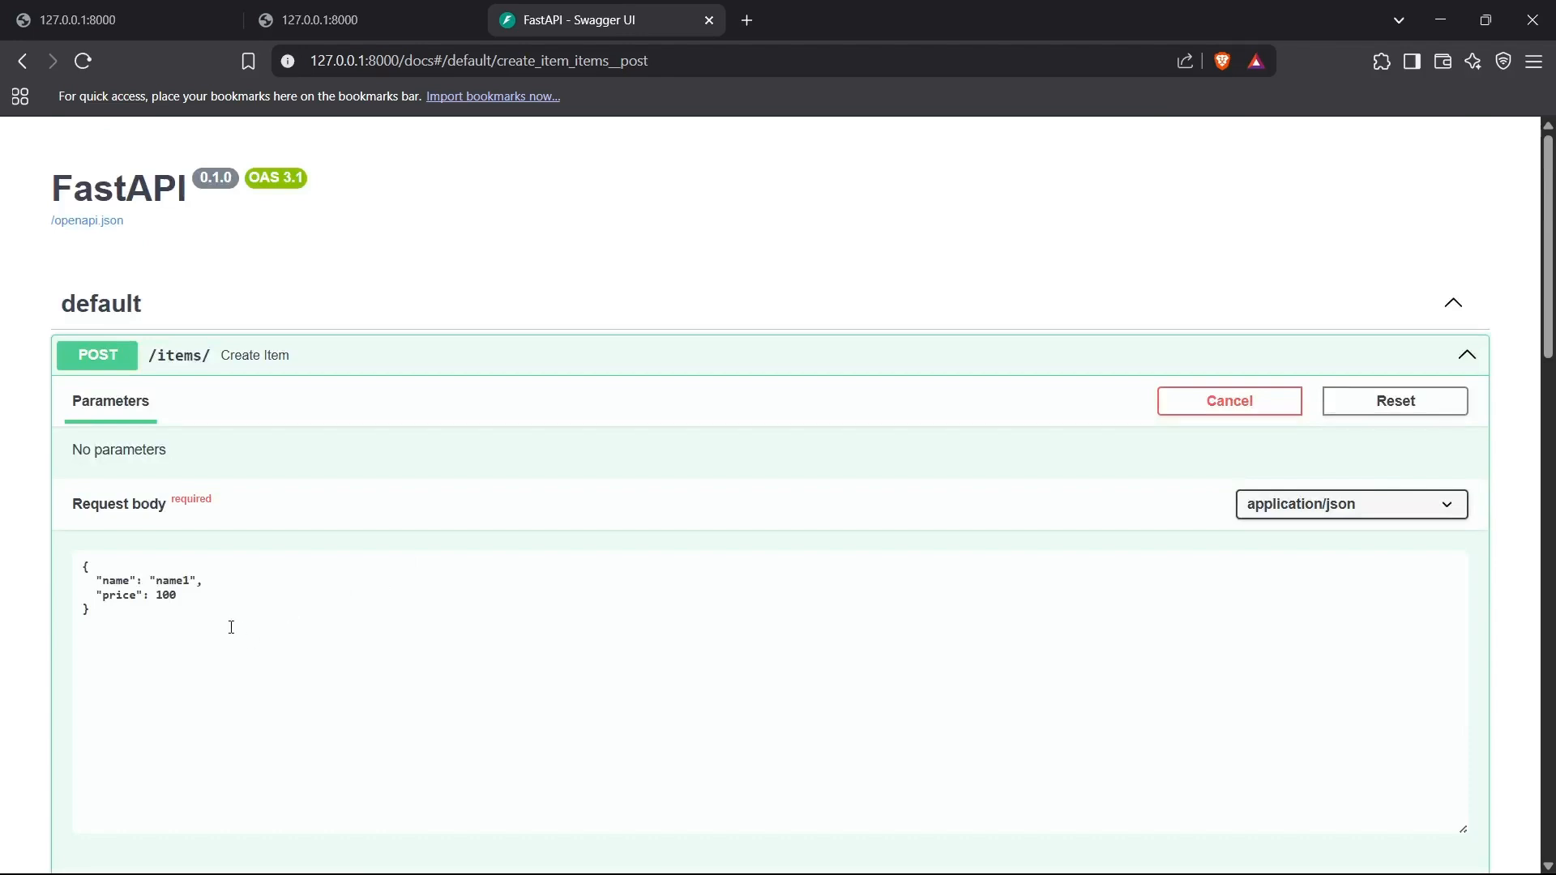
Step: Replace price 100 with 'cheap' and execute, getting a 422 JSON decode error
double_click(166, 594)
type("'")
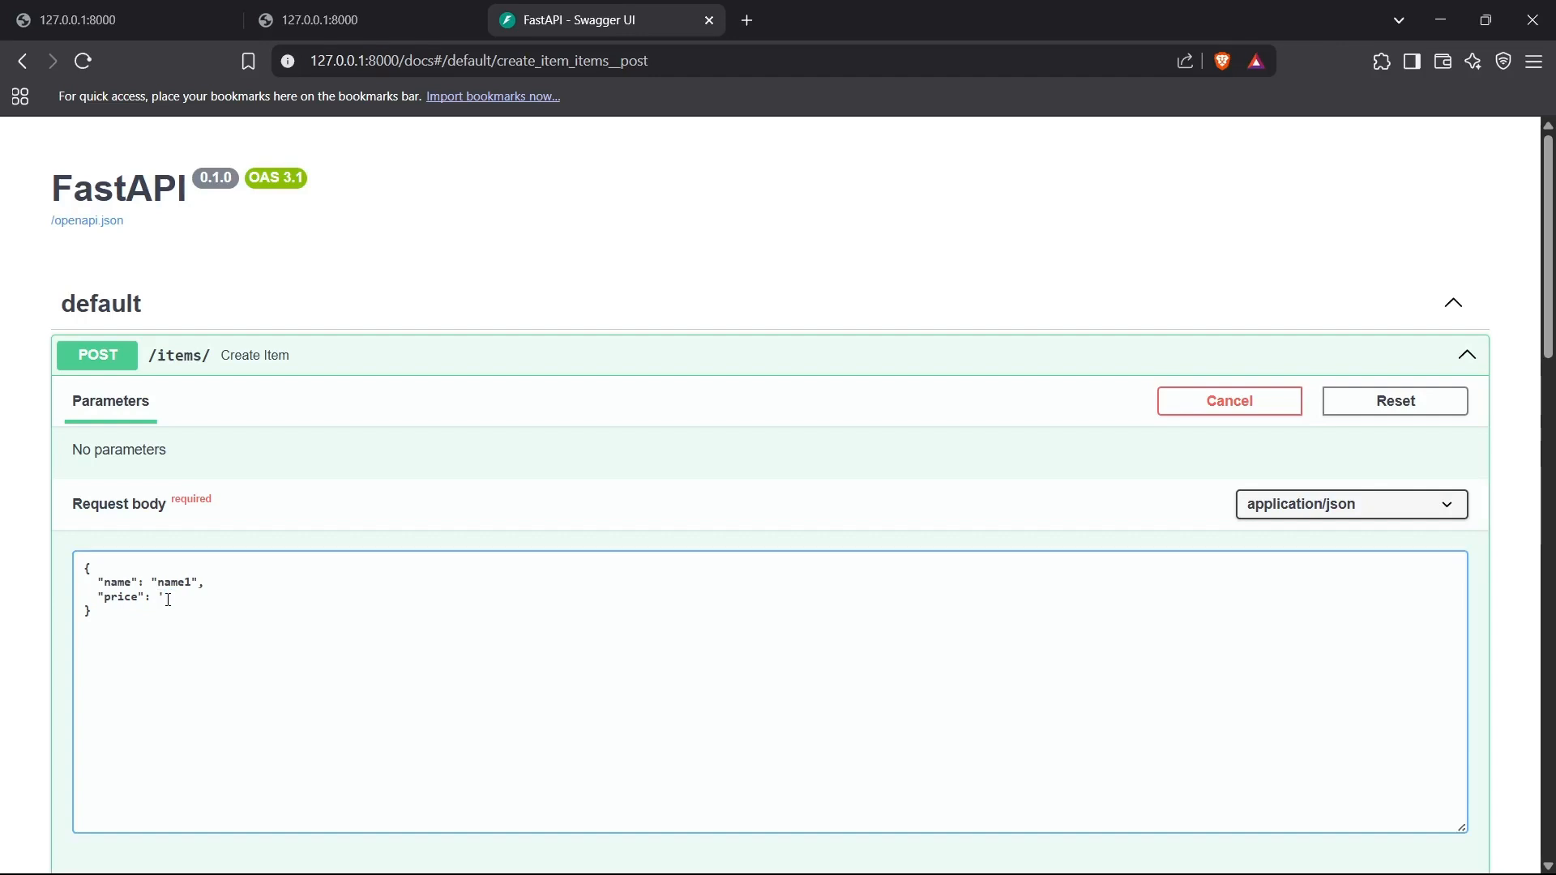
type("cheap")
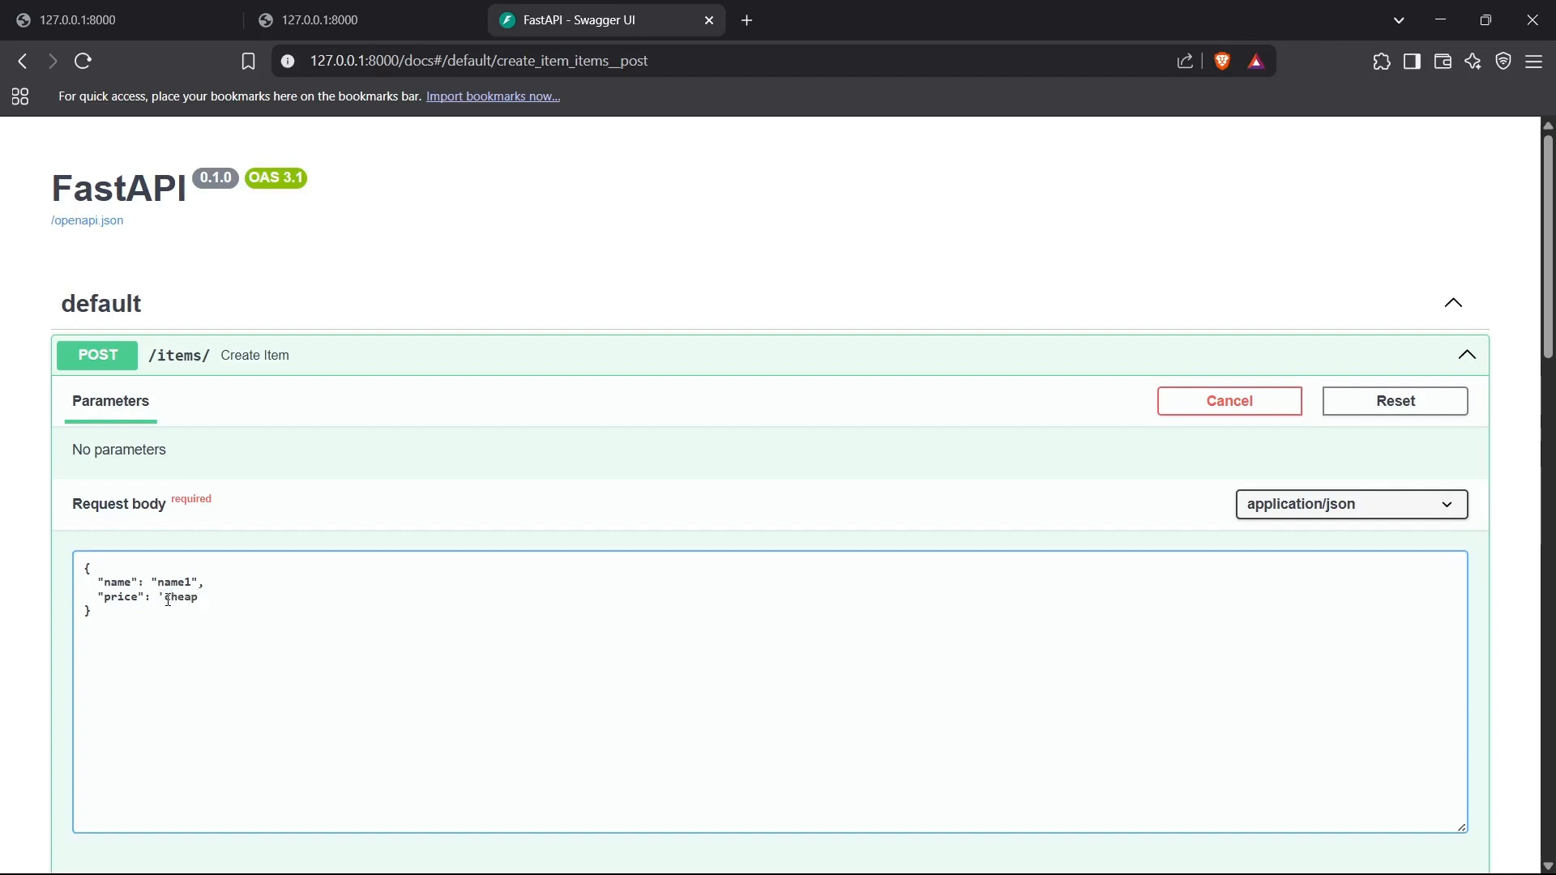
left_click(425, 603)
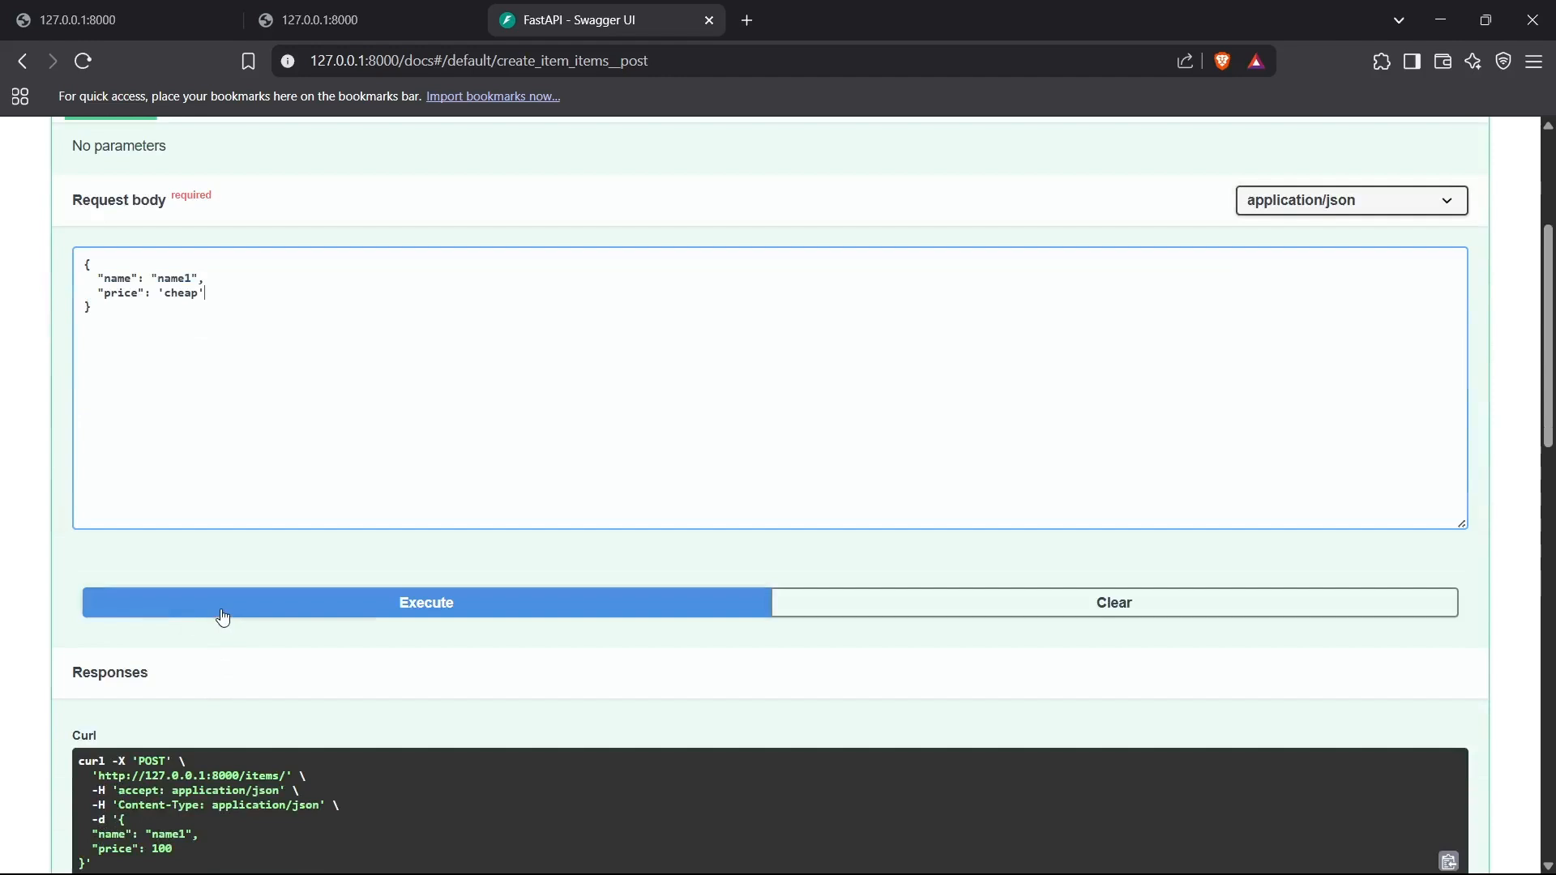
left_click(425, 603)
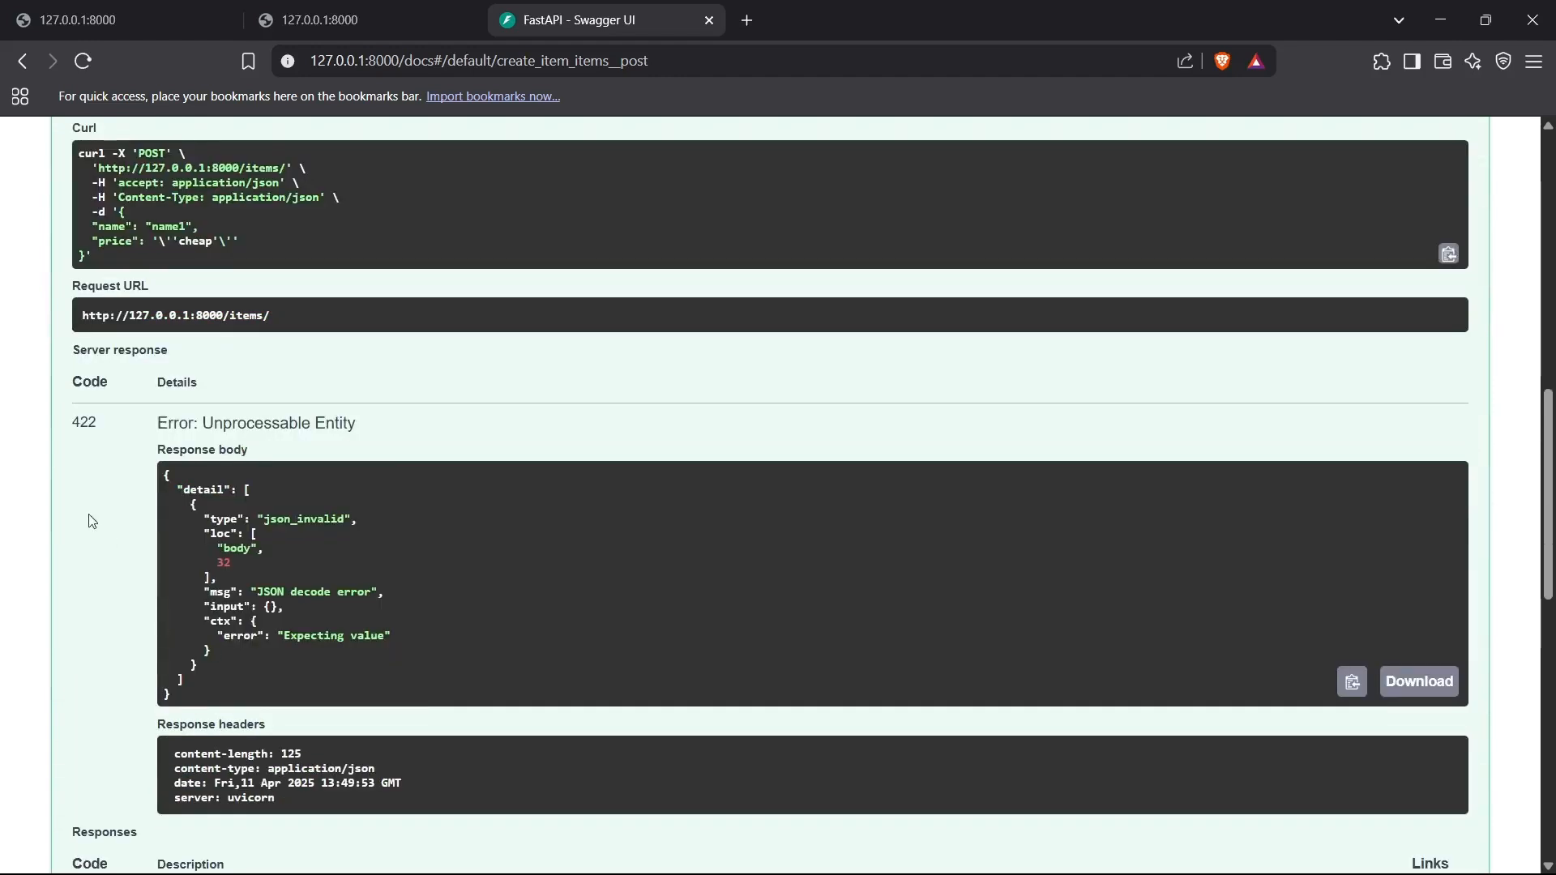
double_click(83, 423)
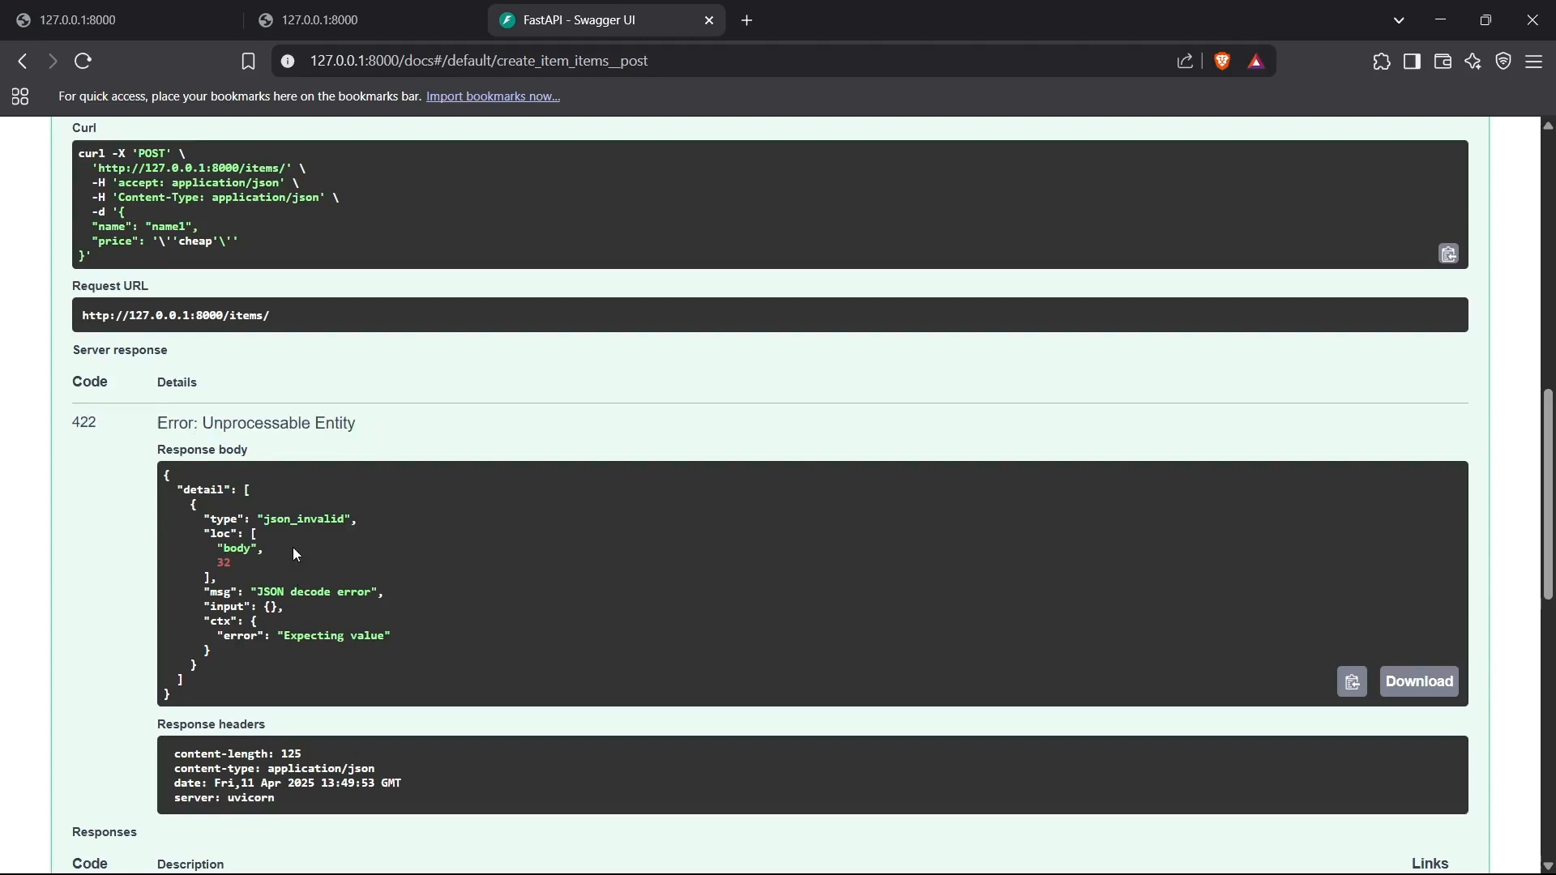
mouse_move(334, 669)
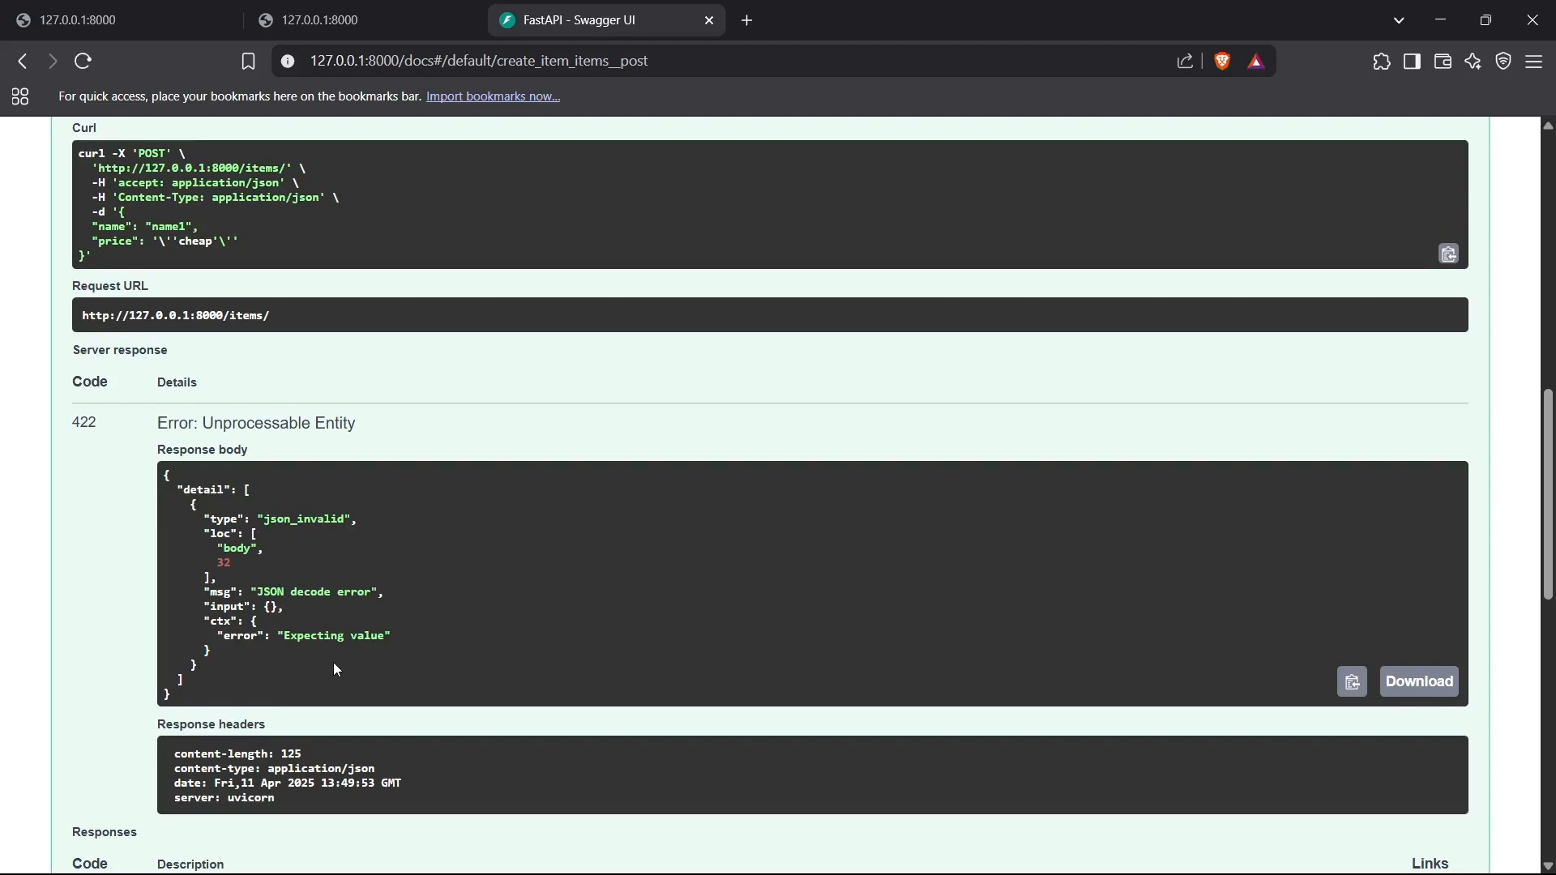
mouse_move(327, 678)
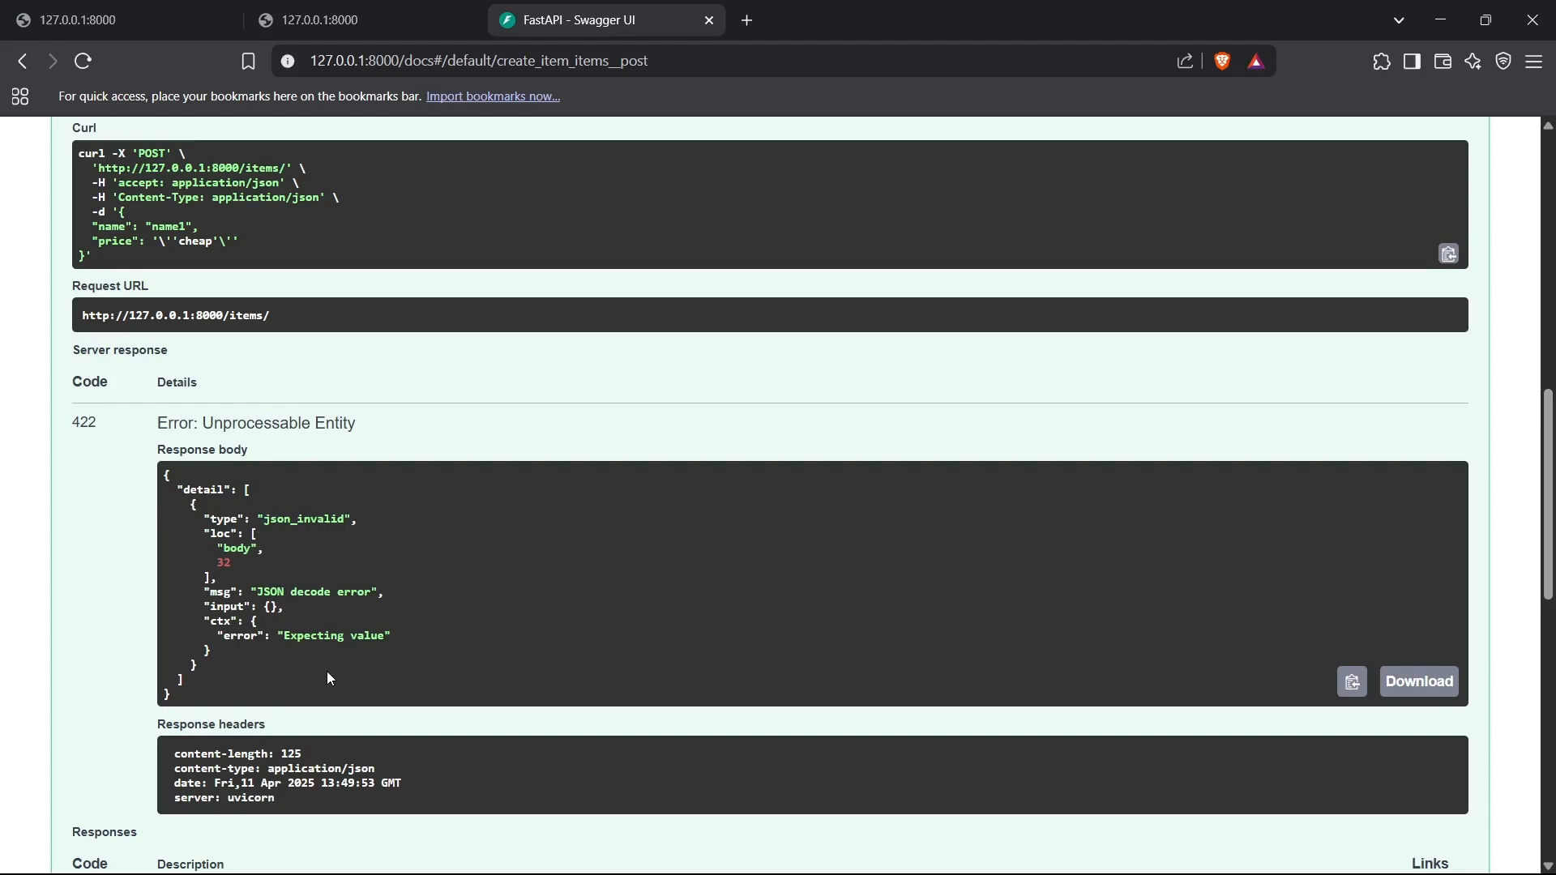
scroll("up", 3)
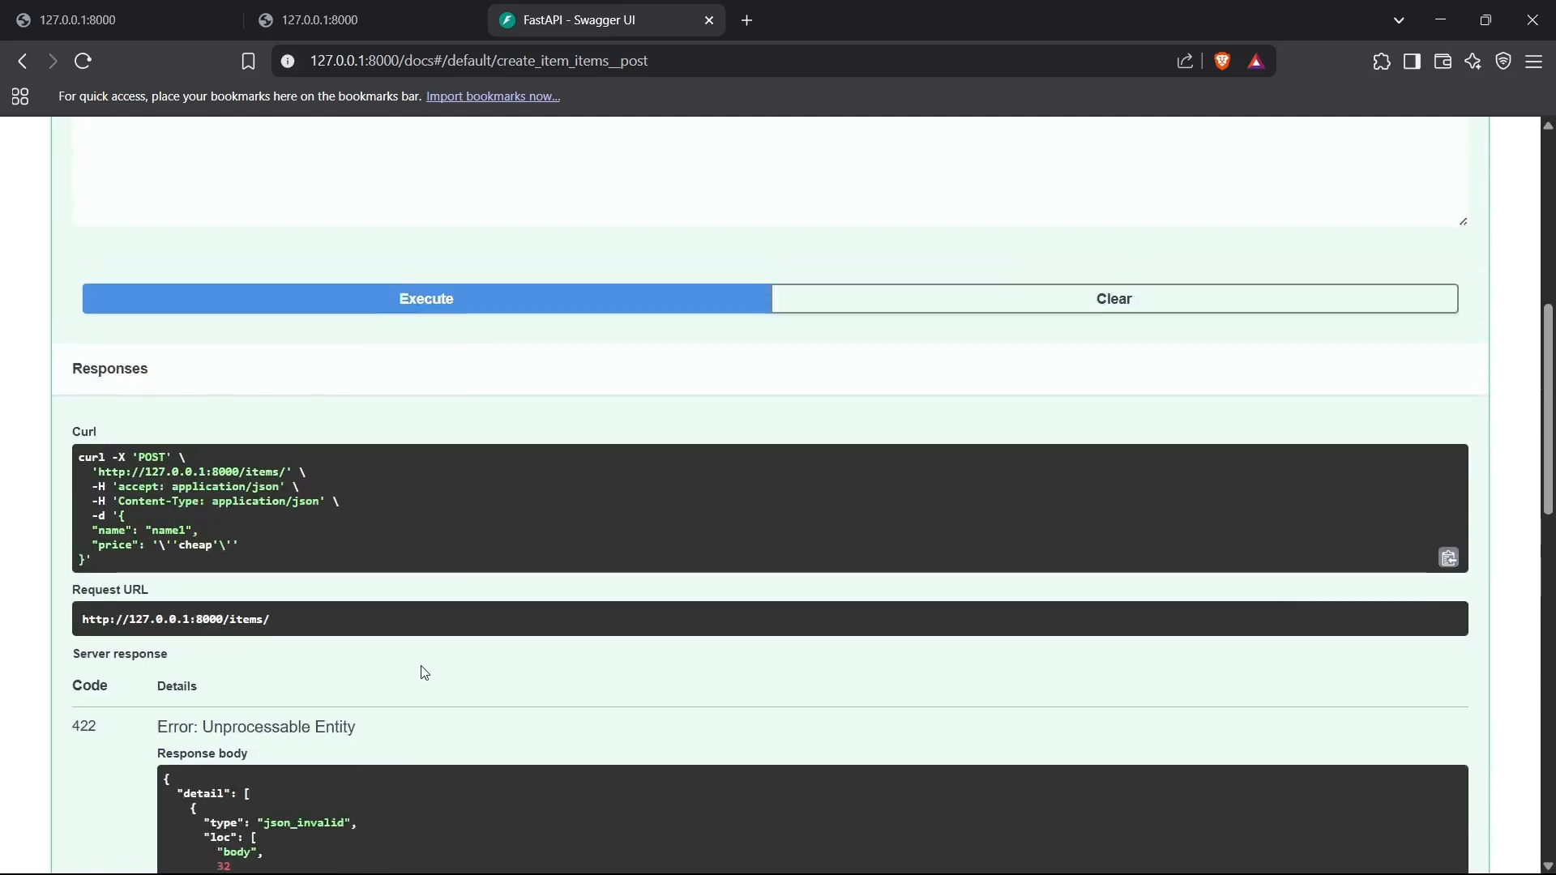
scroll("up", 3)
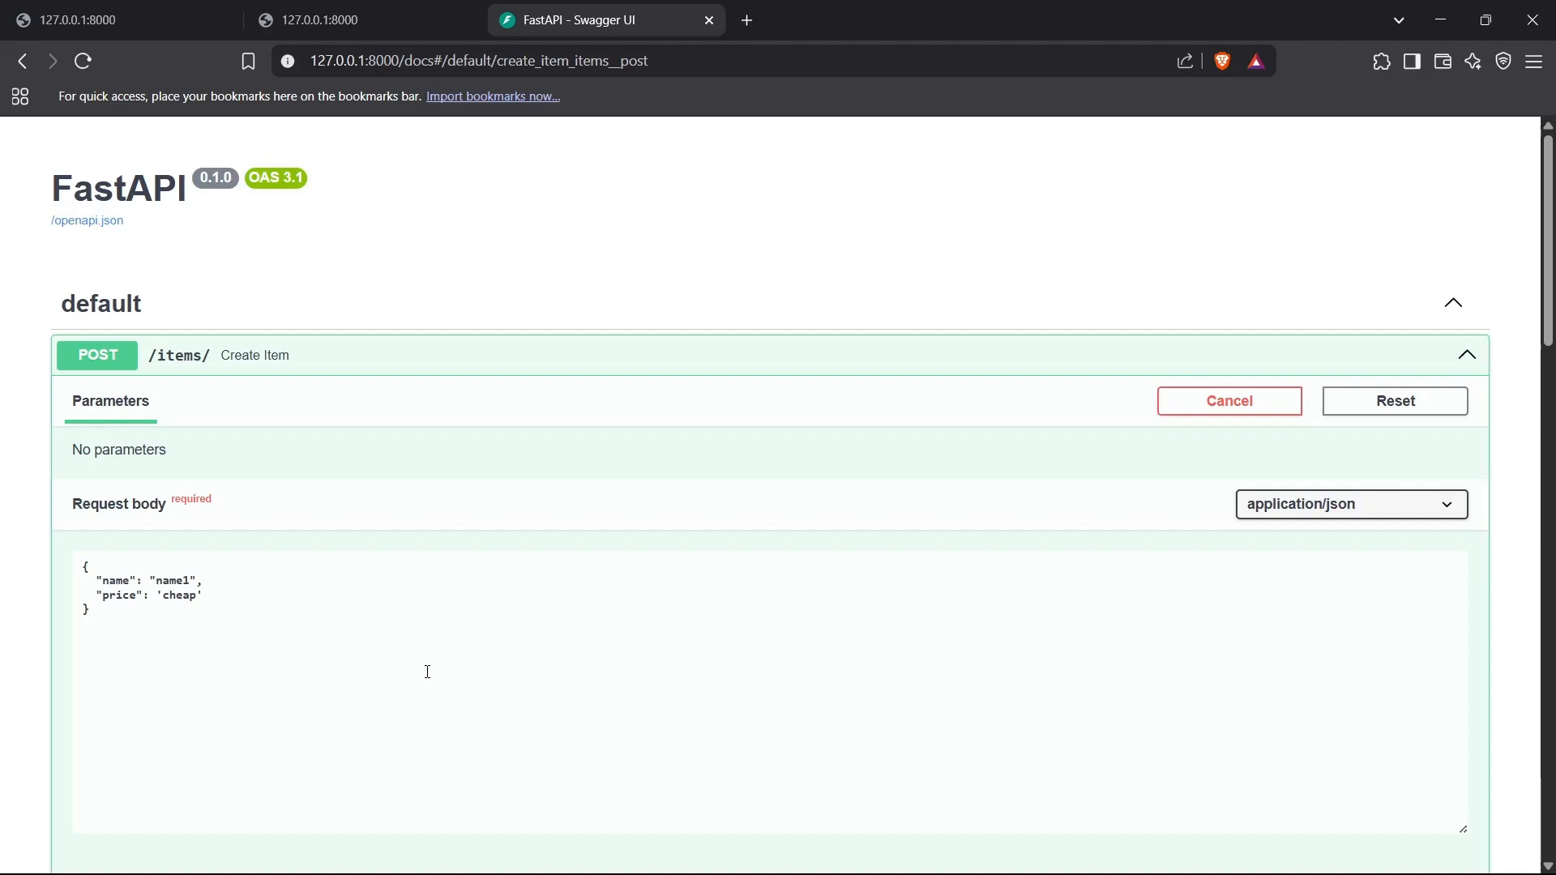
mouse_move(501, 644)
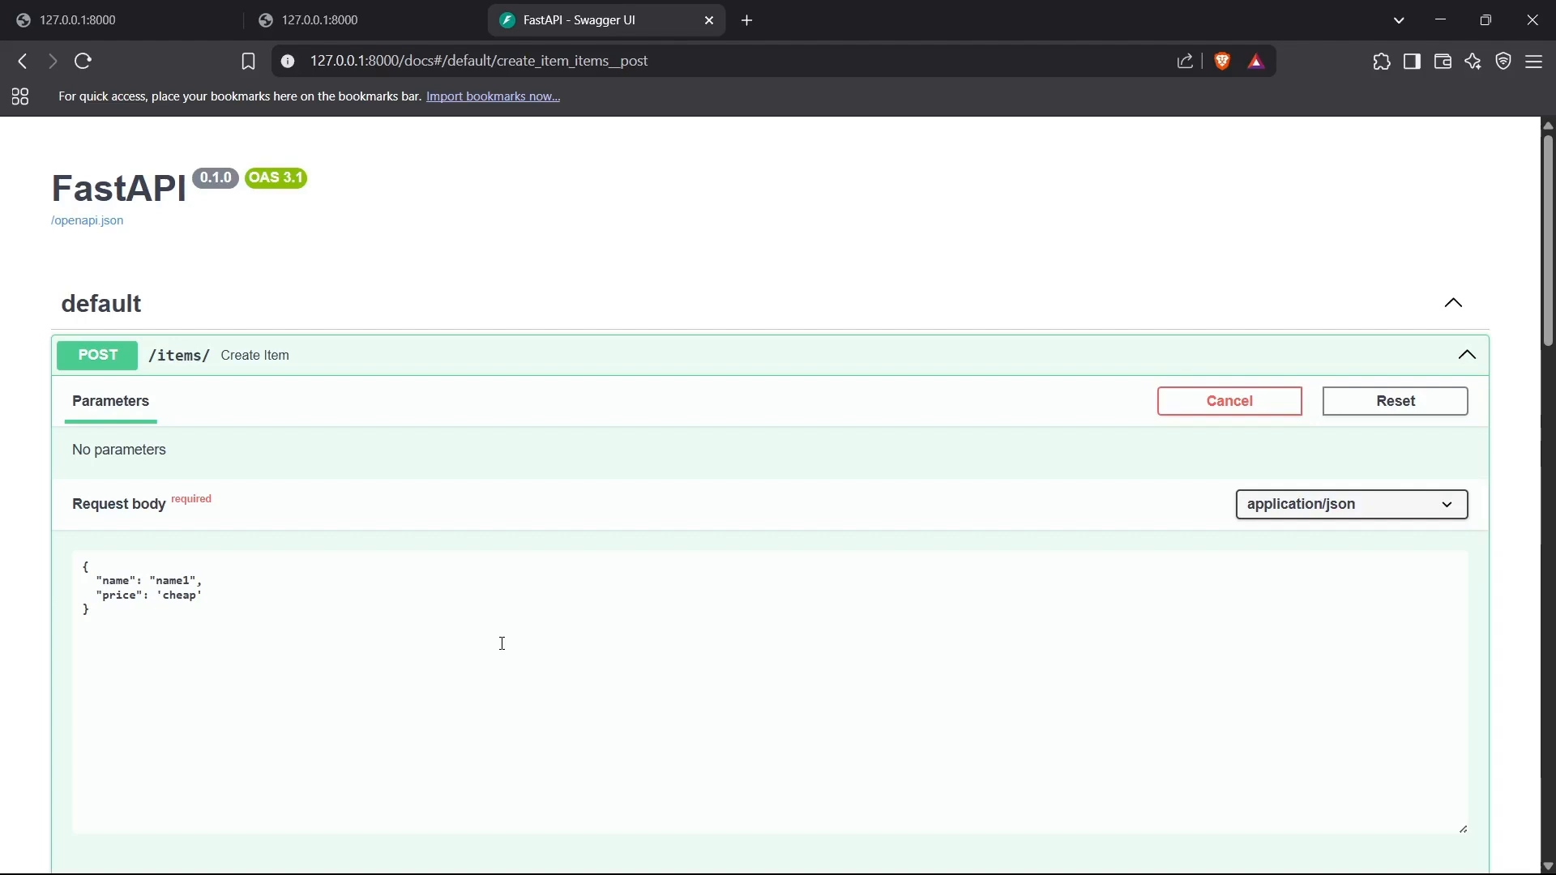
mouse_move(890, 621)
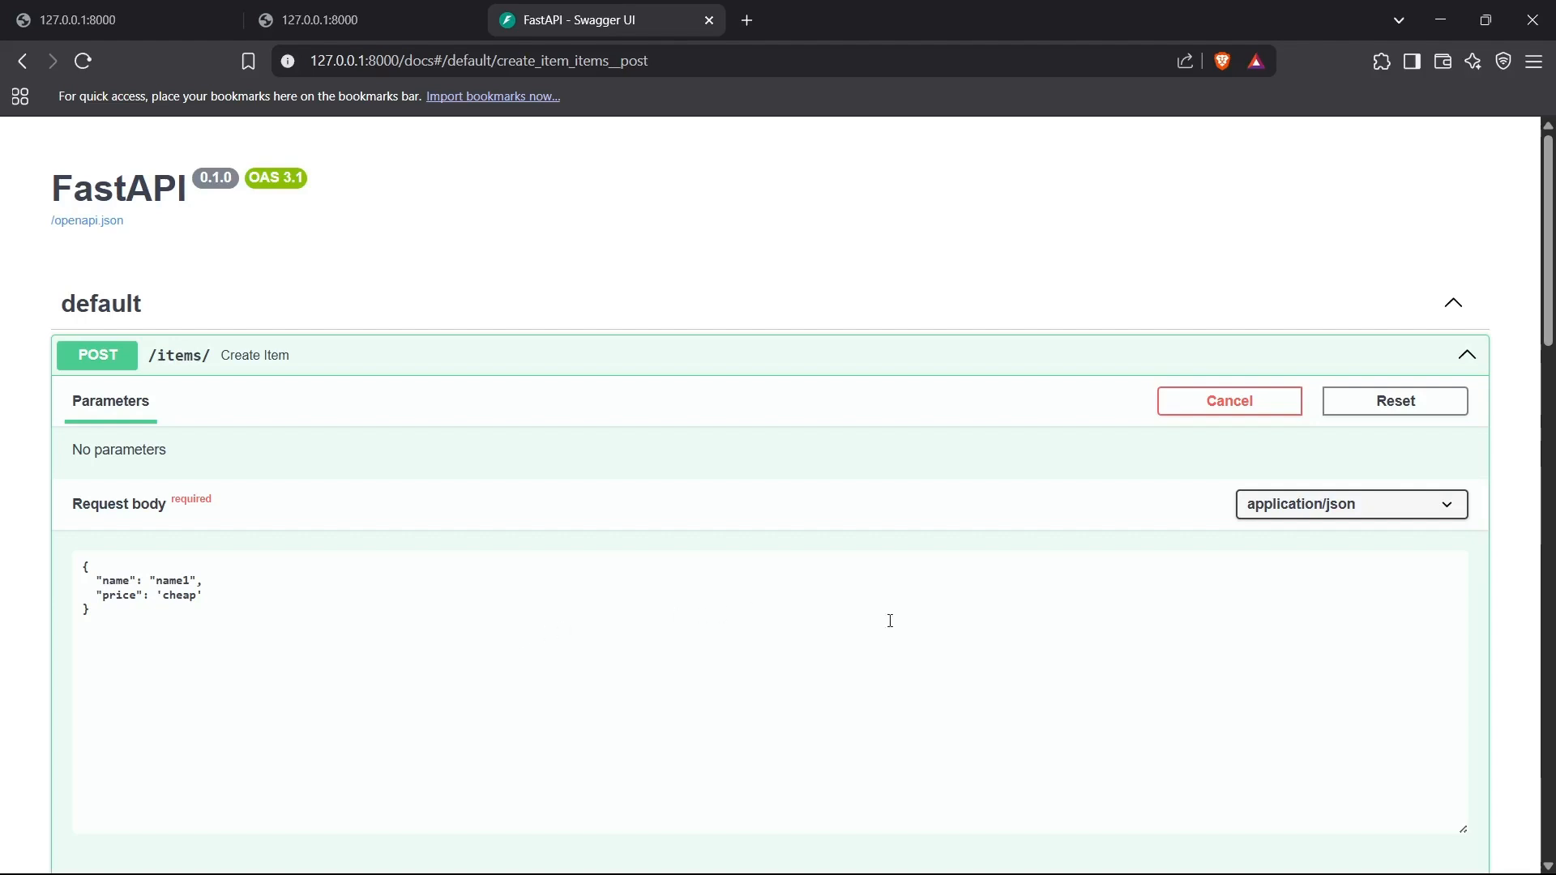